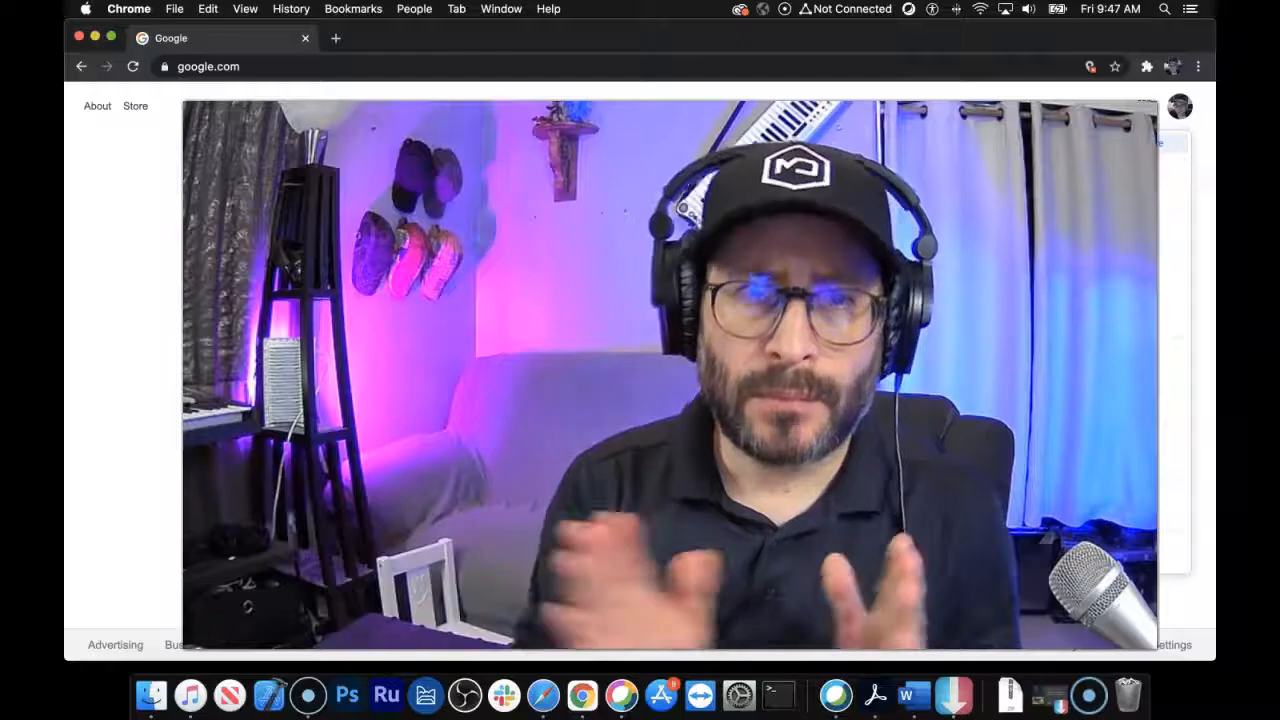
- Enter maricopa.webex.com in the Chrome address bar
click(1180, 106)
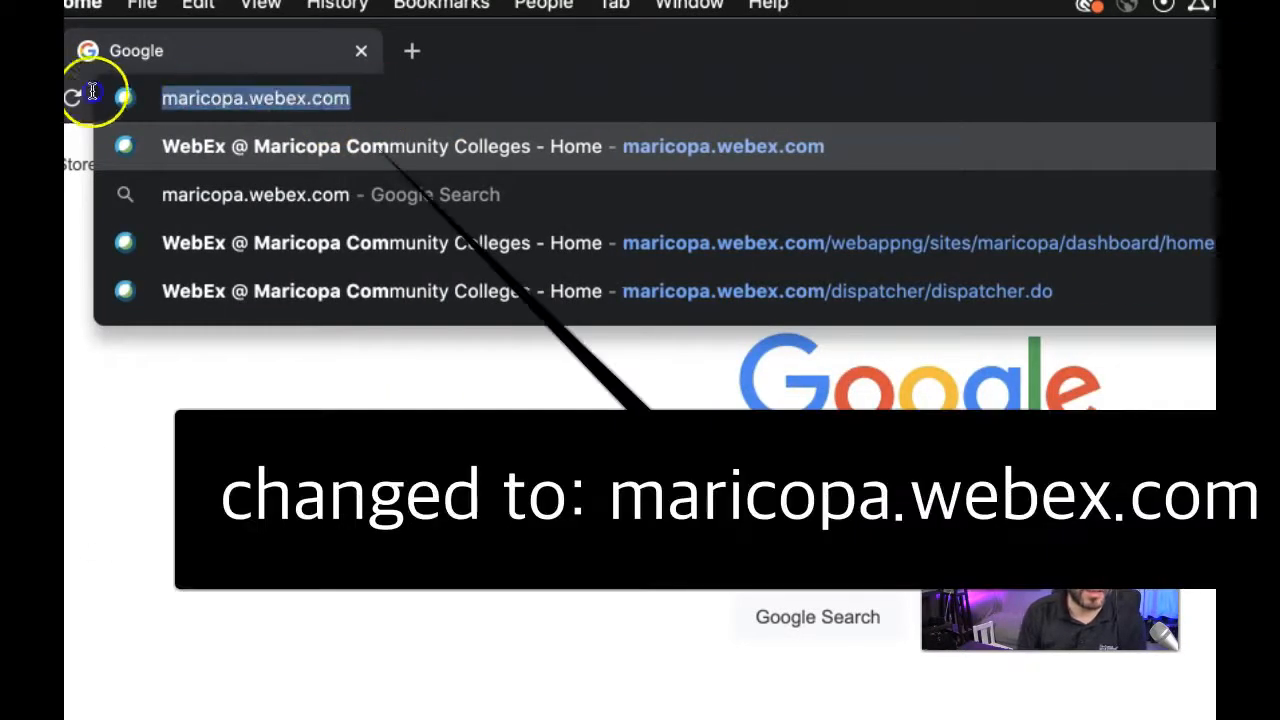
click(400, 146)
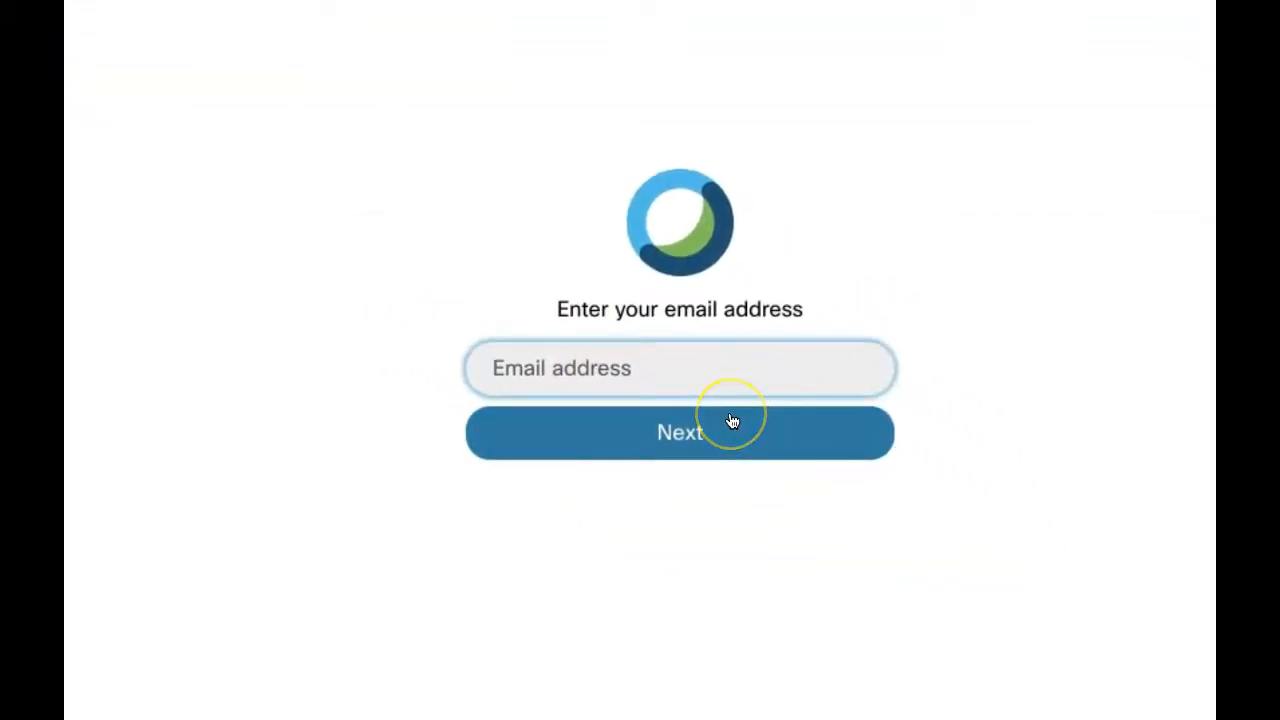
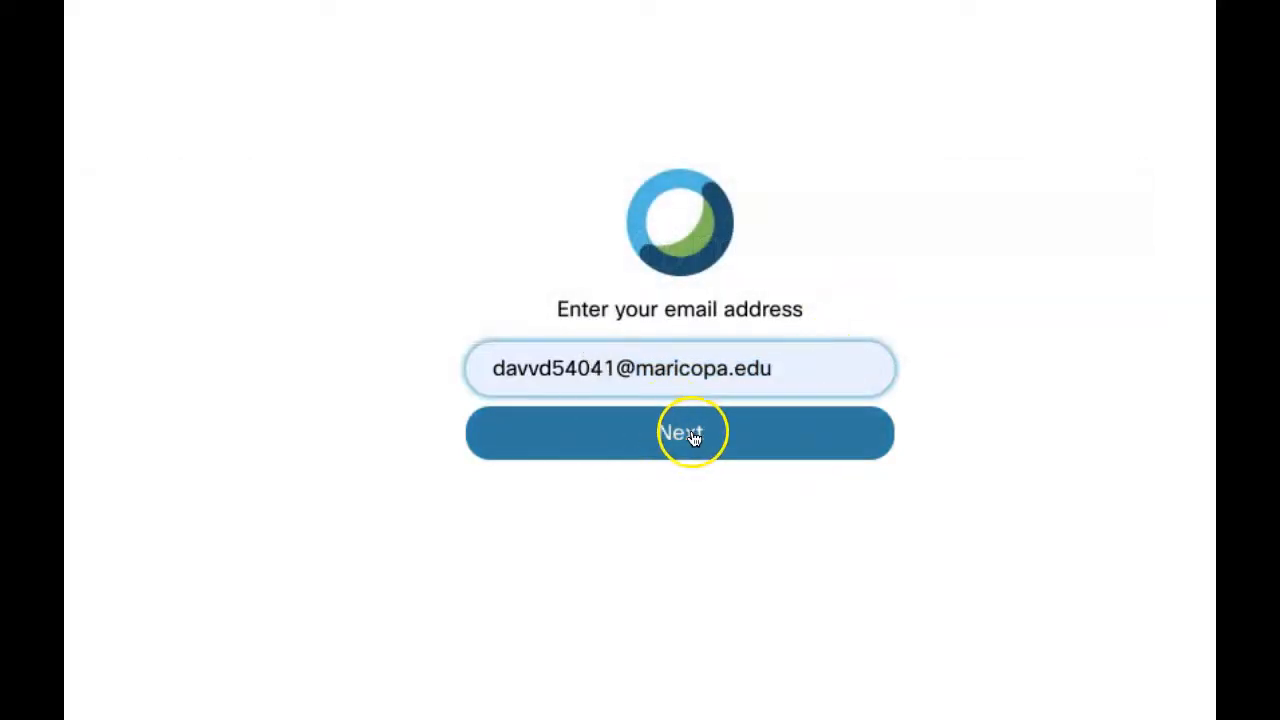
click(680, 432)
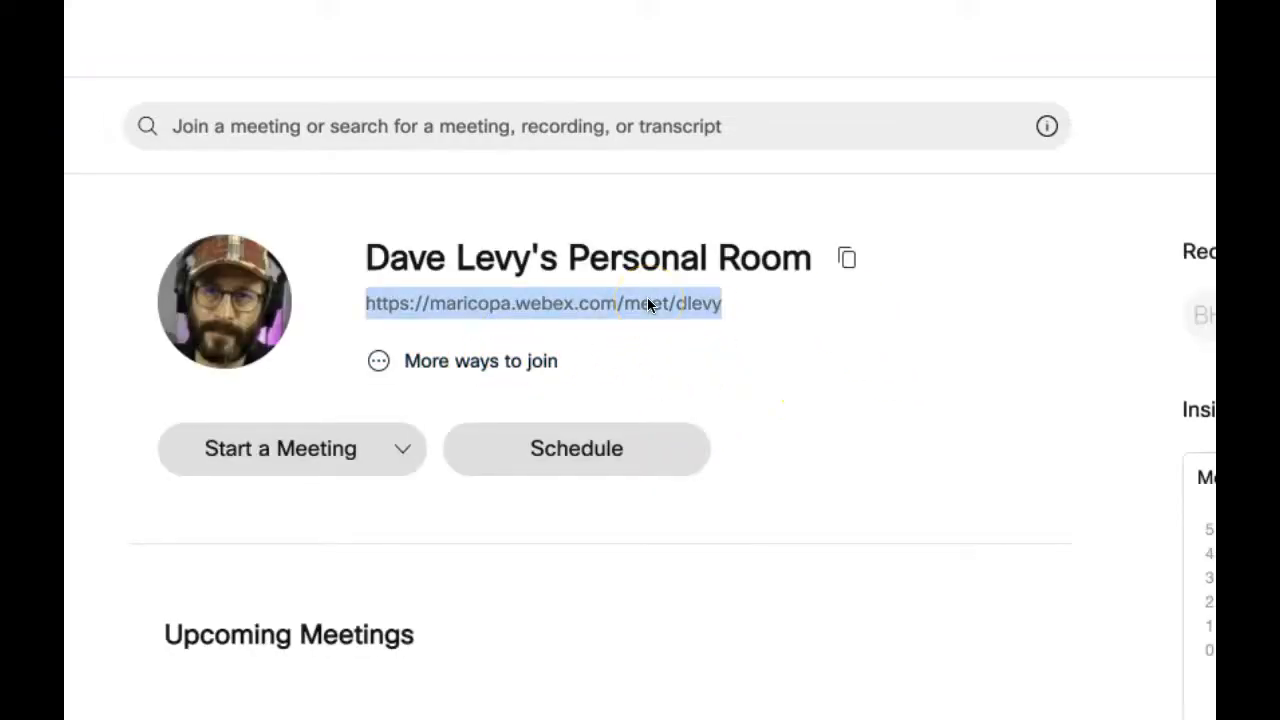
mouse_move(648, 304)
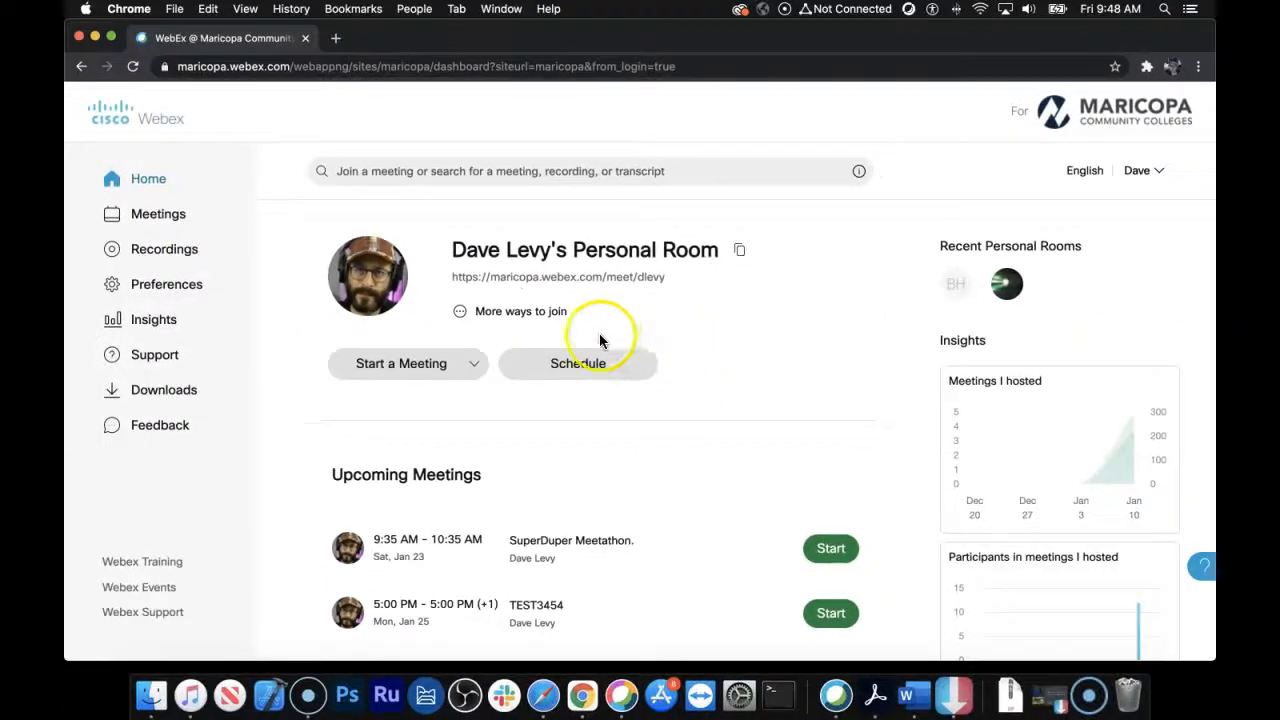
- Start scheduling a new meeting from the Personal Room page
double_click(556, 276)
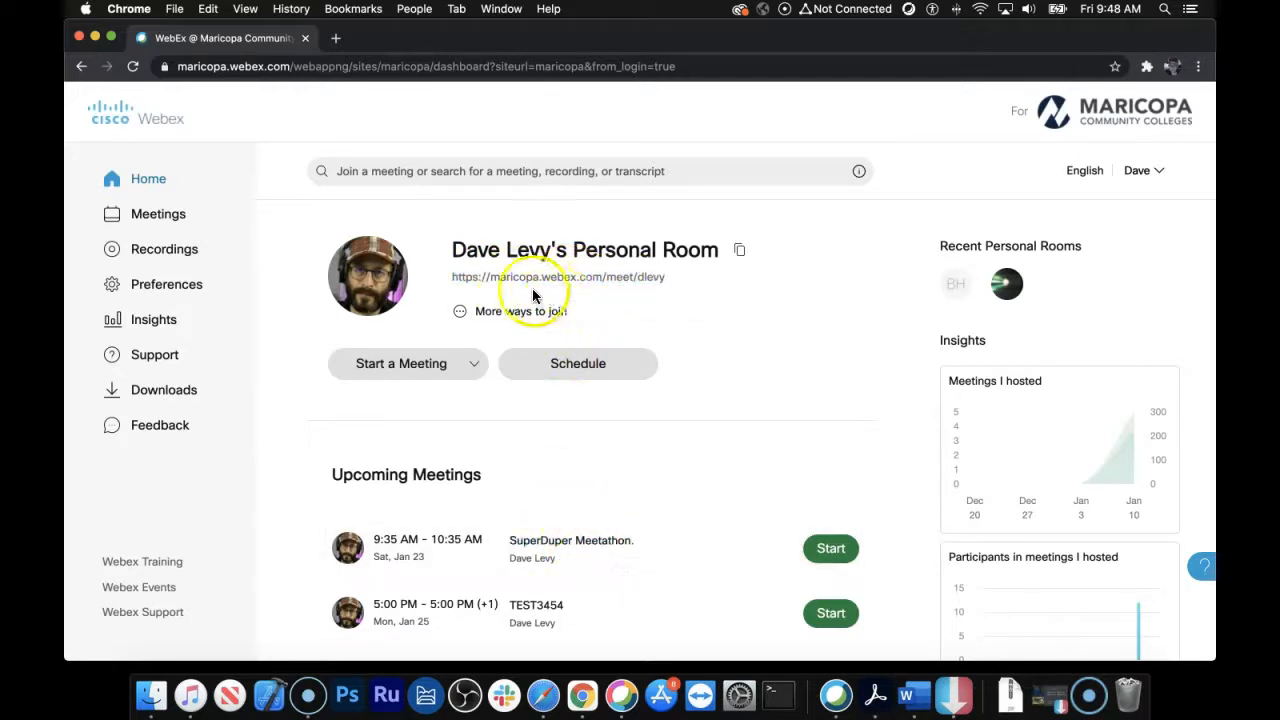
mouse_move(658, 352)
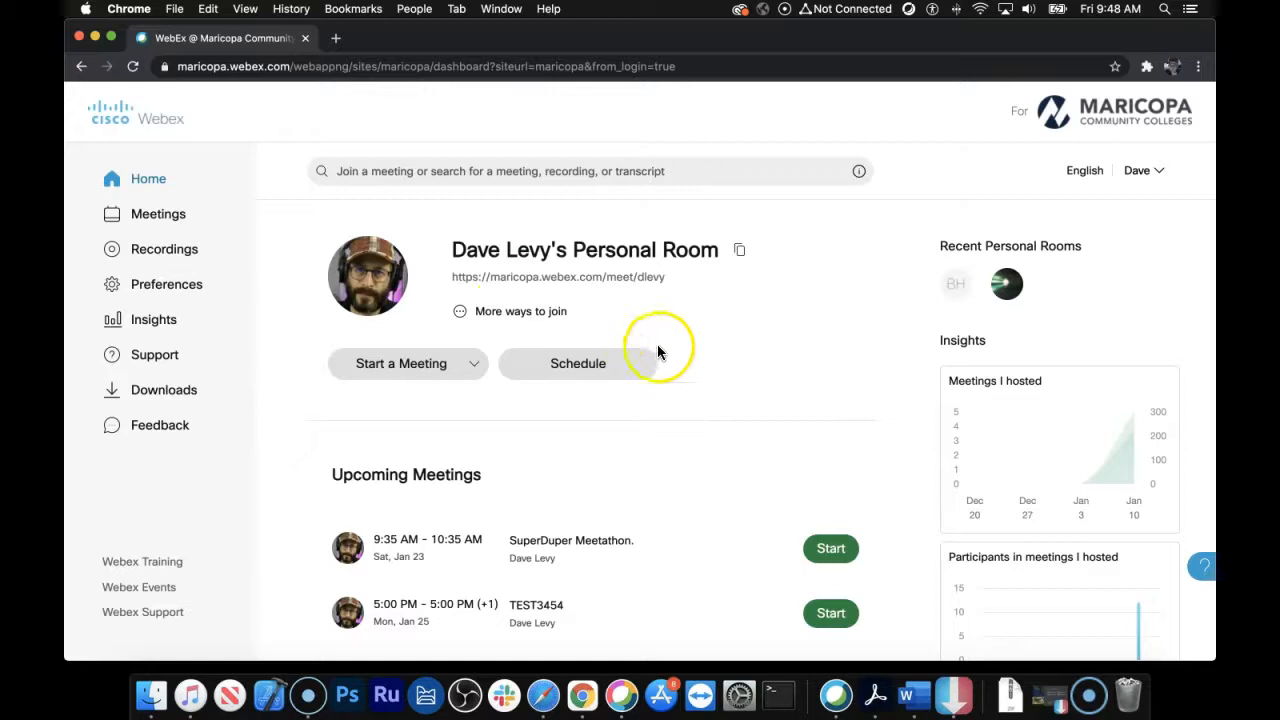
mouse_move(578, 364)
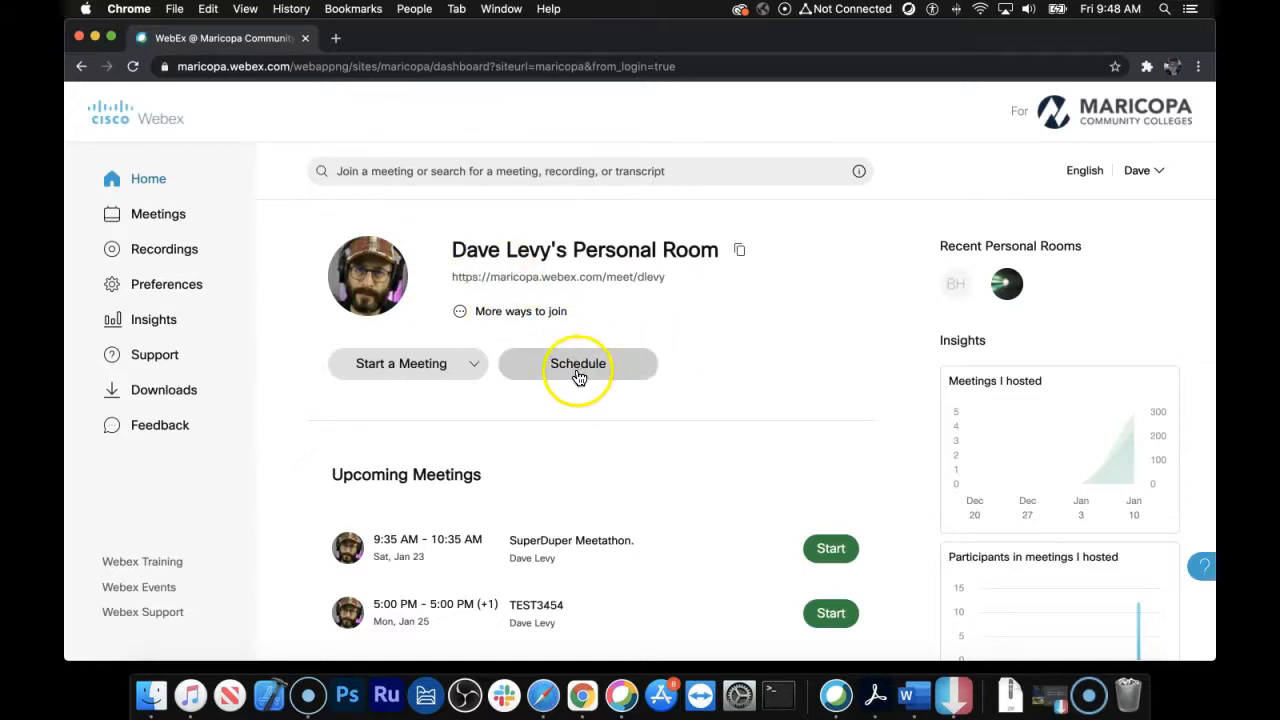
click(578, 364)
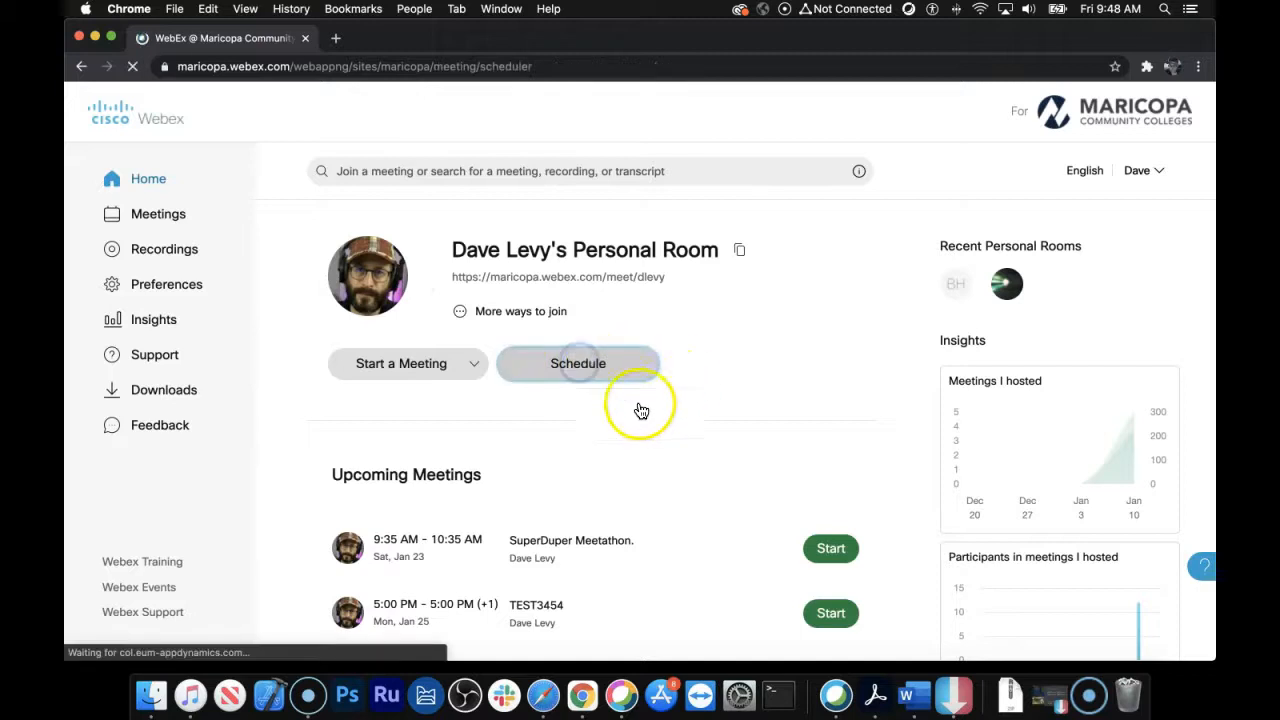
- Name the meeting topic 'Extra Fancy Tech Rehearsal'
click(578, 364)
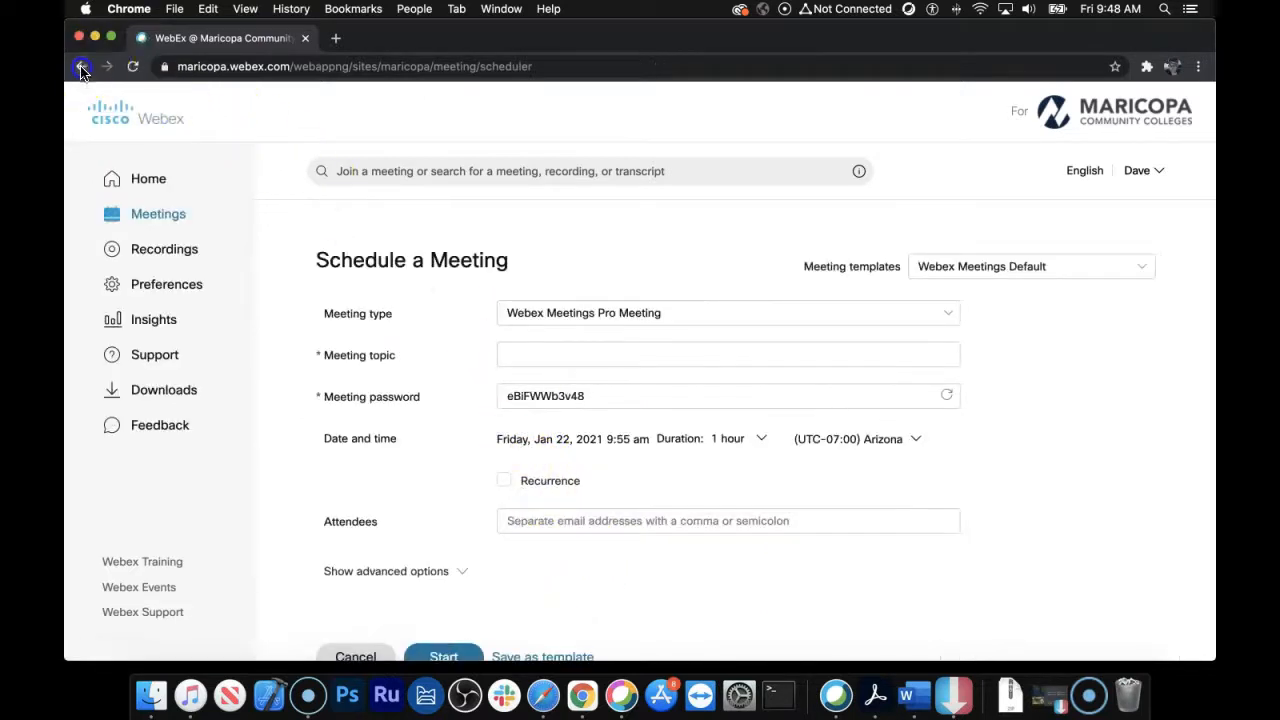
click(82, 66)
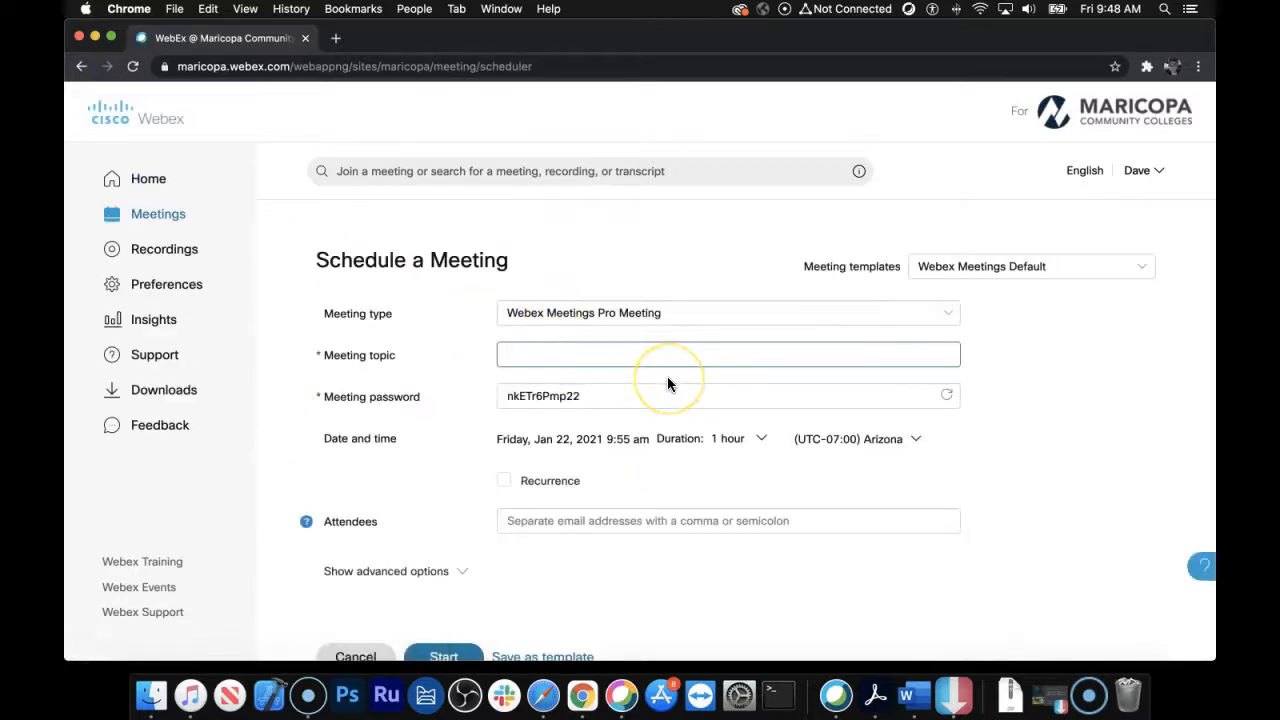
text(Extra Fancy)
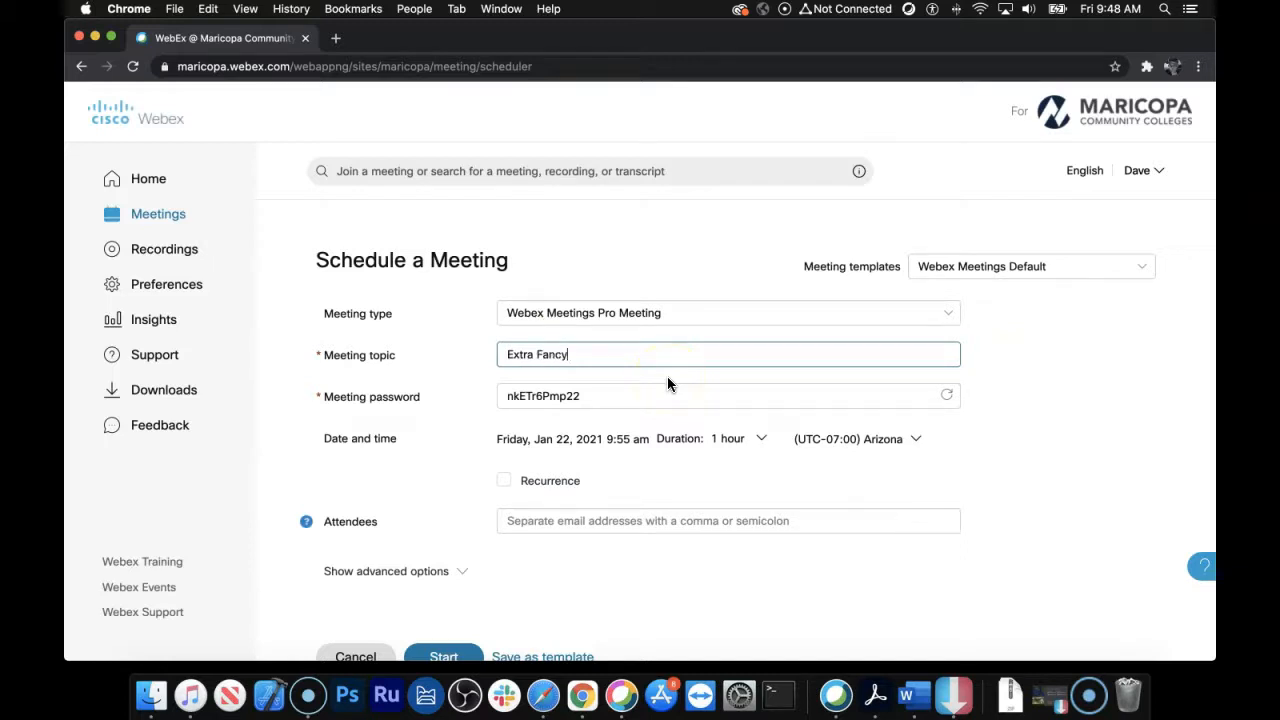
text(Tech rR)
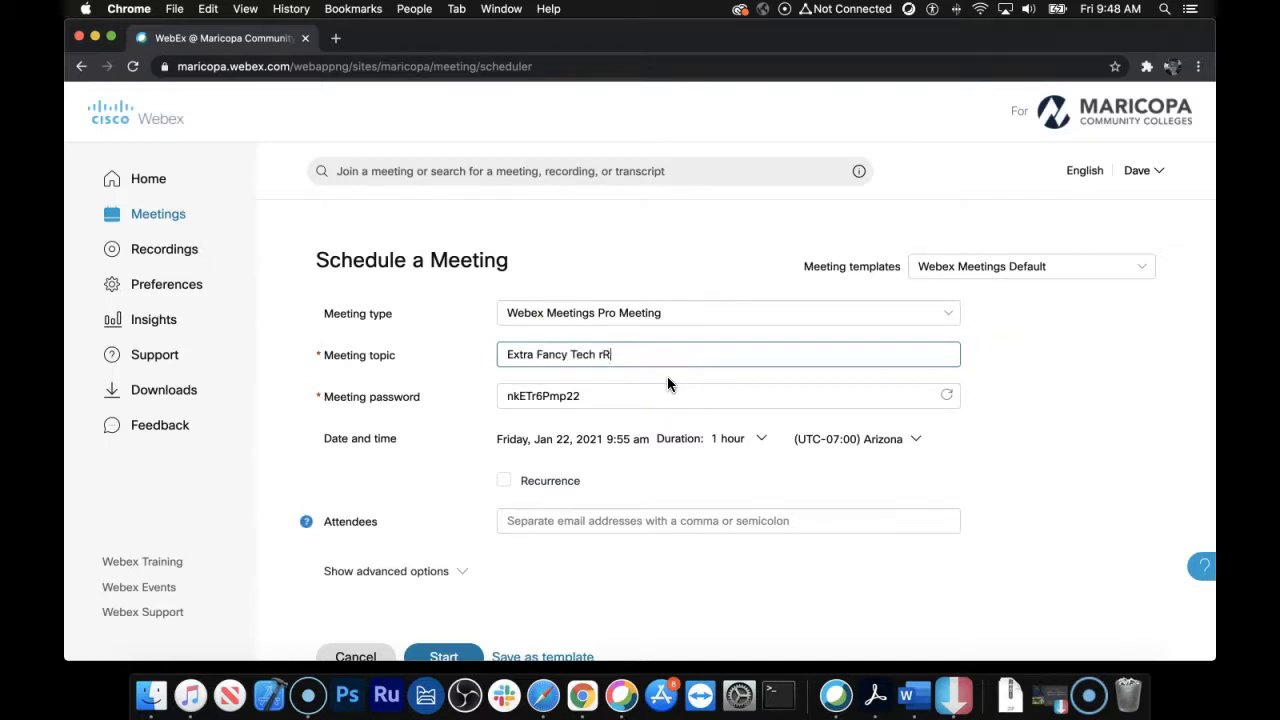
text(ehearsal)
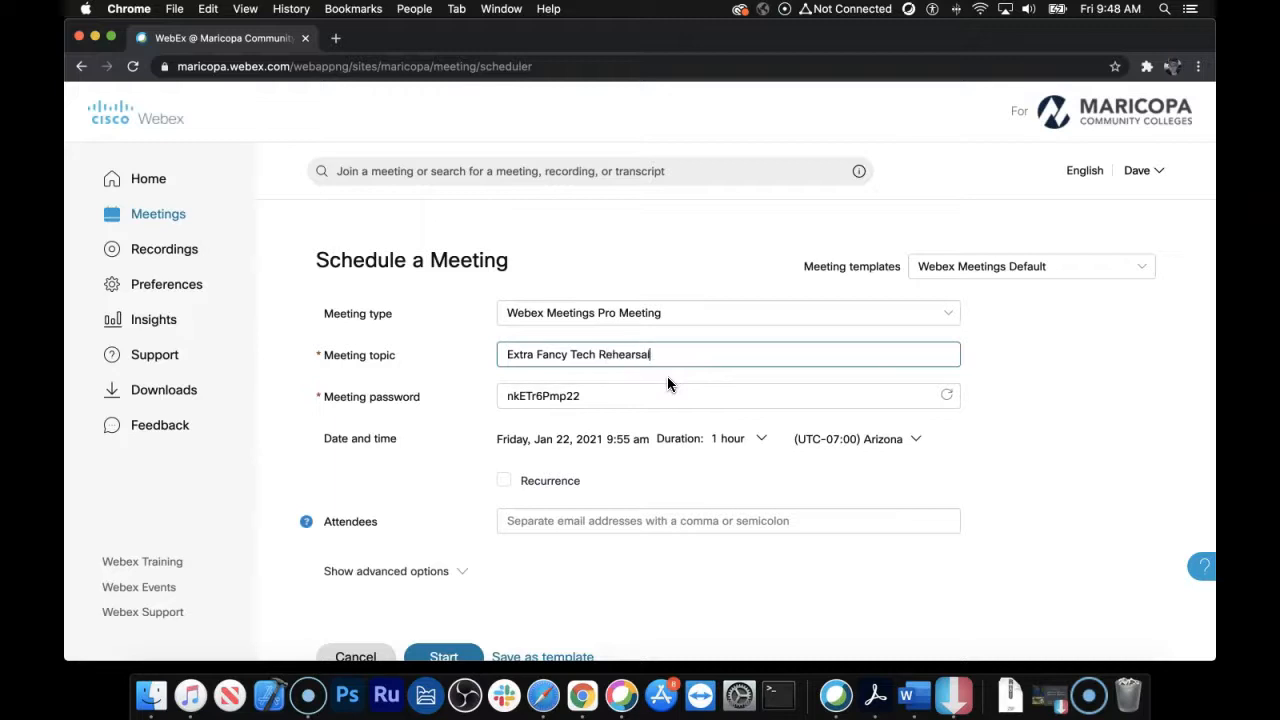
- Set the meeting date to Sunday, January 24 at 9:55 am
click(572, 438)
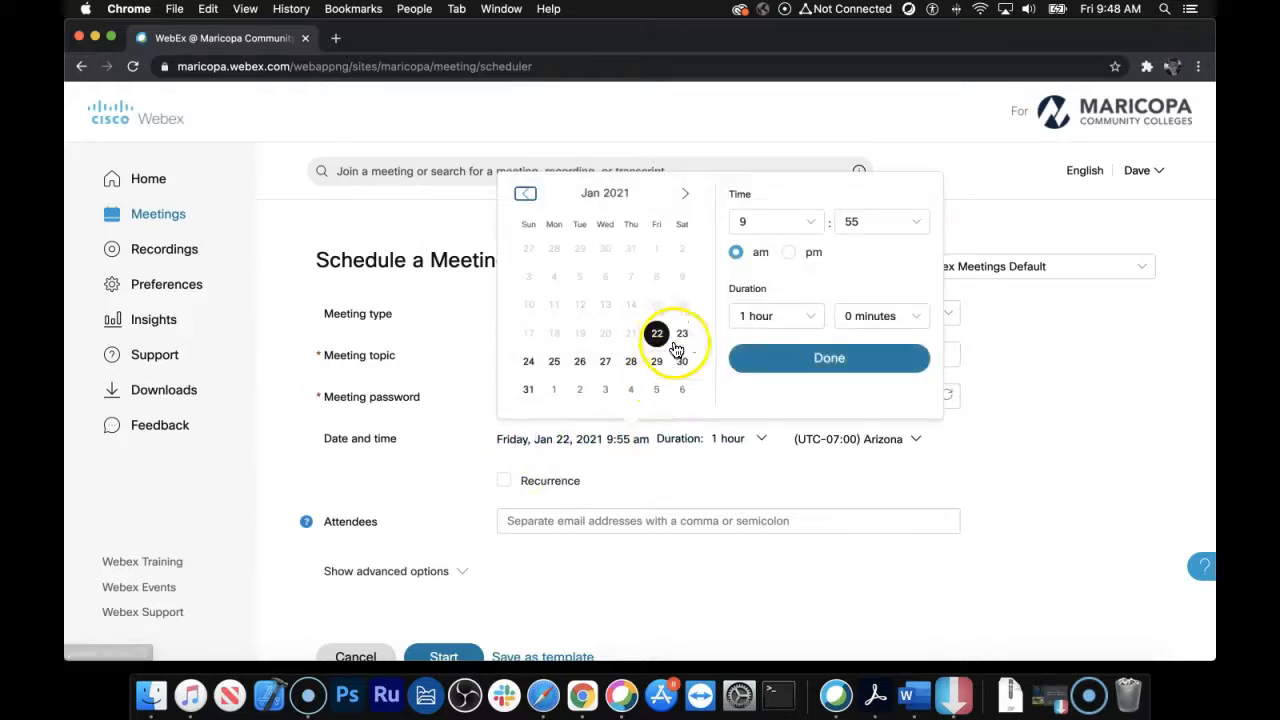
click(828, 358)
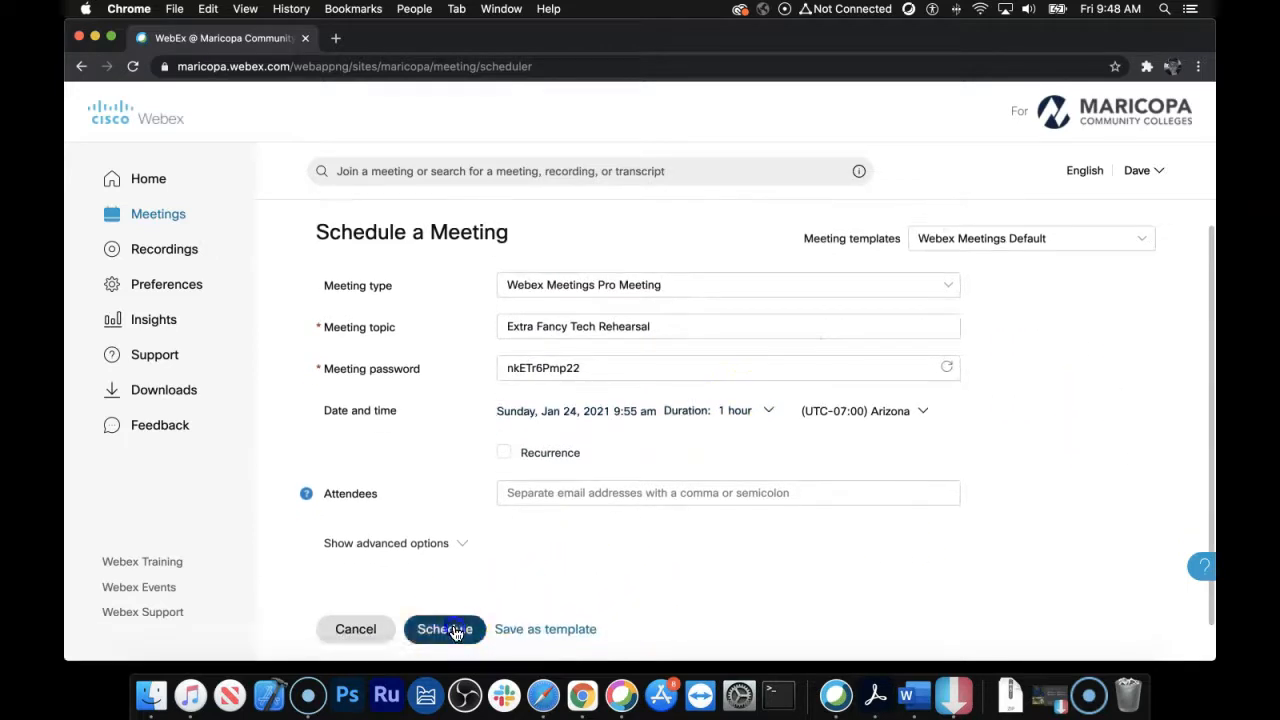
- Schedule the meeting and return to the My Webex Meetings list
click(444, 628)
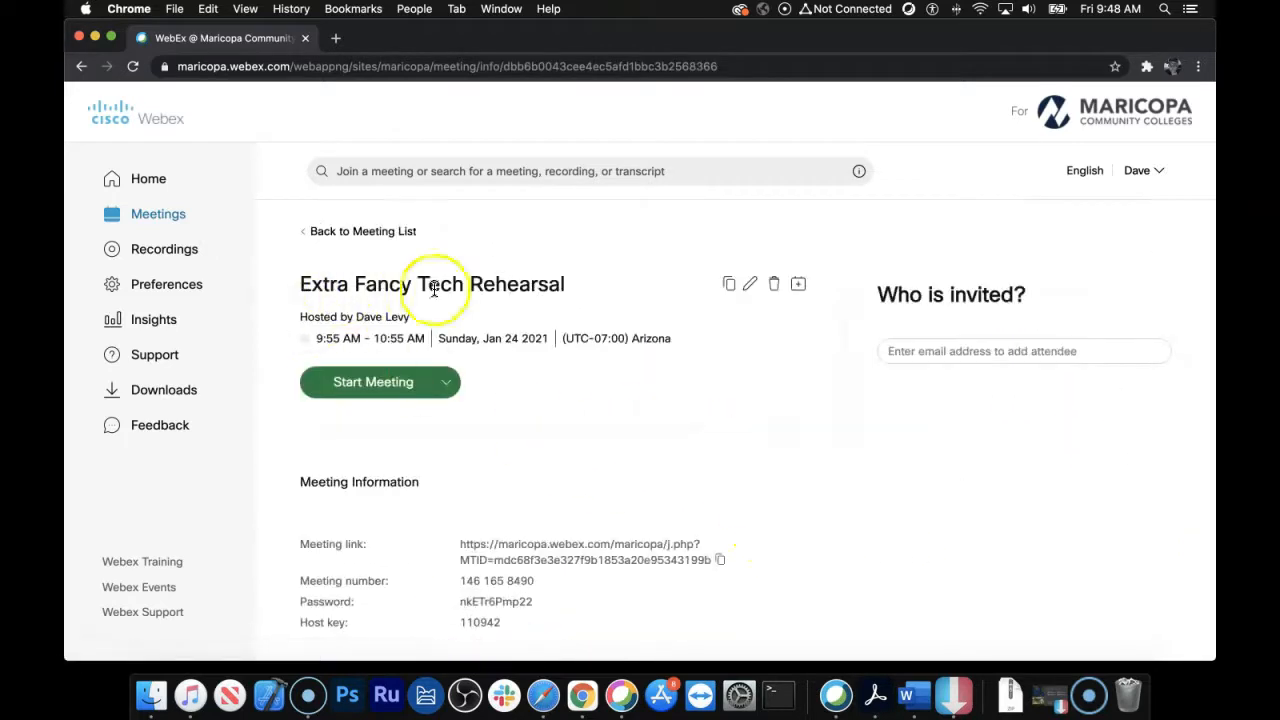
click(362, 232)
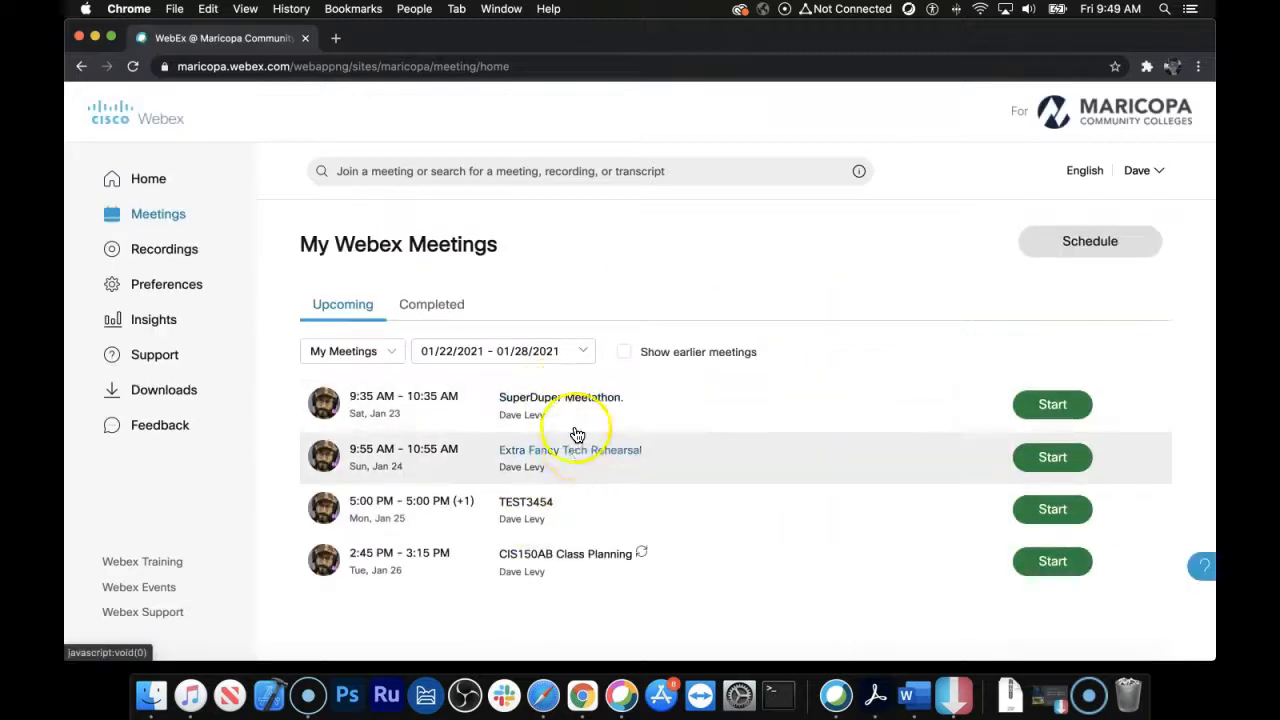
mouse_move(612, 488)
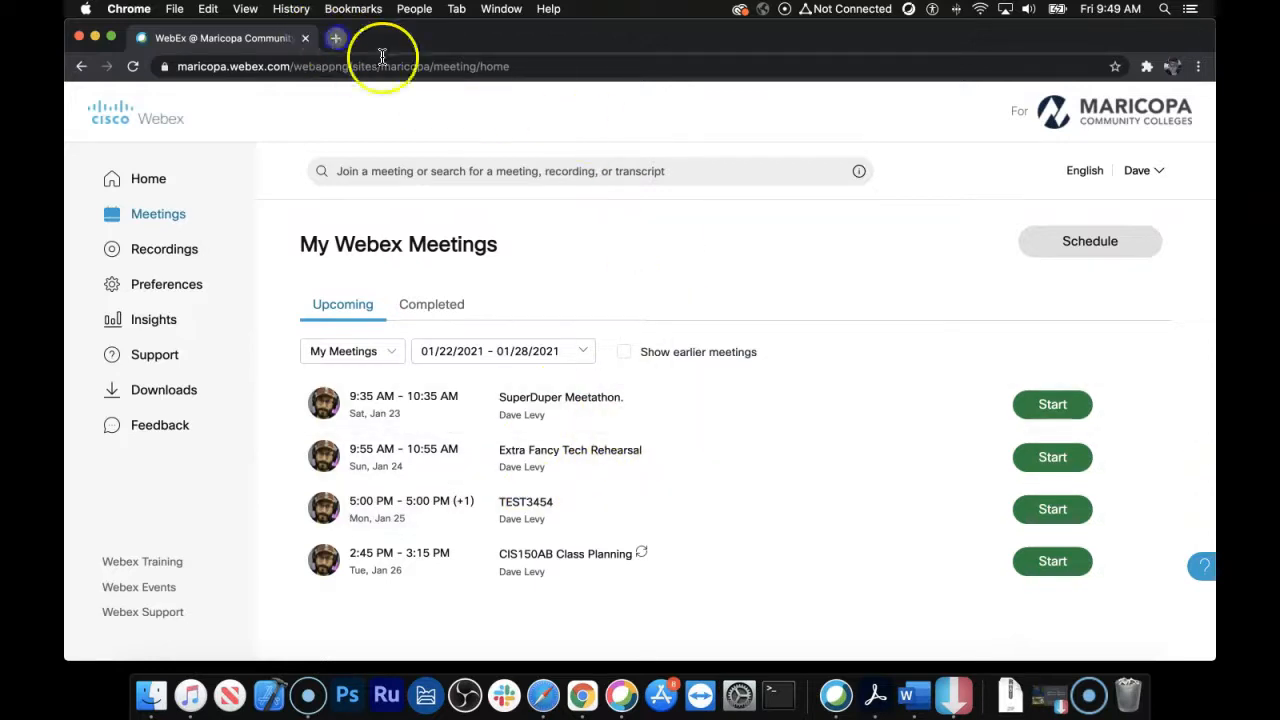
- Show Google Calendar's January 2021 month view in a new tab beside the Webex meetings
click(336, 38)
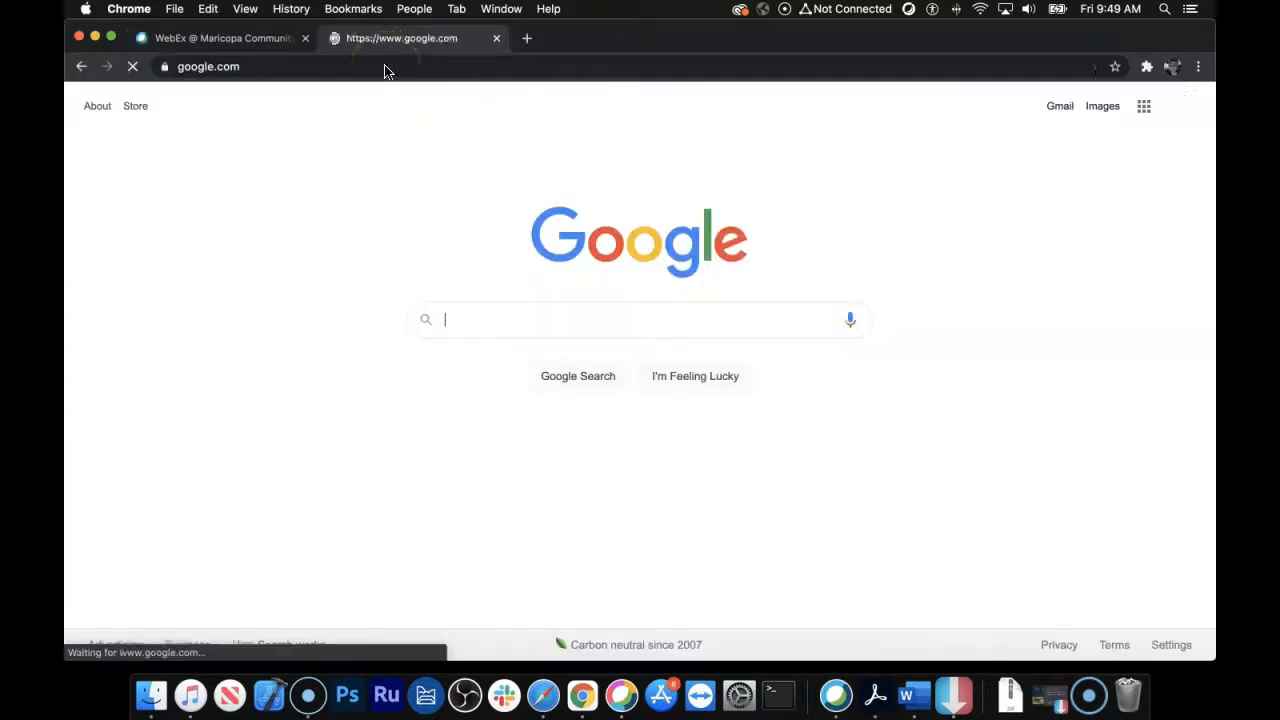
click(1144, 106)
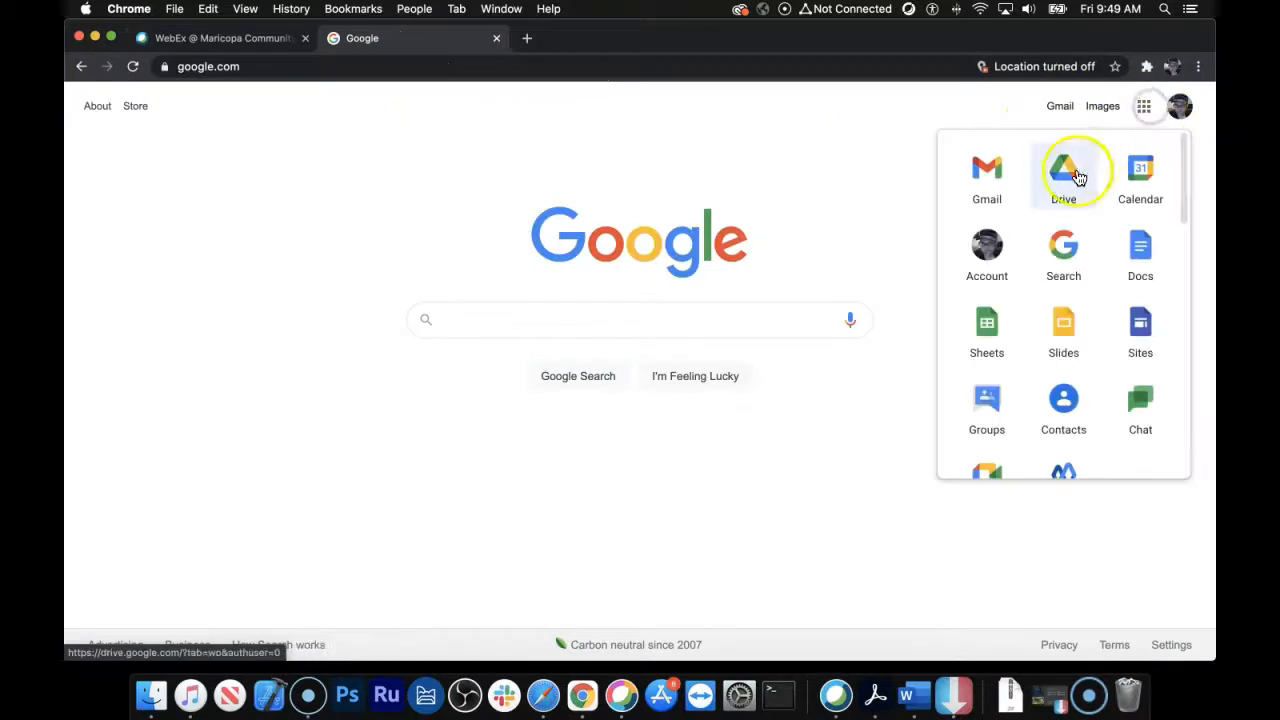
click(1140, 168)
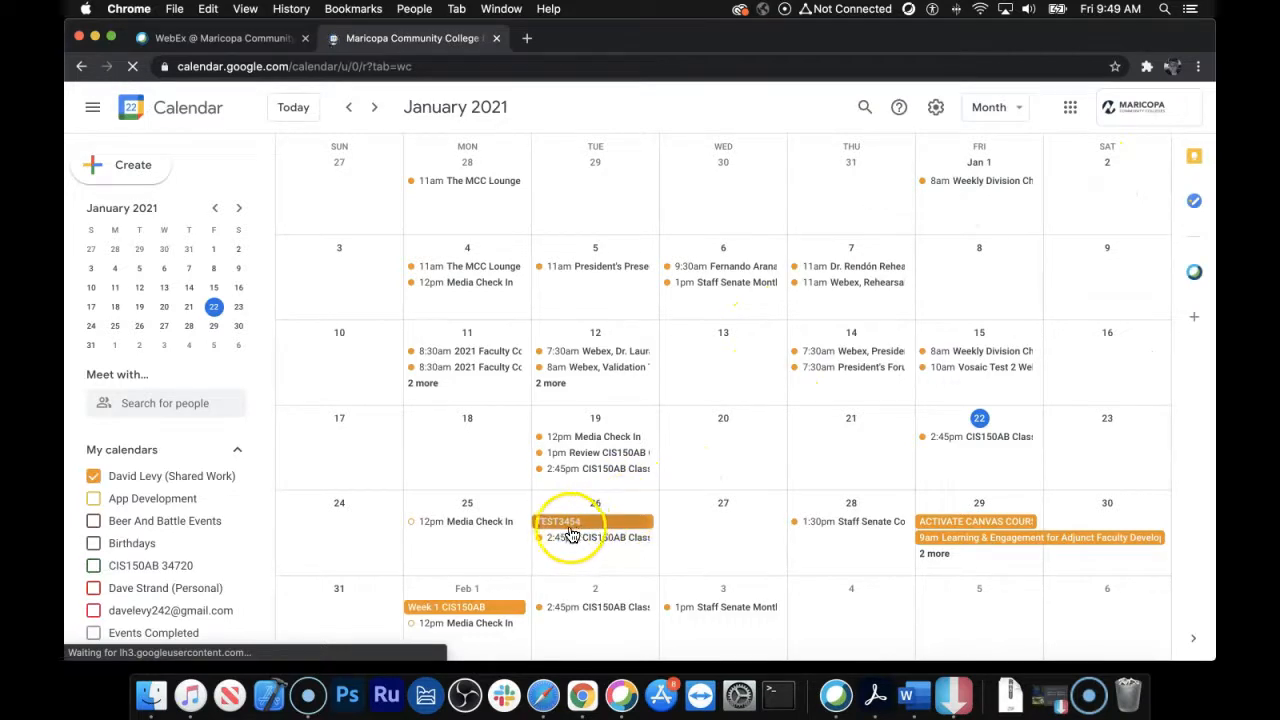
mouse_move(984, 410)
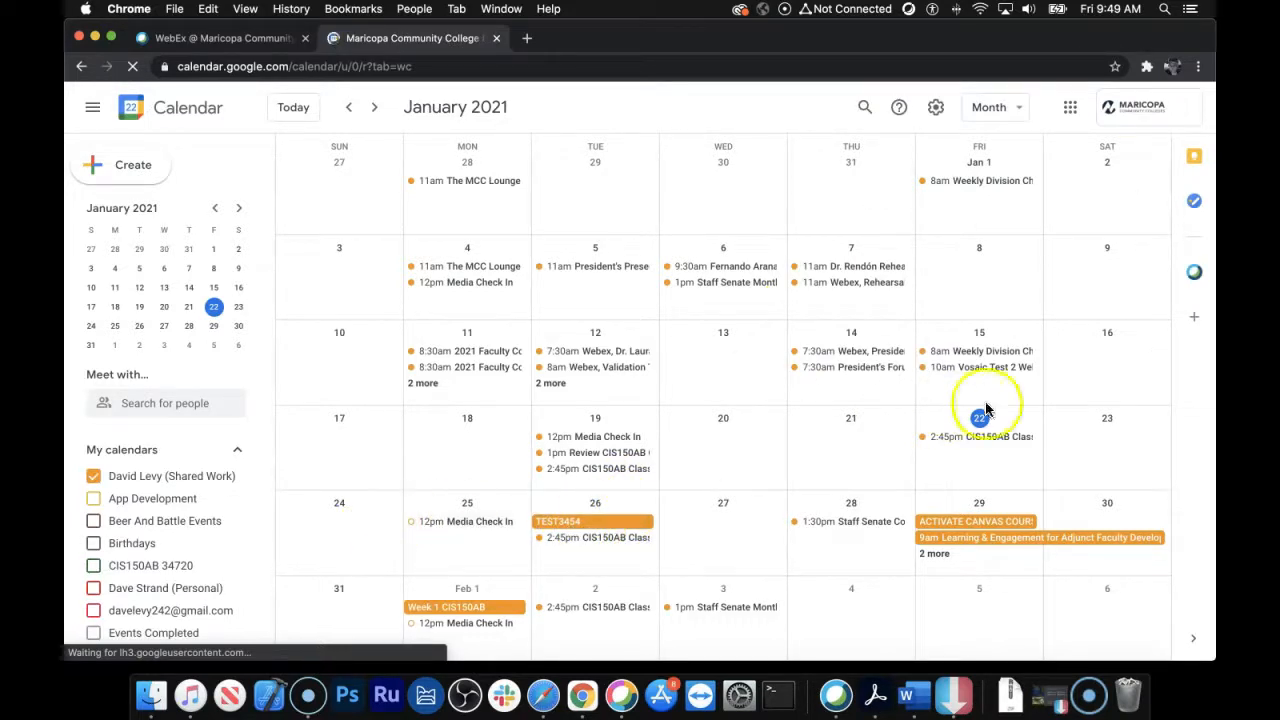
click(200, 38)
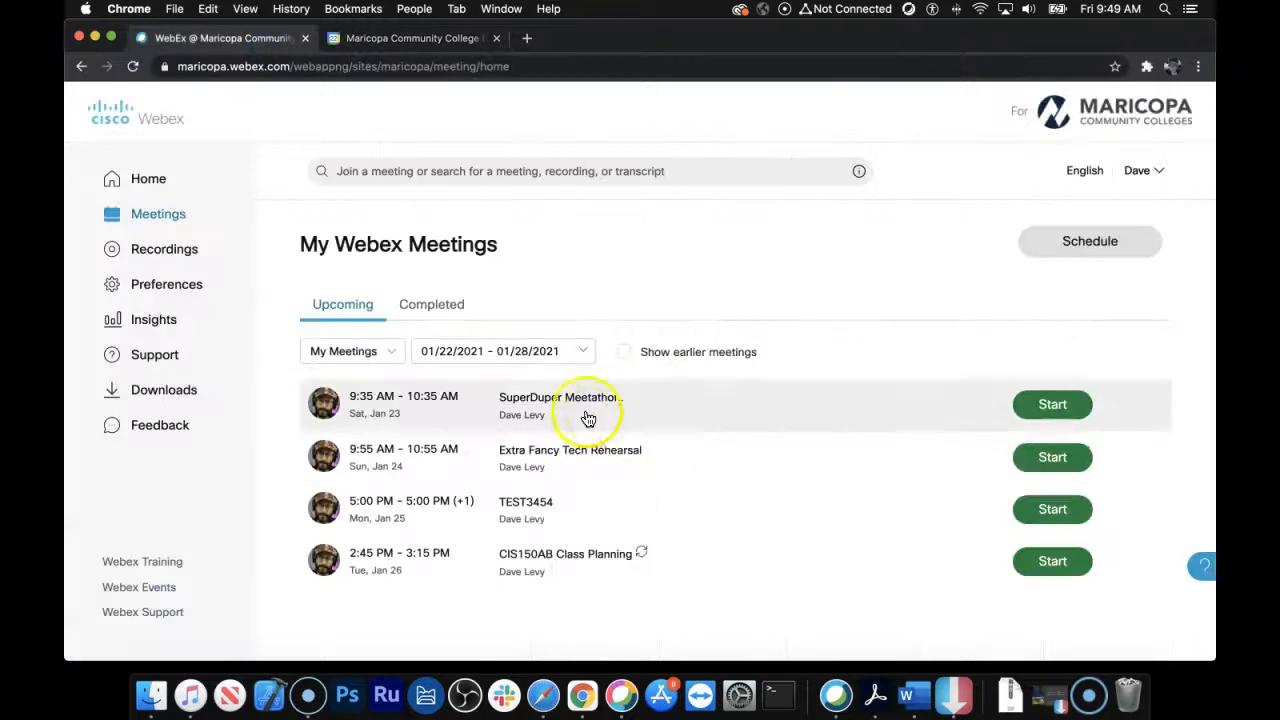
click(410, 38)
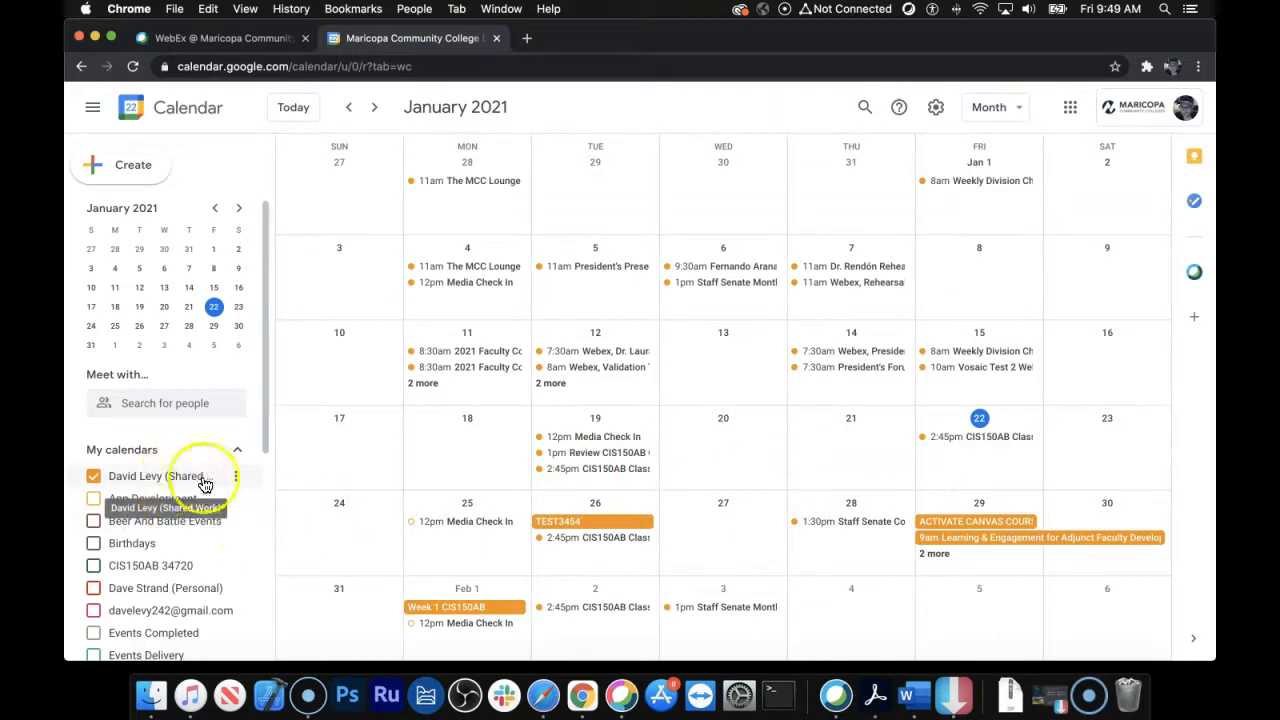
click(1184, 108)
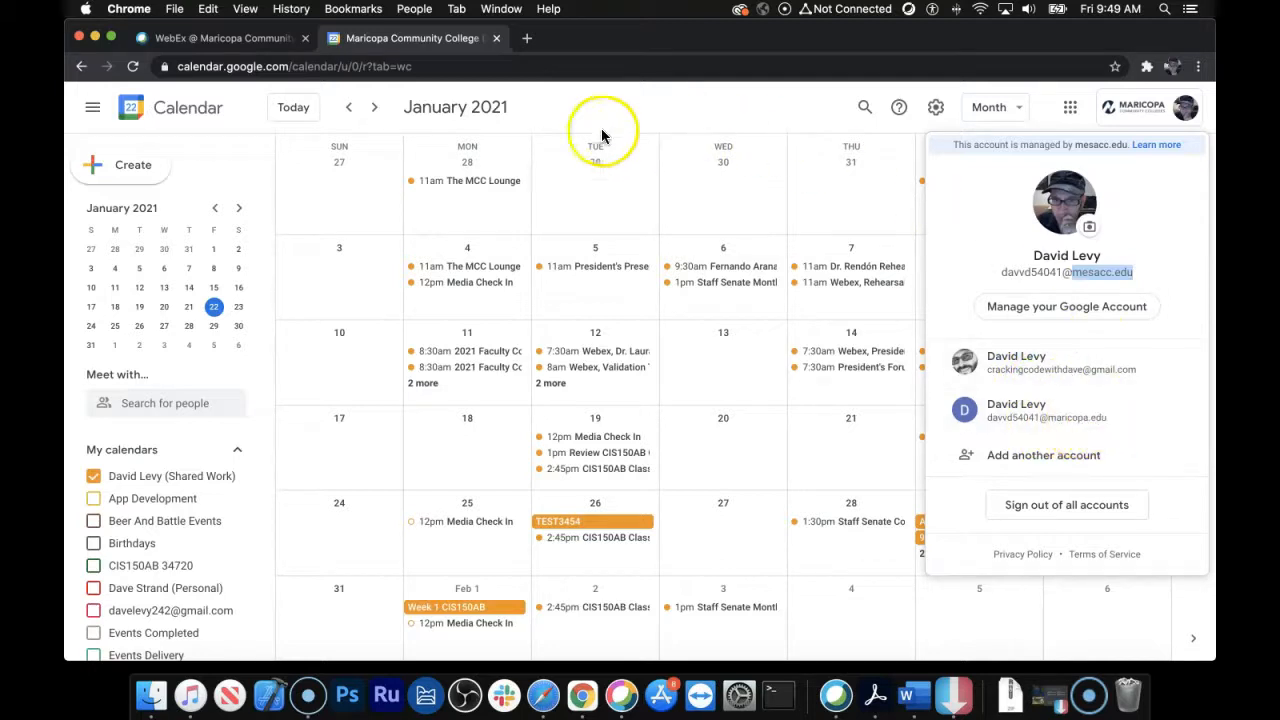
mouse_move(356, 464)
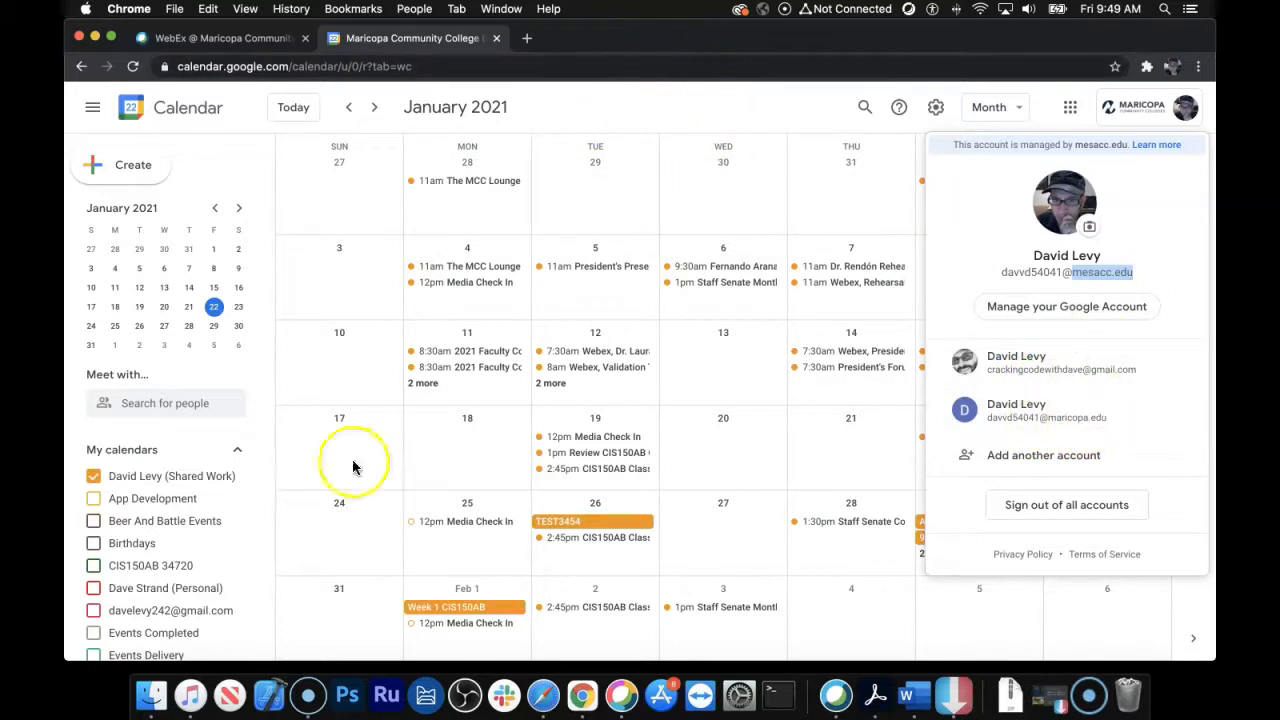
scroll(down, 3)
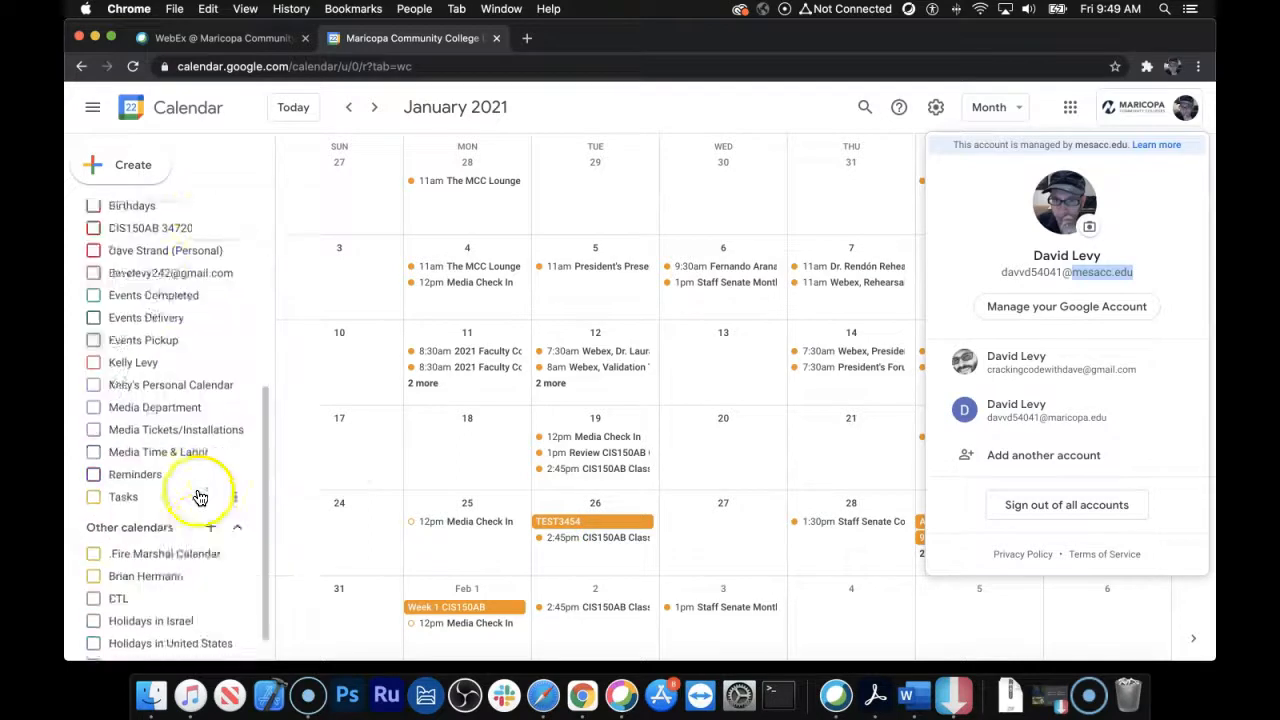
click(212, 496)
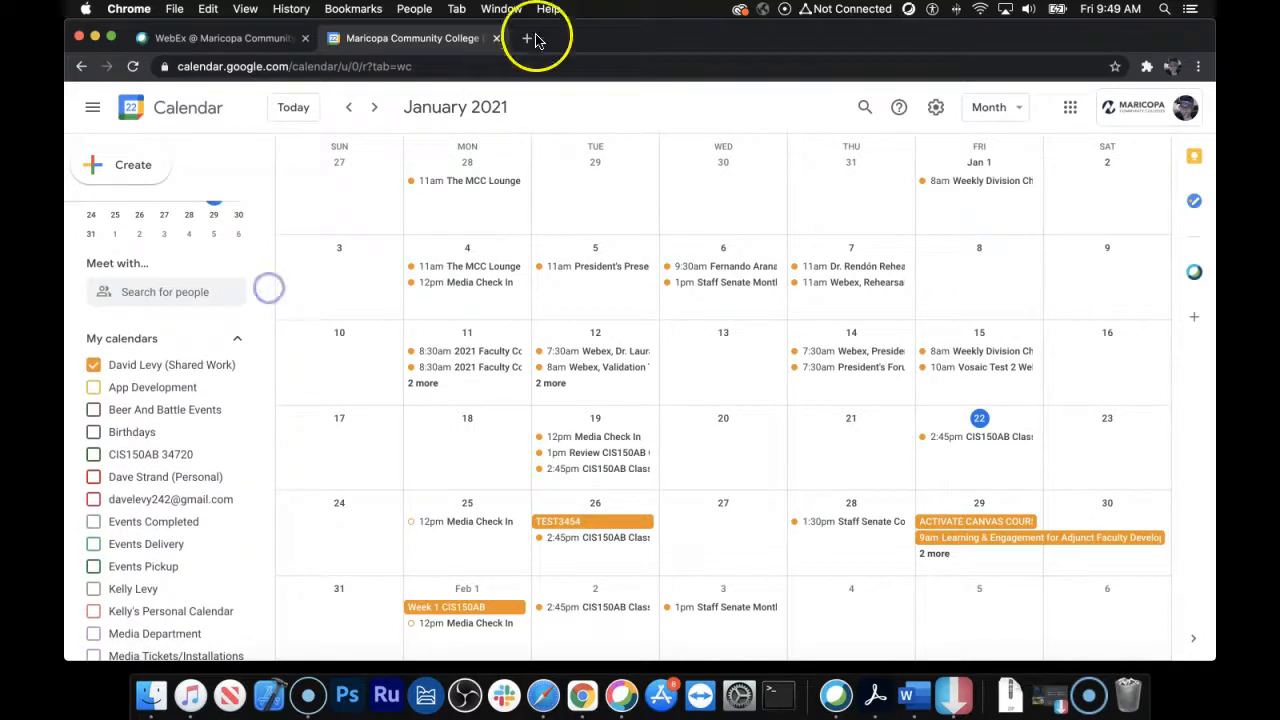
- Load google.com in a new incognito window
click(174, 8)
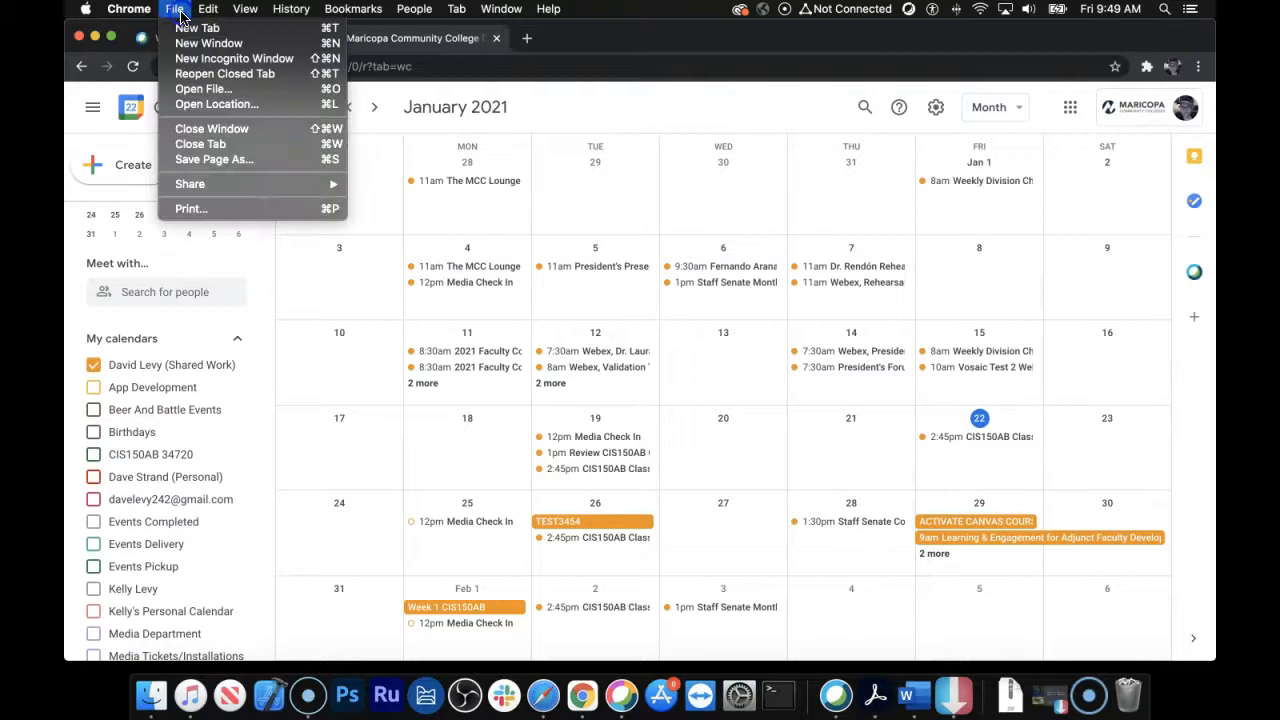
mouse_move(208, 44)
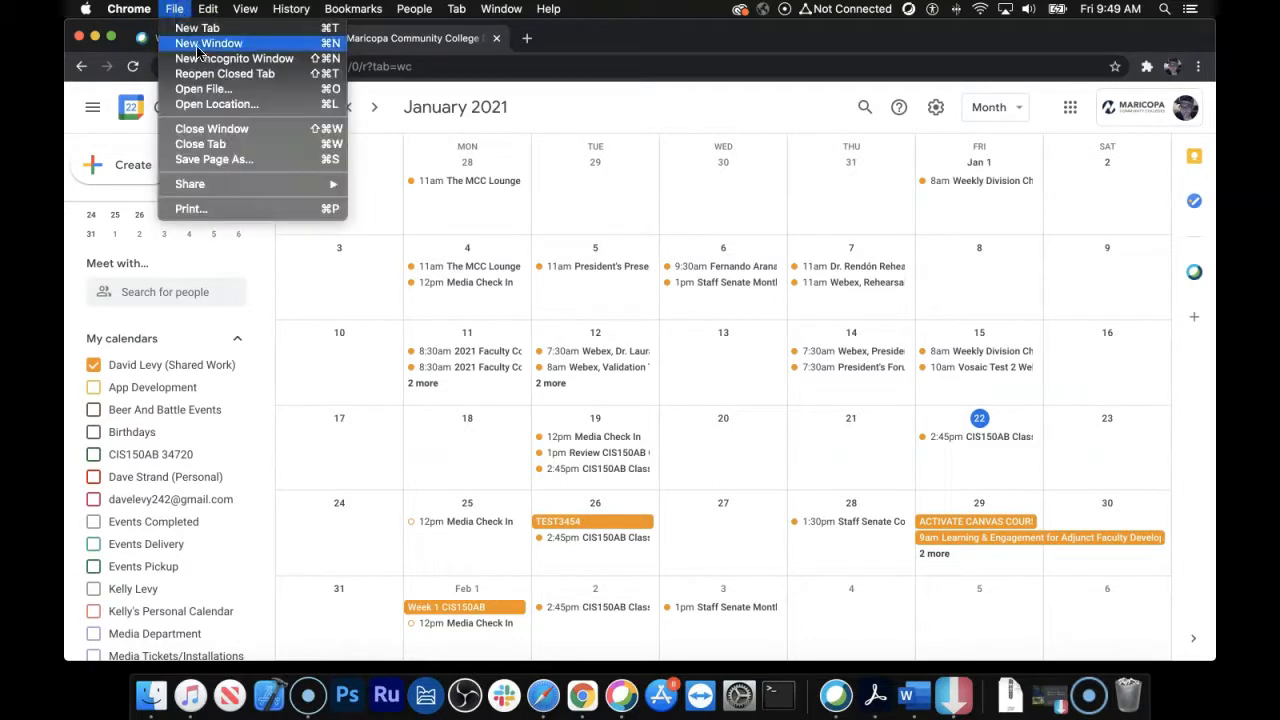
click(234, 58)
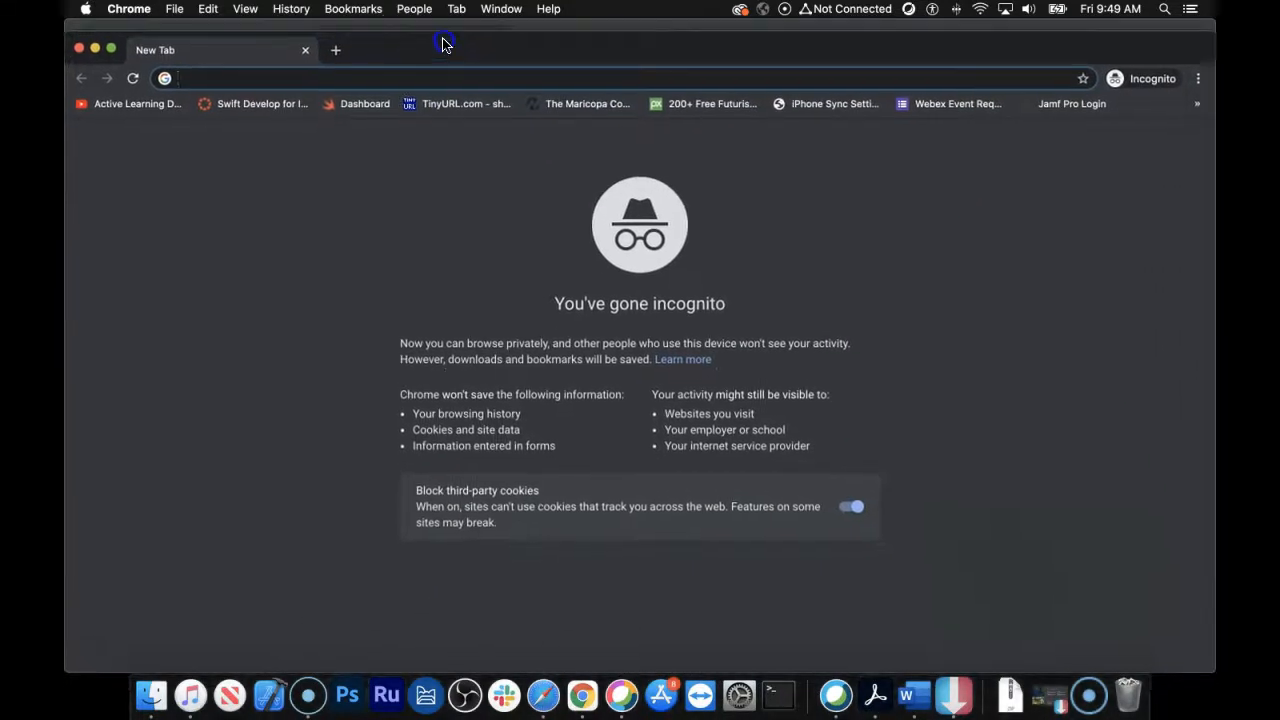
text(google.com)
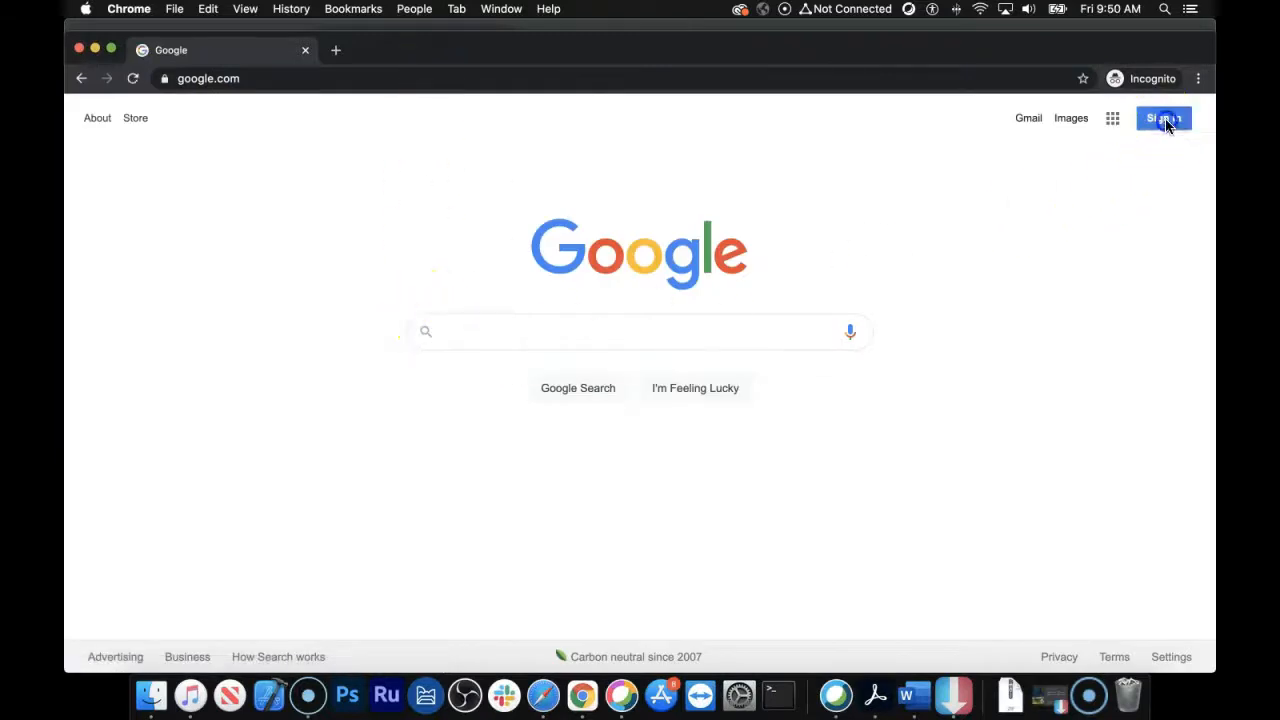
click(1164, 118)
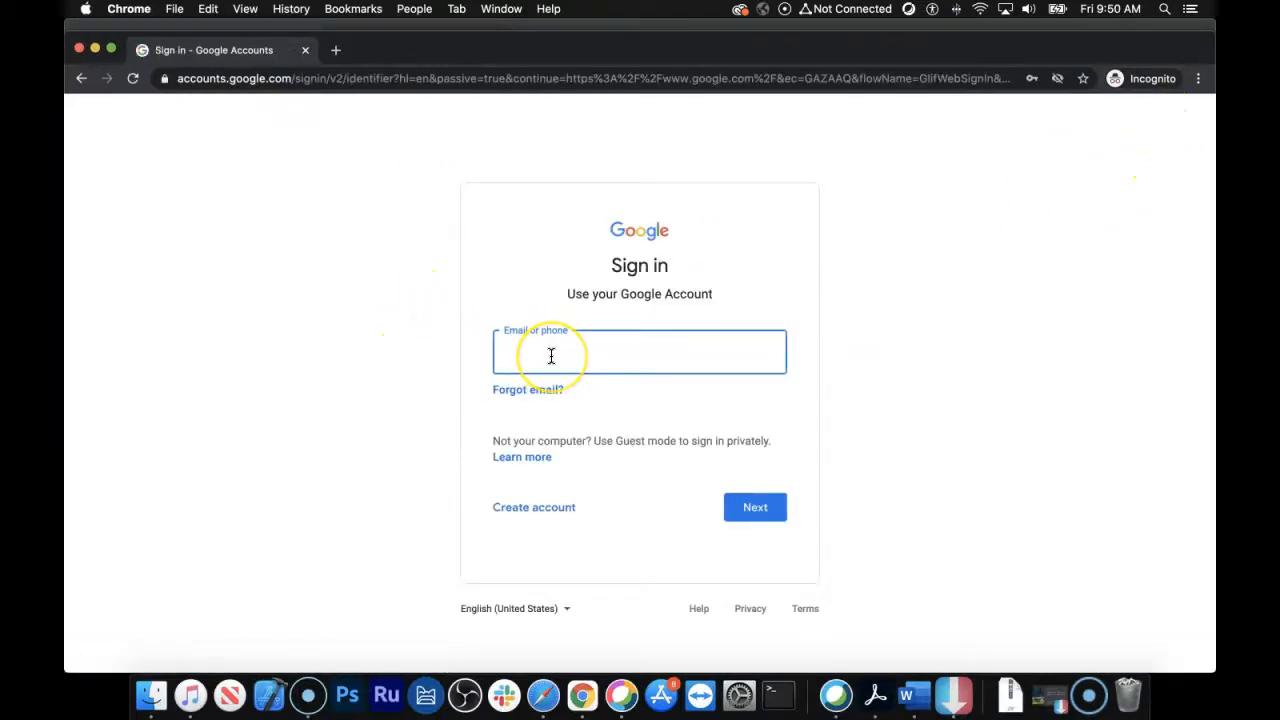
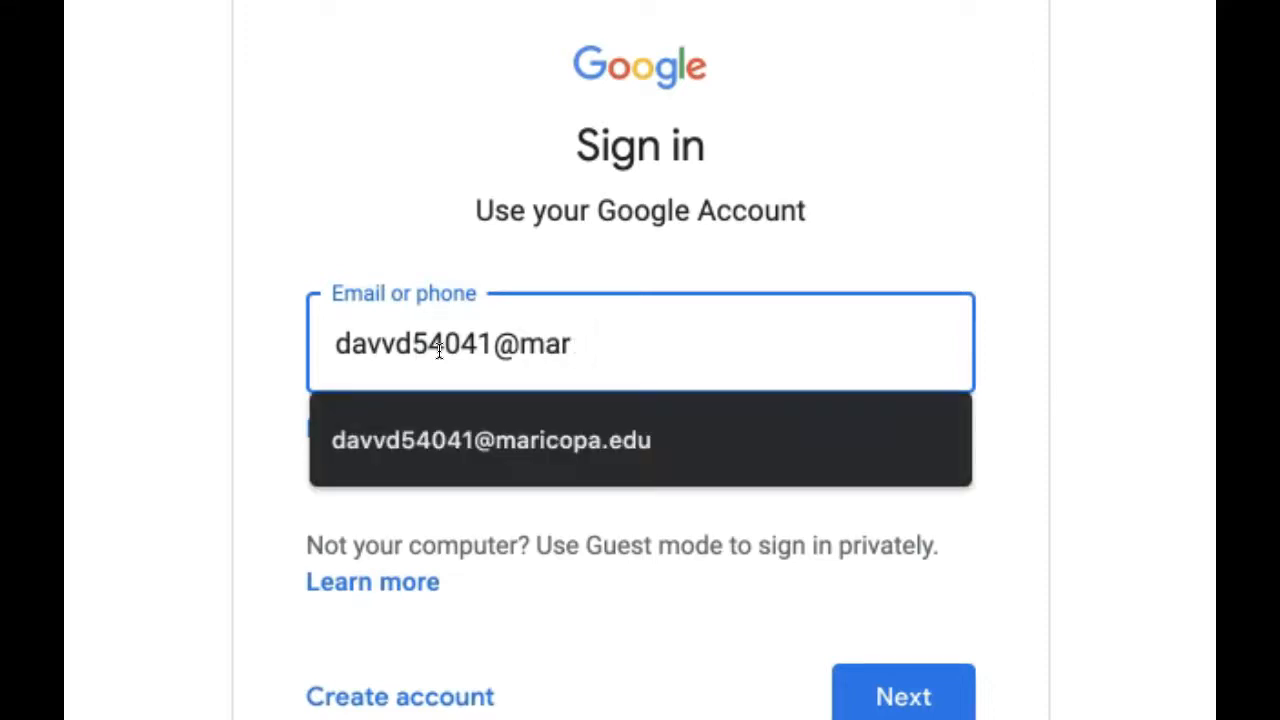
click(490, 440)
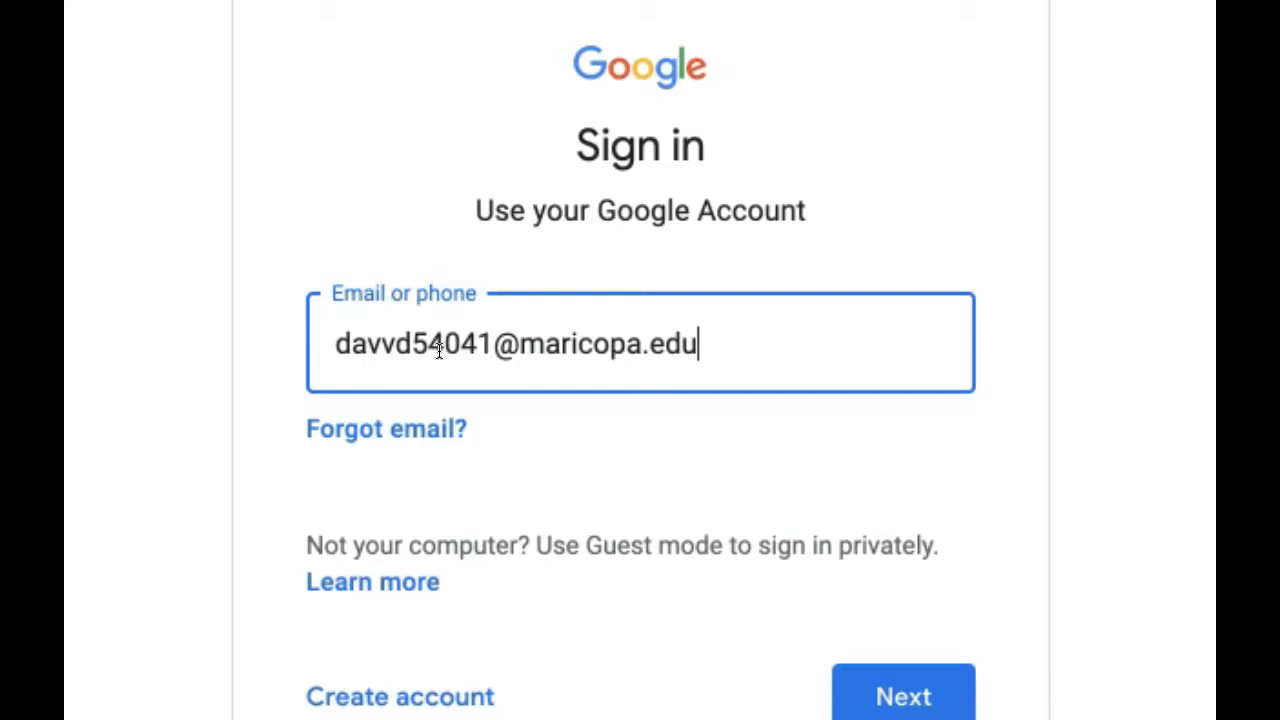
click(900, 696)
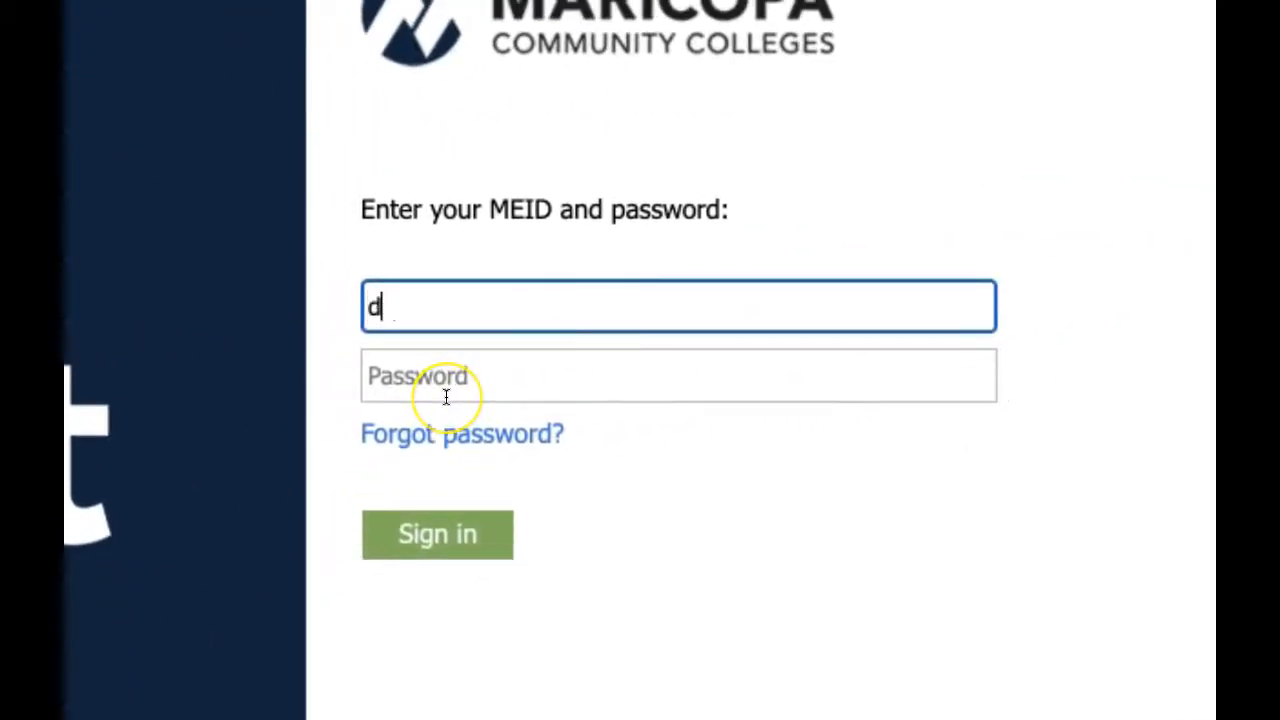
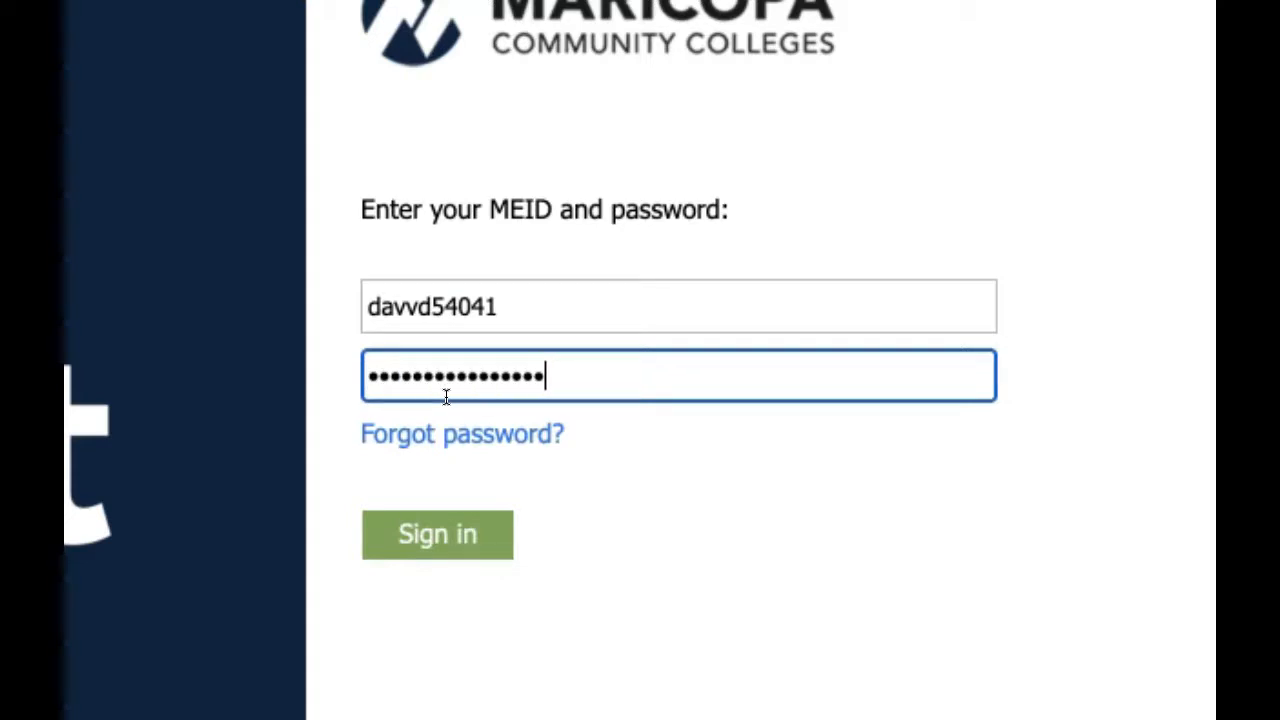
- Submit the MEID and password on the Maricopa college login page
click(436, 534)
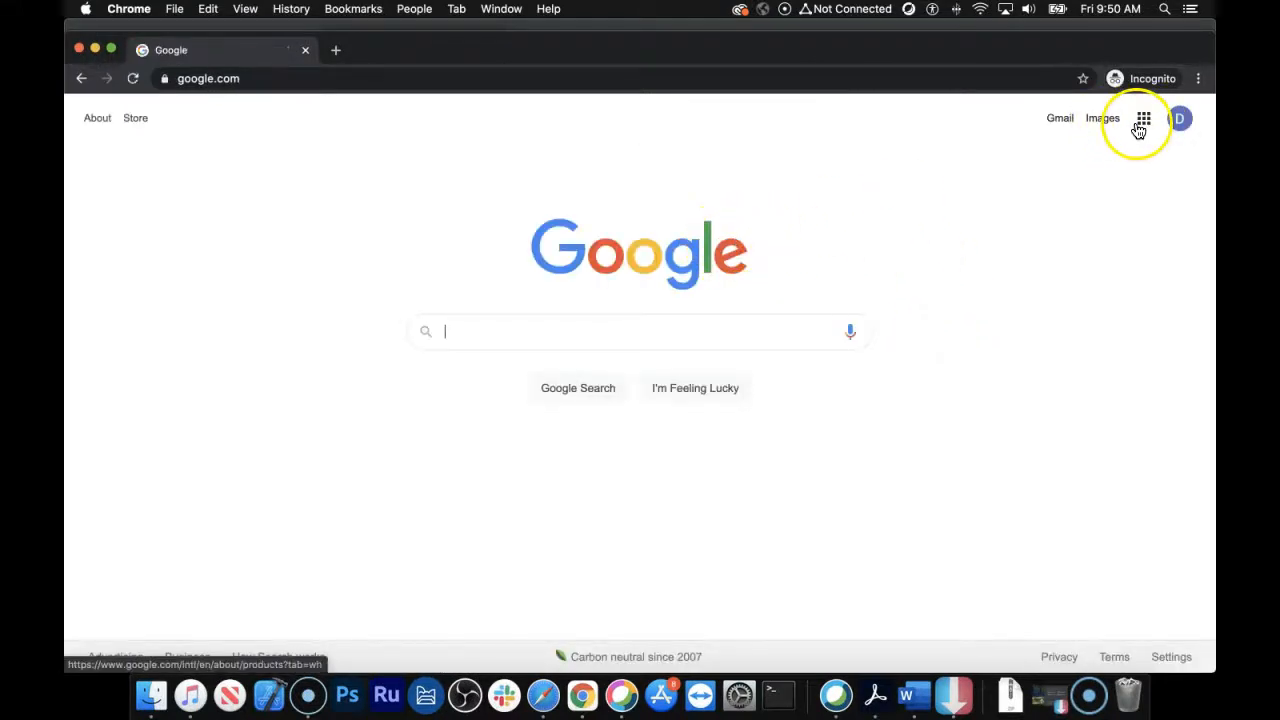
- Launch Google Calendar from the Google apps grid in the incognito window
click(1144, 120)
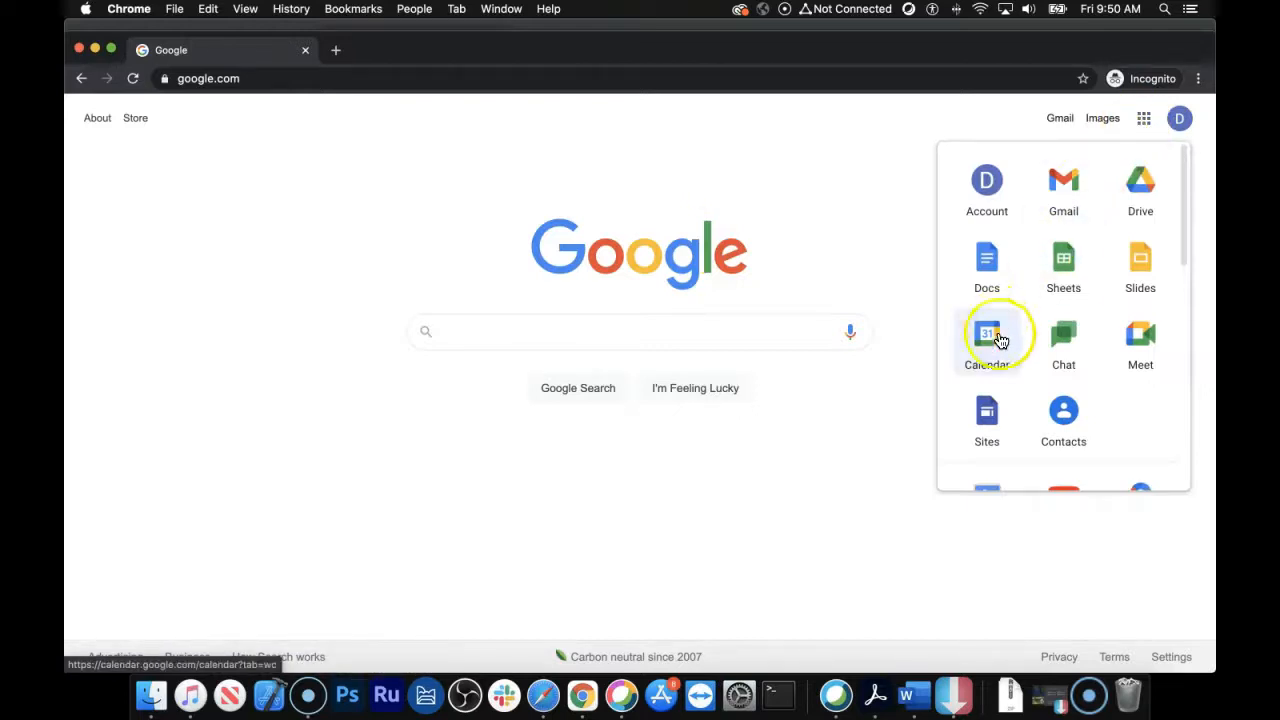
click(988, 338)
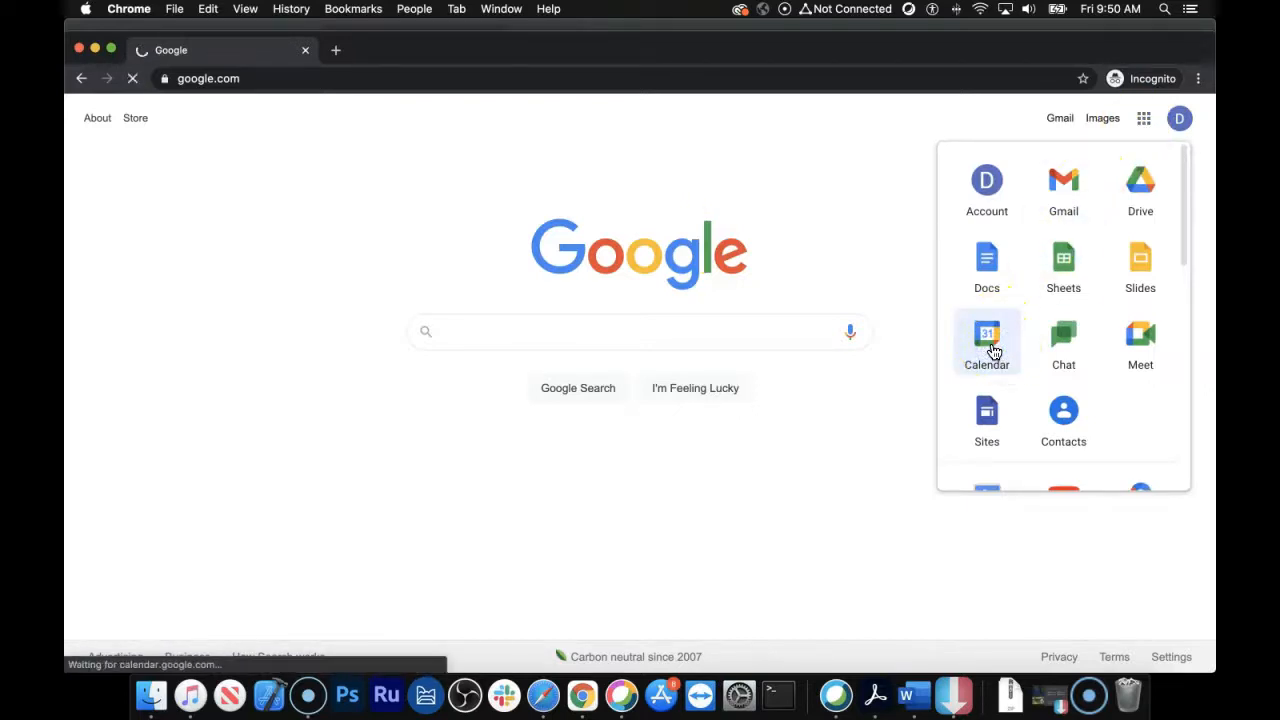
click(986, 340)
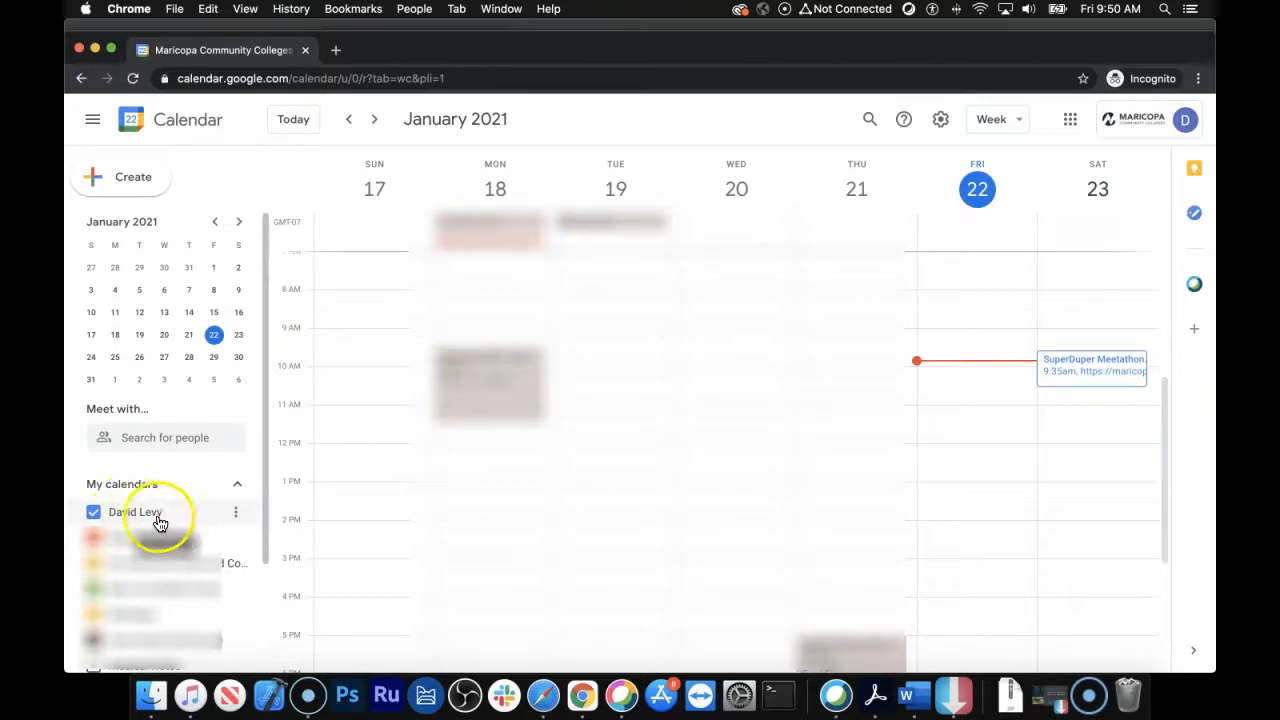
- Go to Settings and sharing for the personal calendar
click(236, 512)
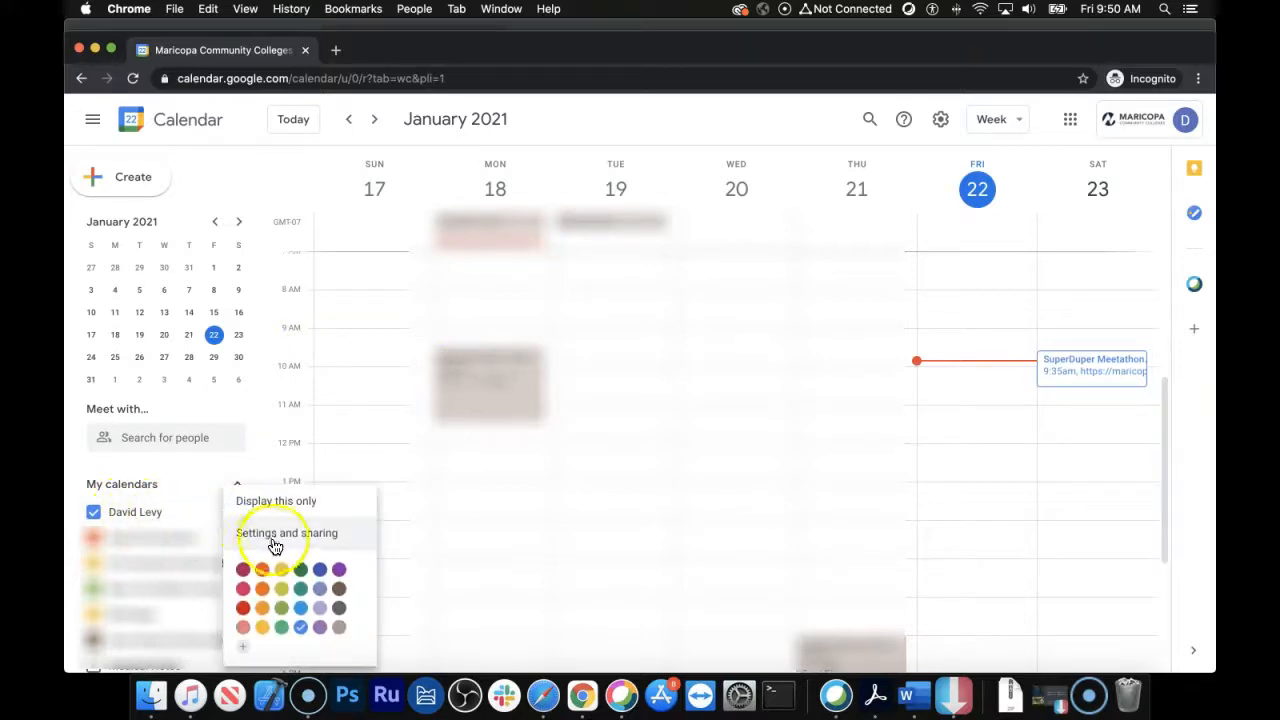
click(288, 532)
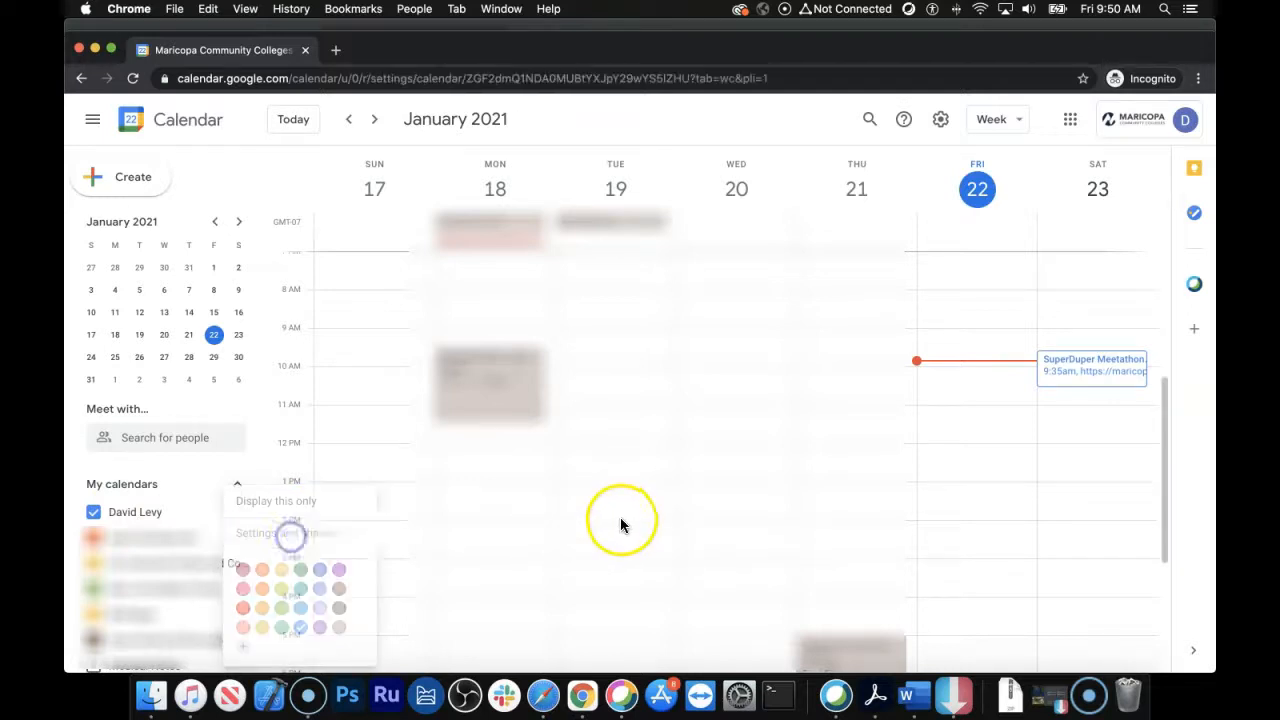
- Scroll to Share with specific people and select the second shared address's domain
click(284, 532)
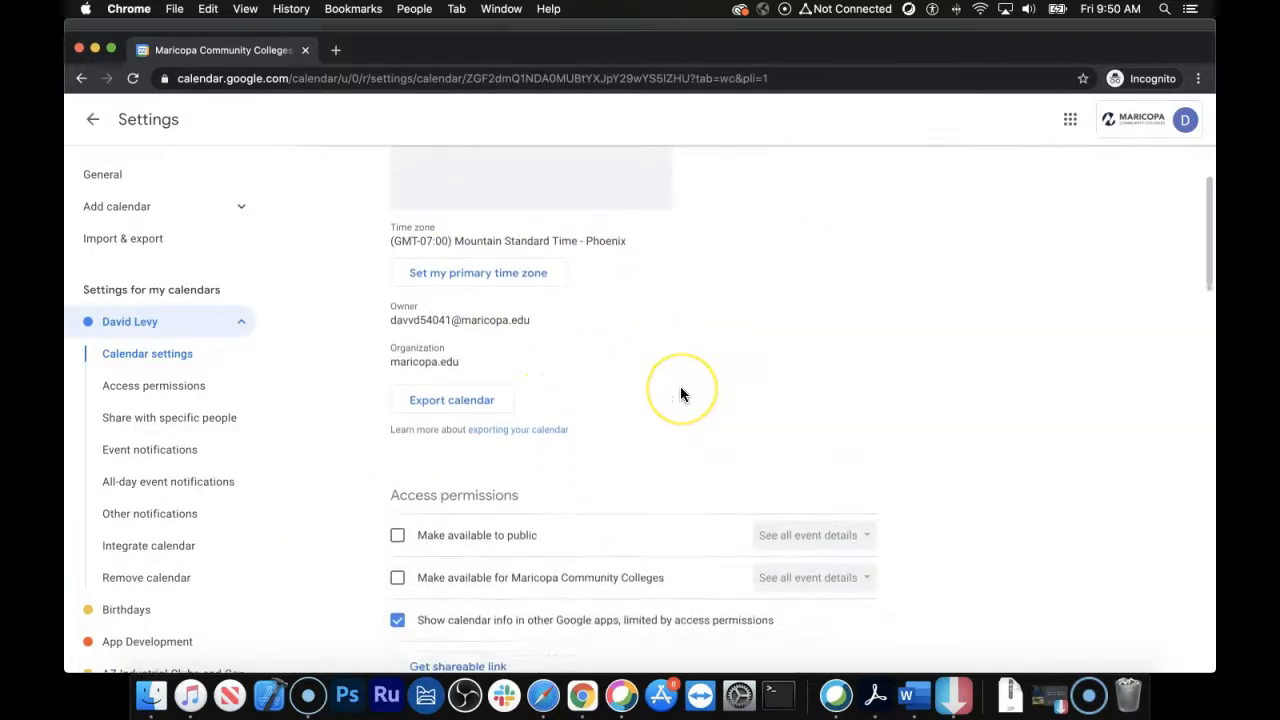
scroll(down, 3)
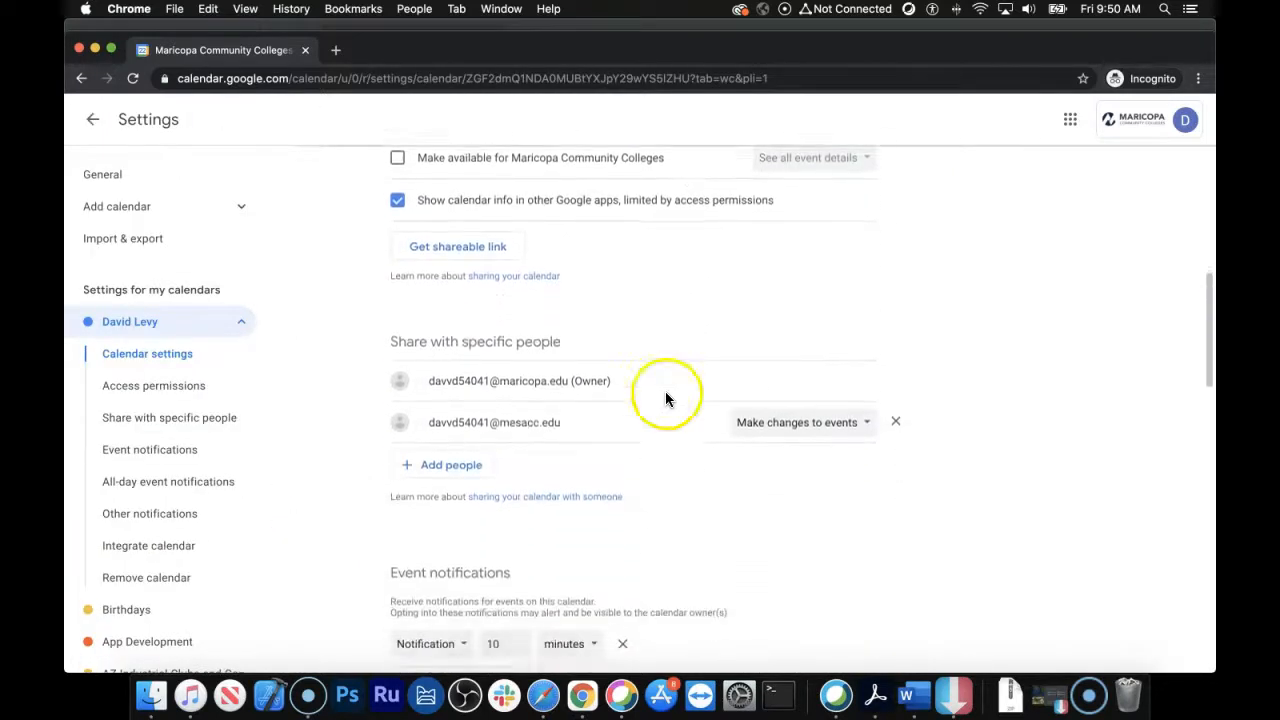
scroll(down, 3)
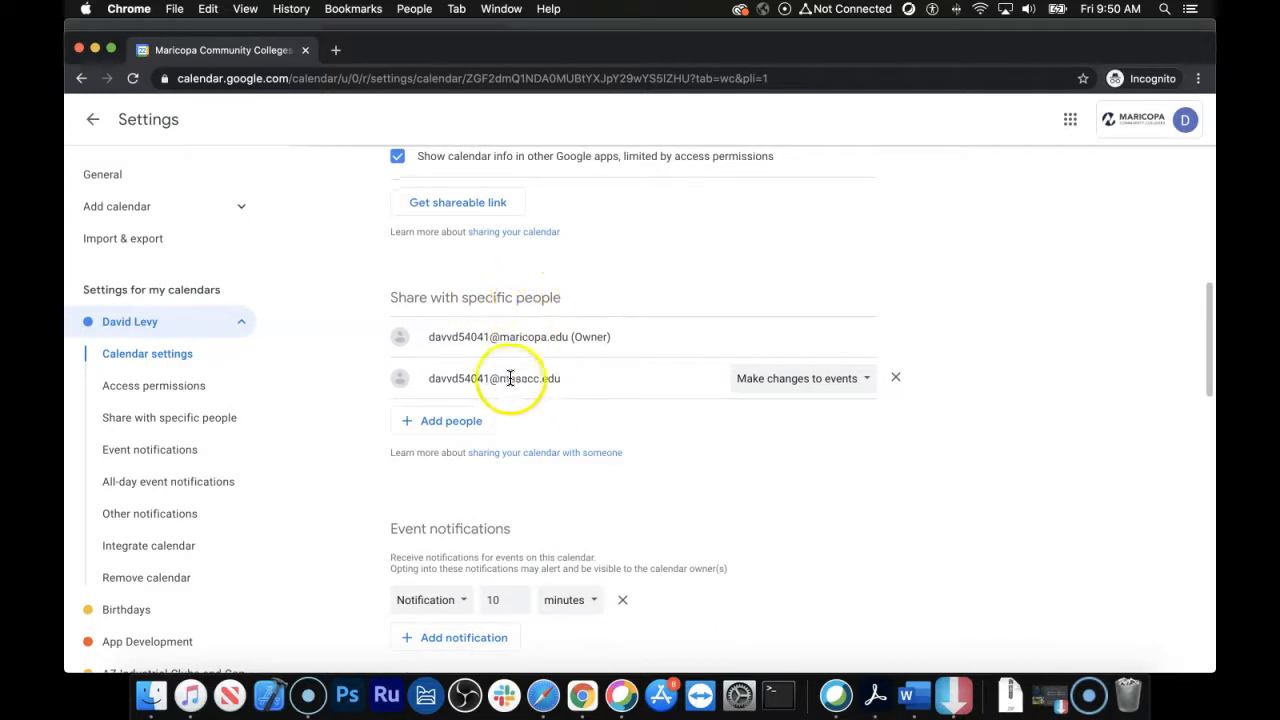
double_click(494, 378)
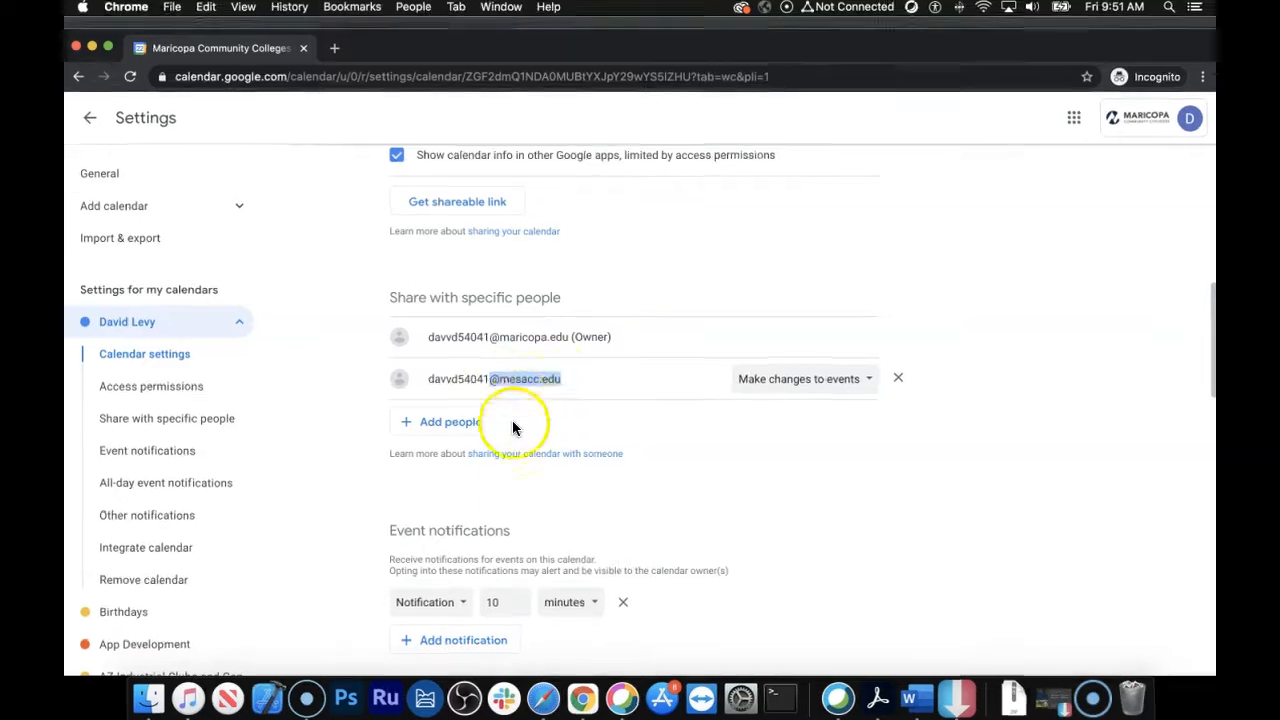
- Add the colleague's mesacc.edu address as a person to share the calendar with
click(440, 420)
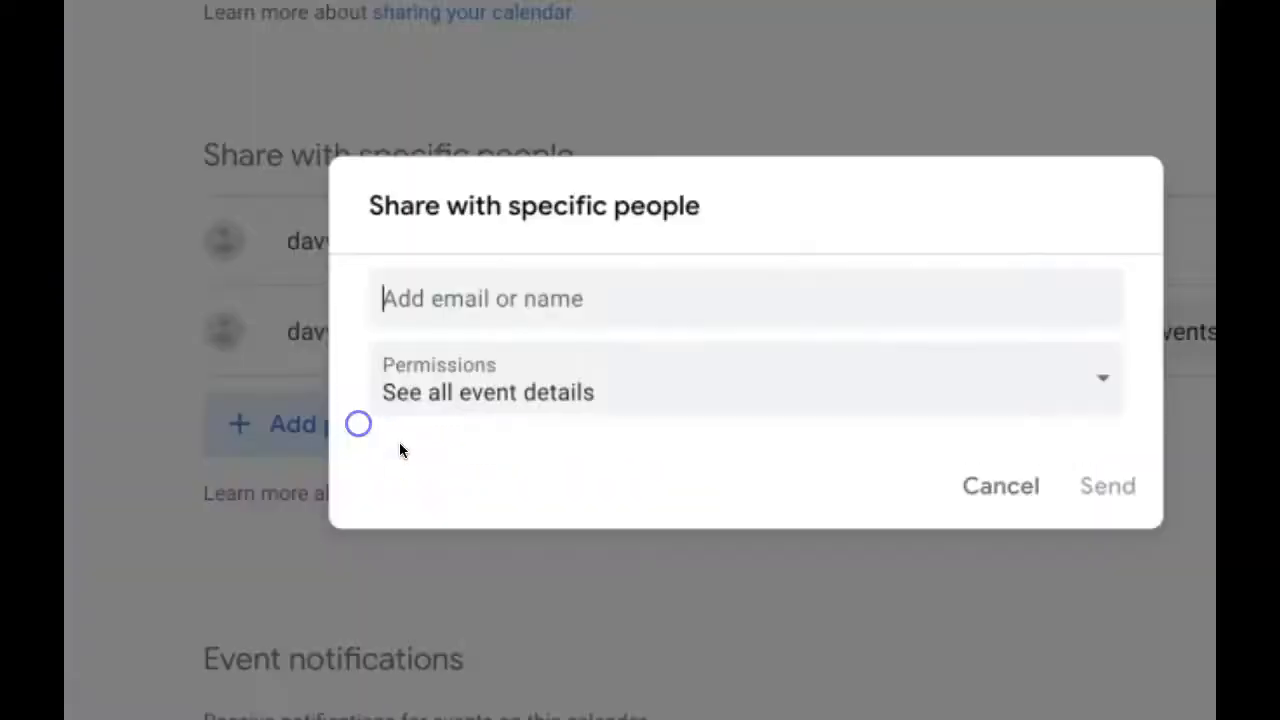
text(di)
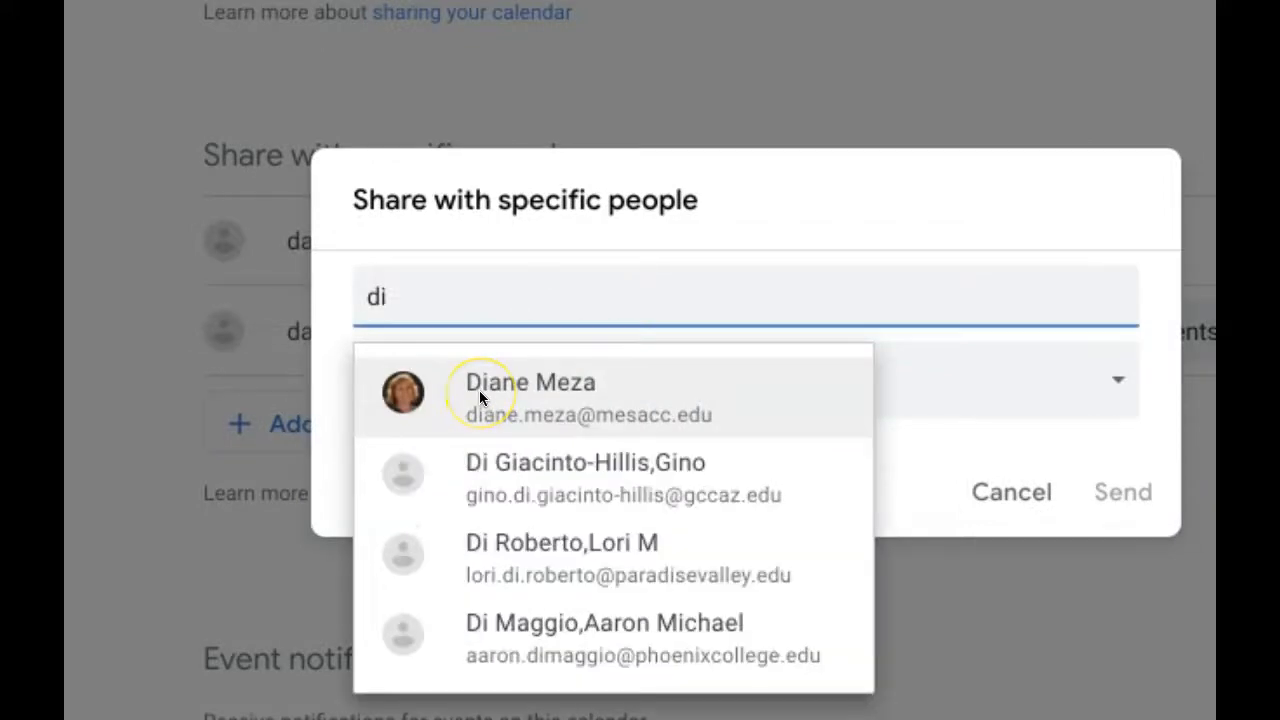
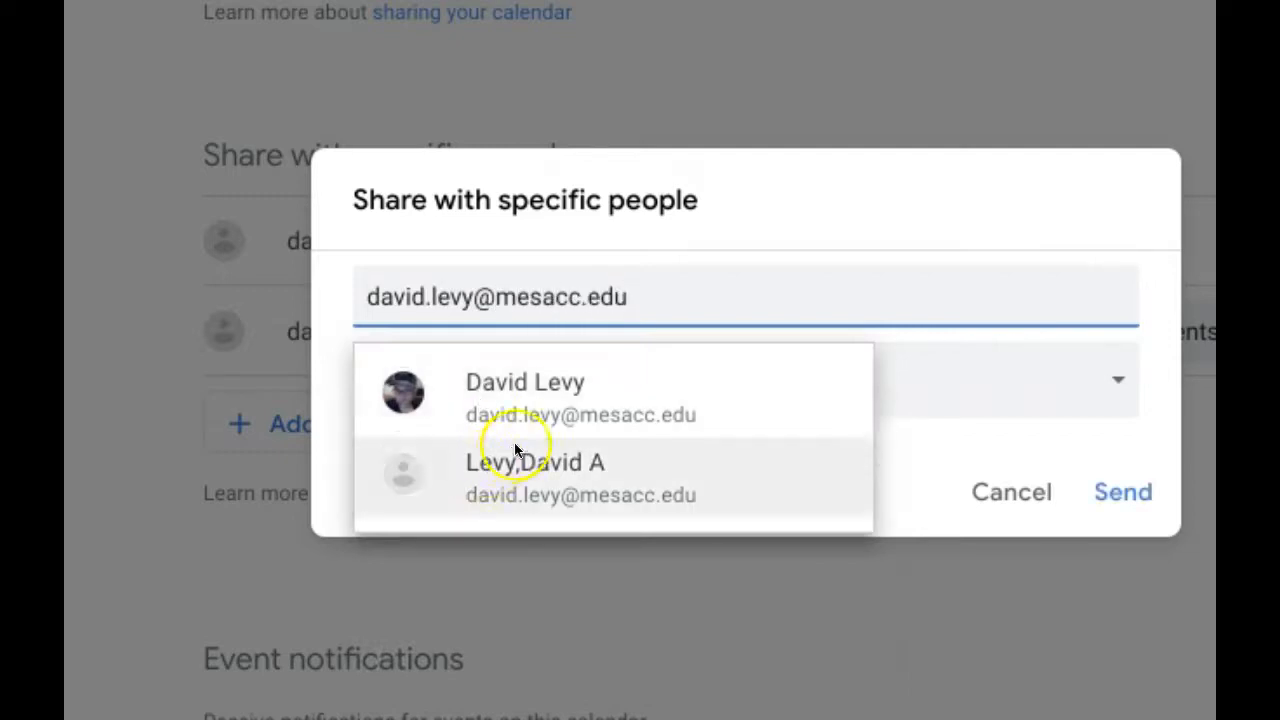
click(524, 396)
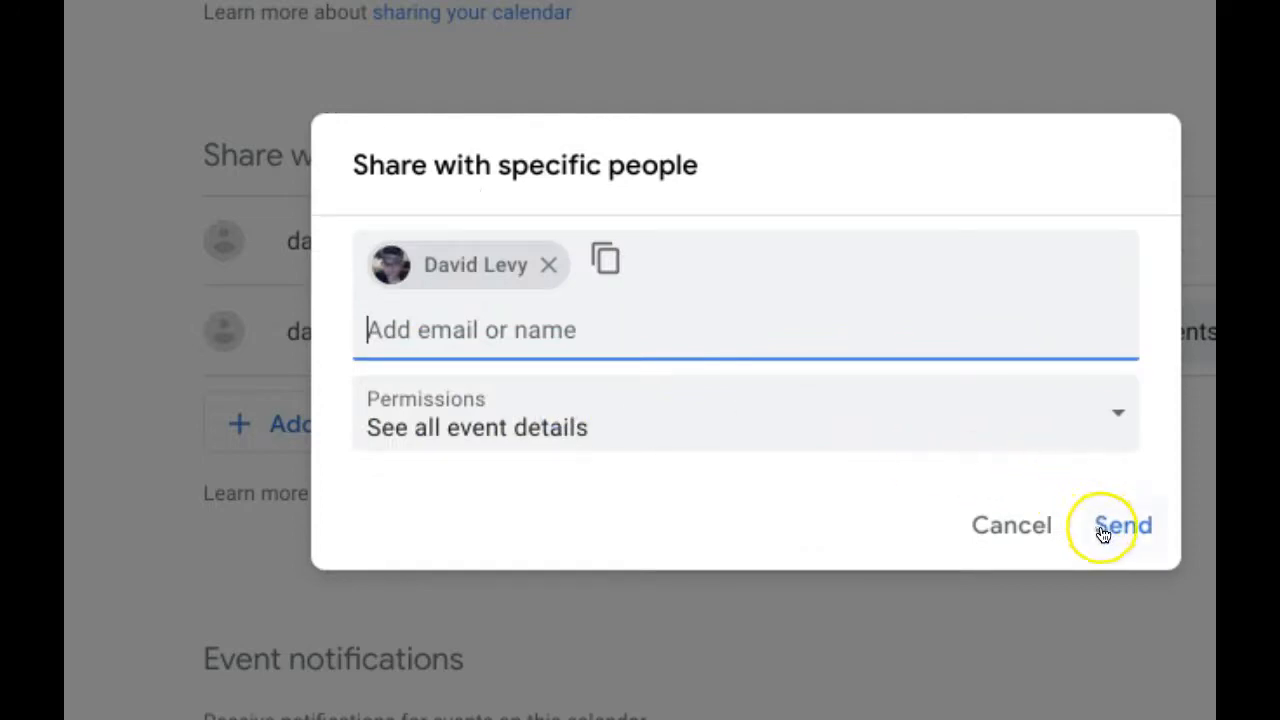
- Grant the colleague 'Make changes to events' permission and send the share invitation
click(740, 412)
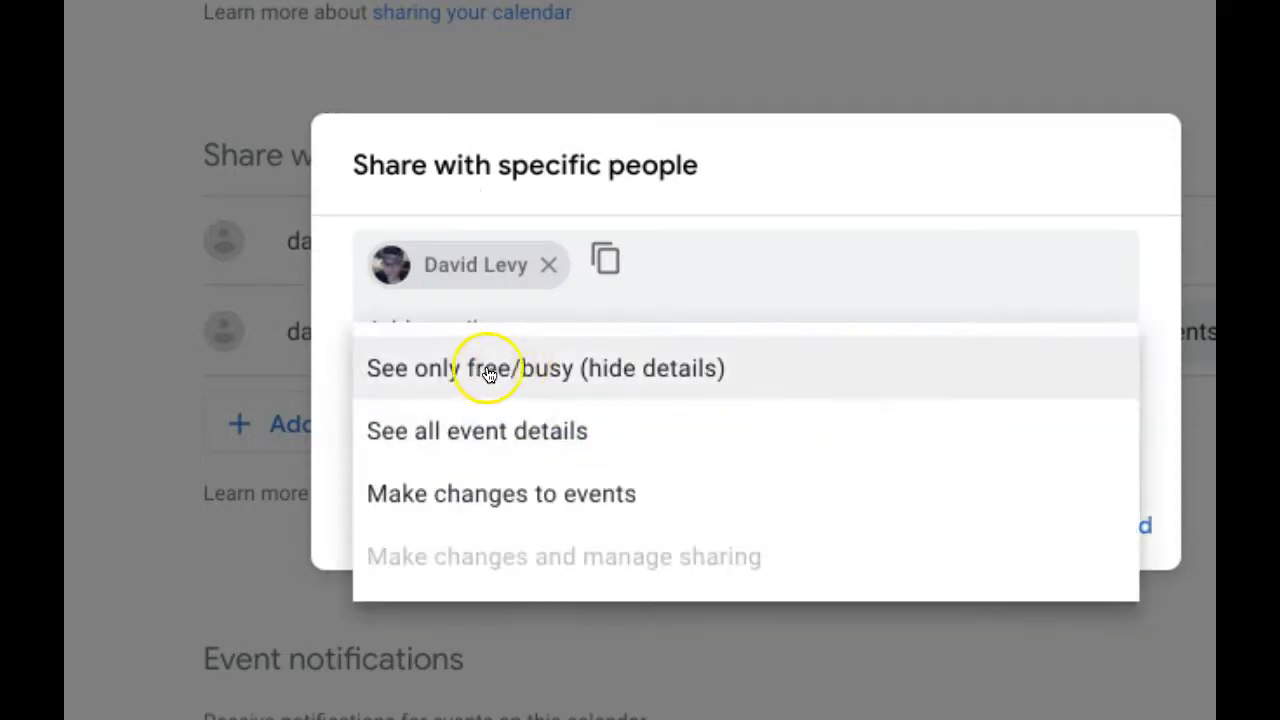
click(500, 492)
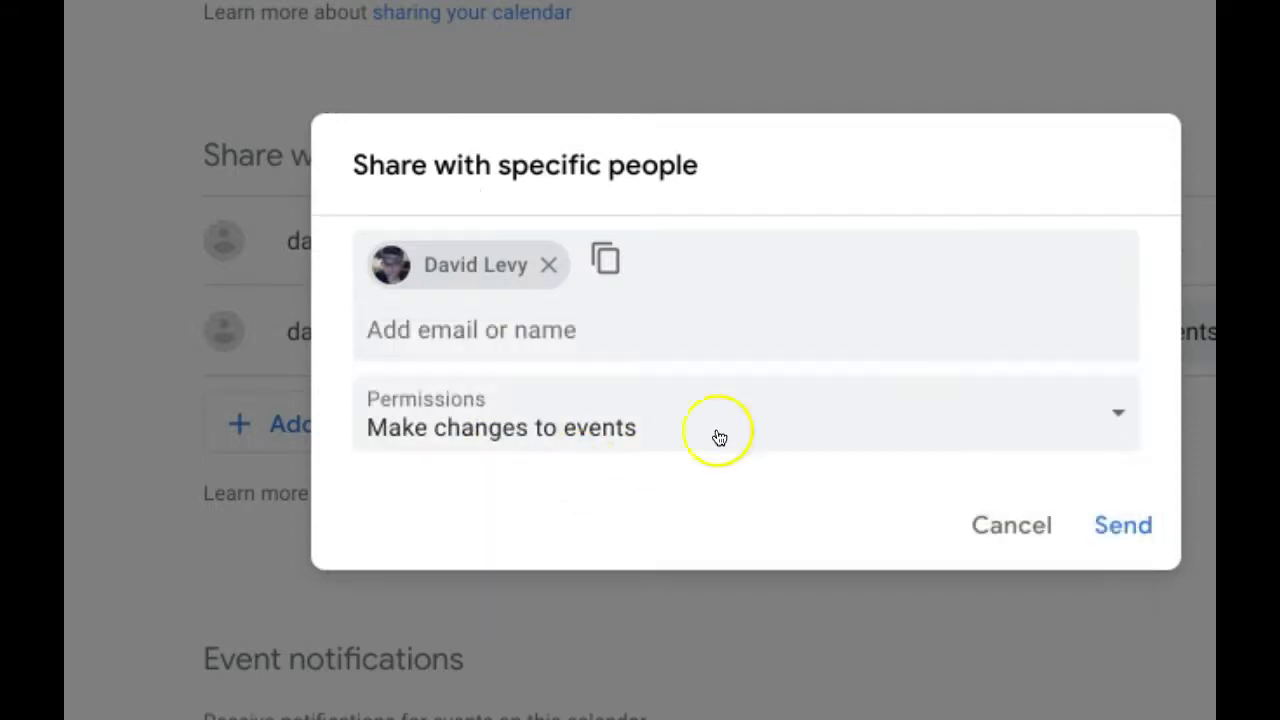
mouse_move(1124, 524)
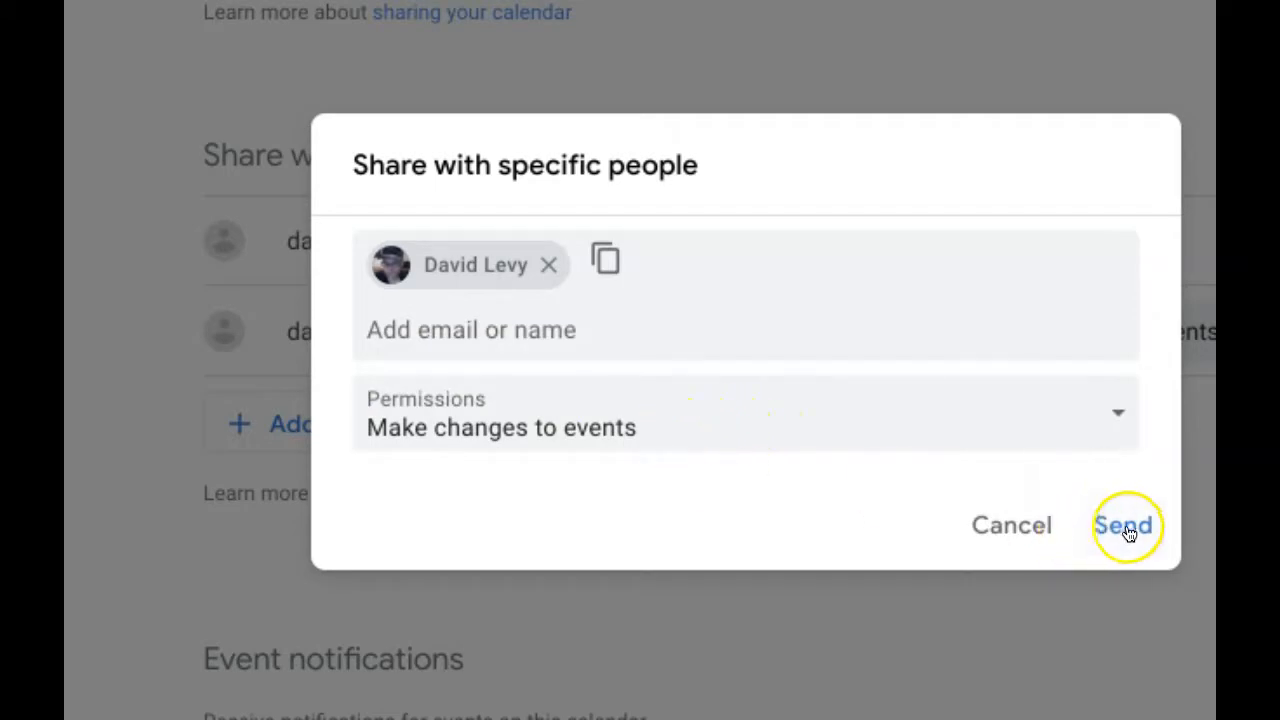
click(1122, 524)
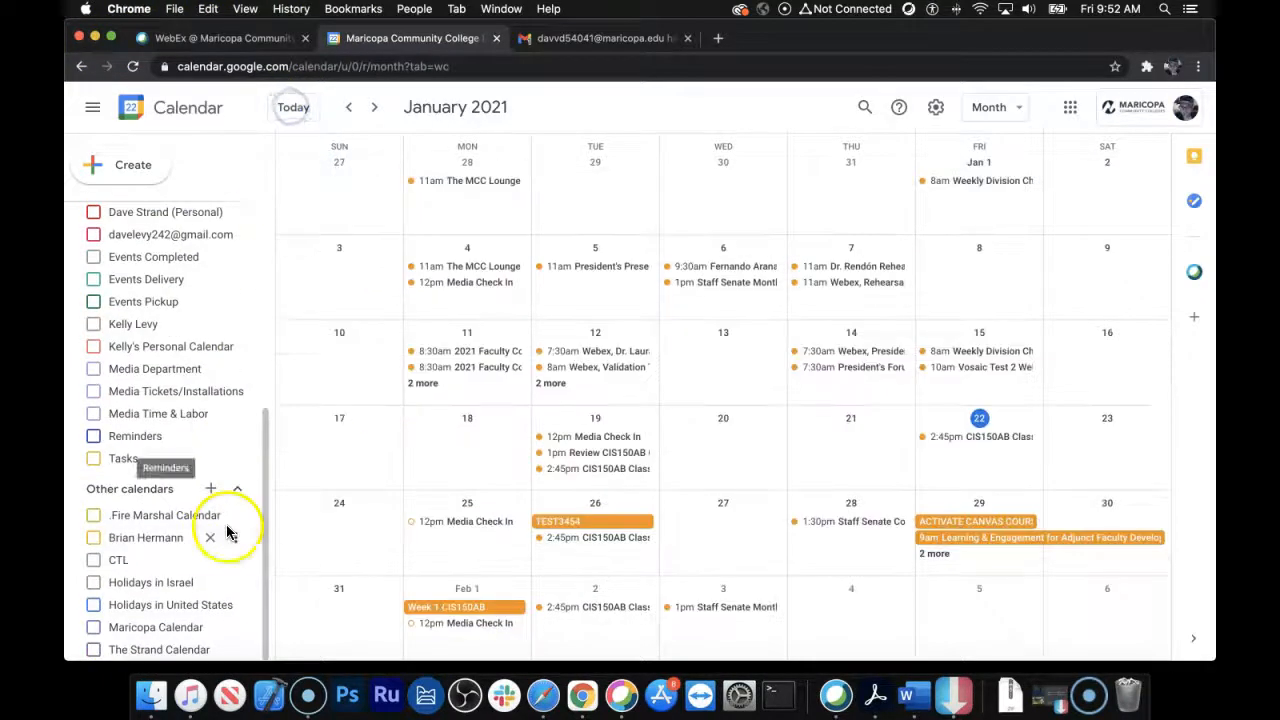
- Subscribe to the college maricopa.edu account's calendar from the suggested contacts
click(210, 488)
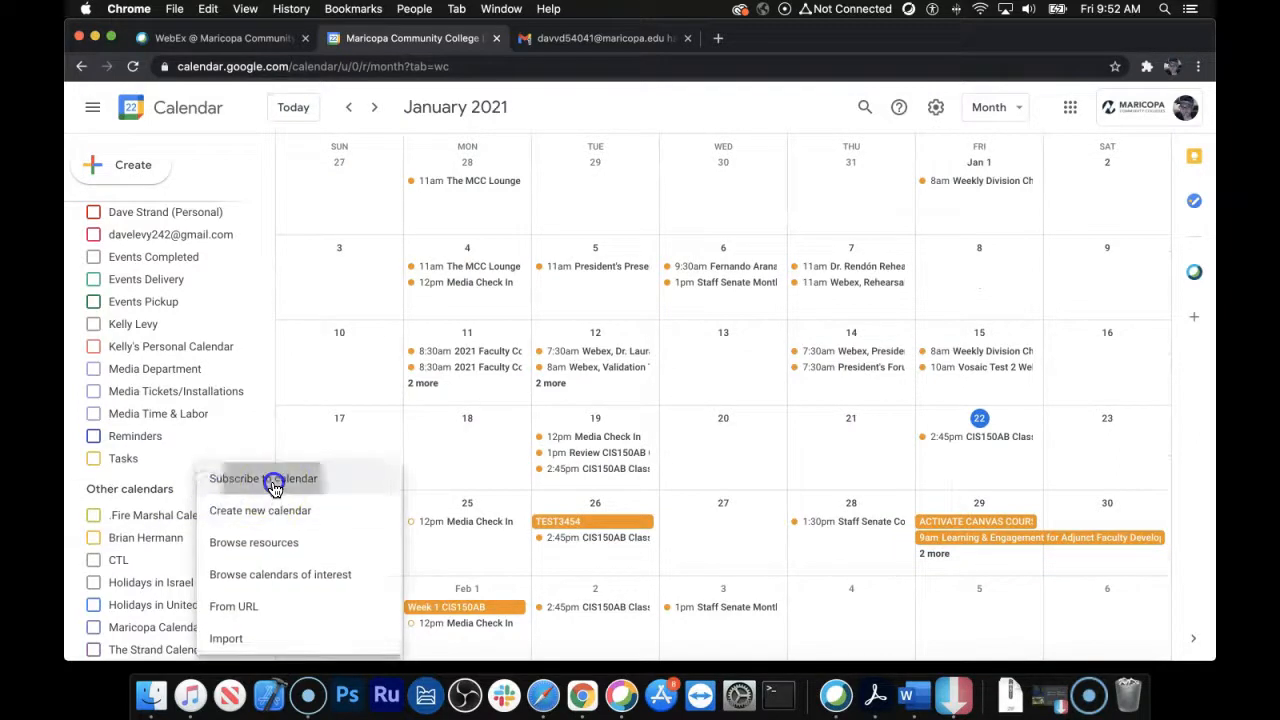
click(264, 478)
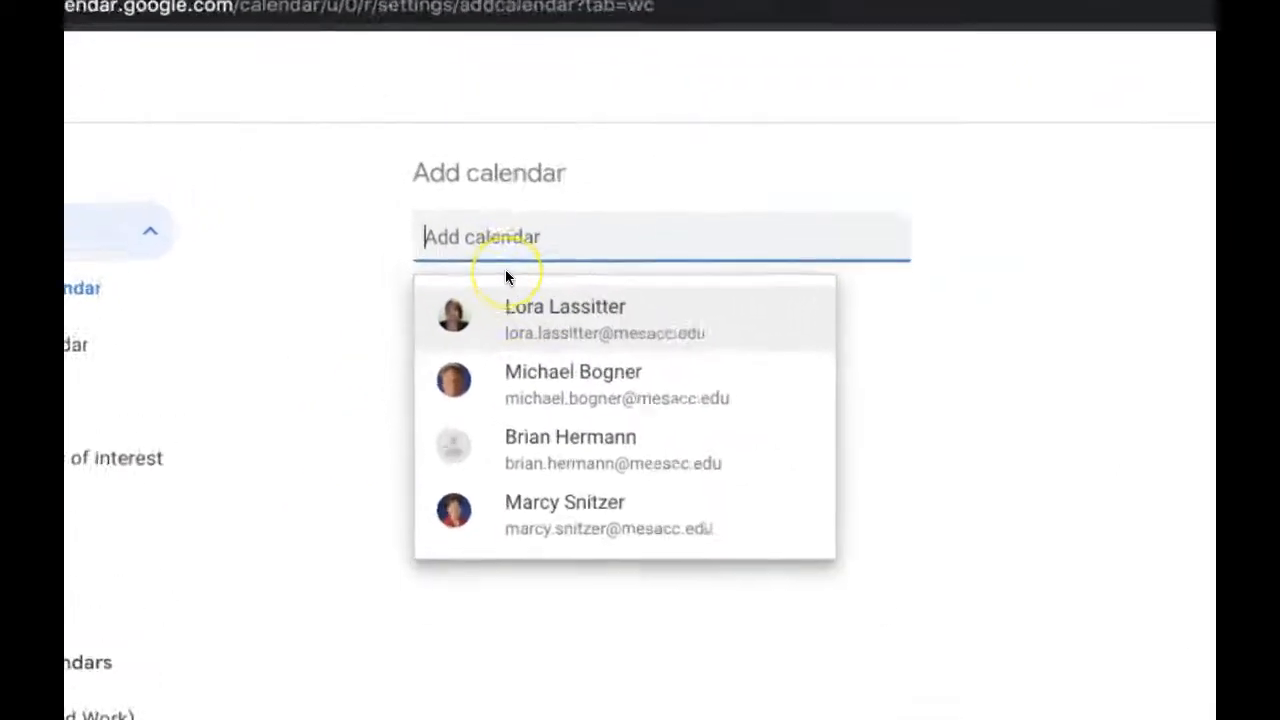
text(davv)
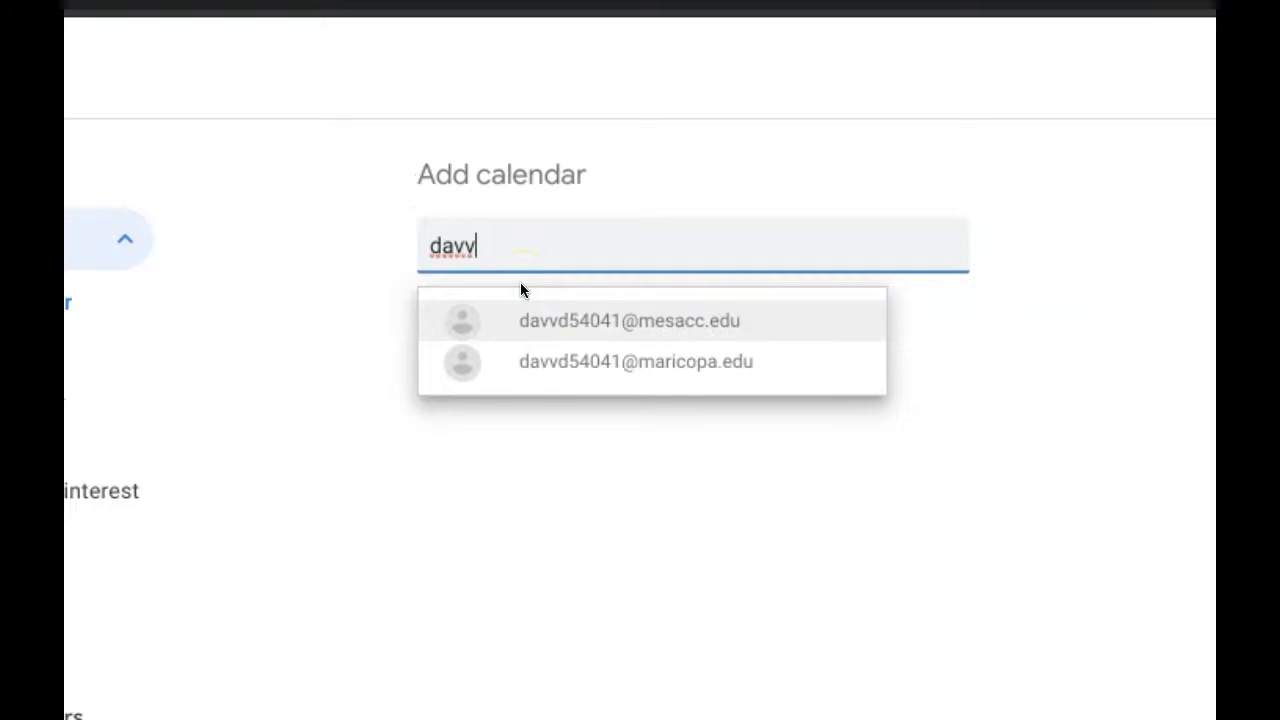
click(636, 360)
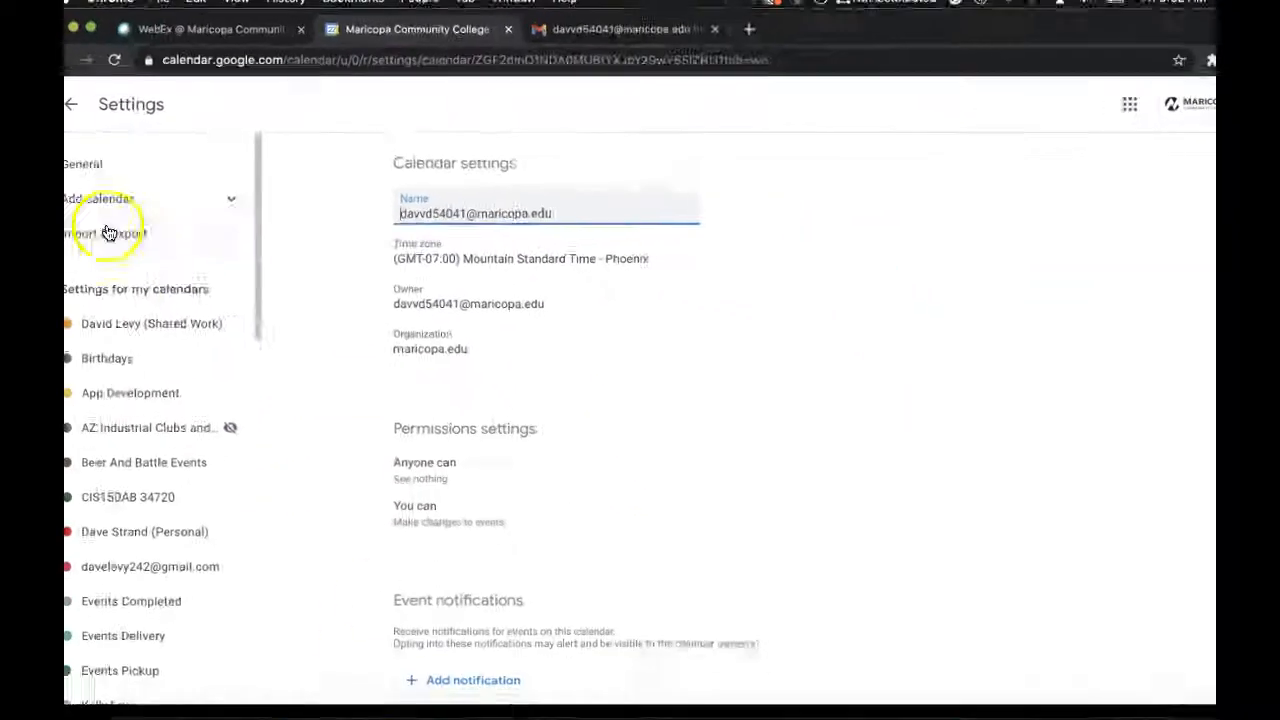
- Return to the January 2021 month view showing the subscribed calendar's events
click(70, 104)
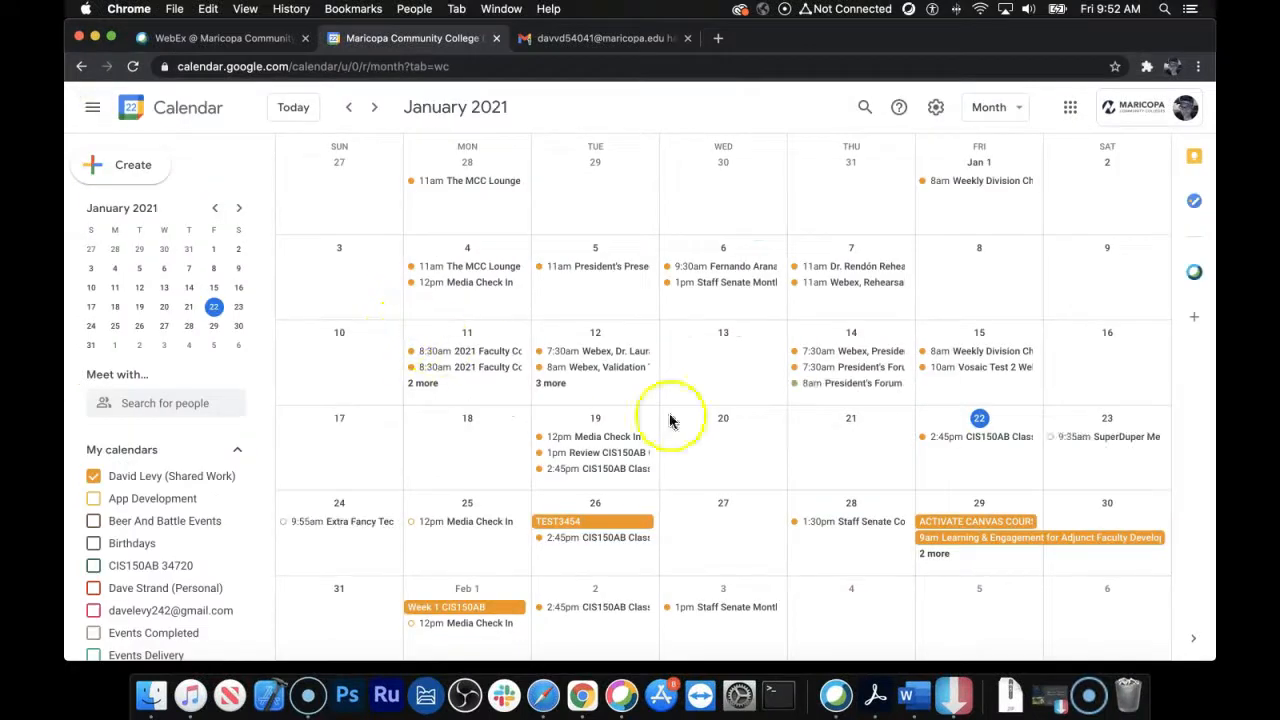
mouse_move(732, 456)
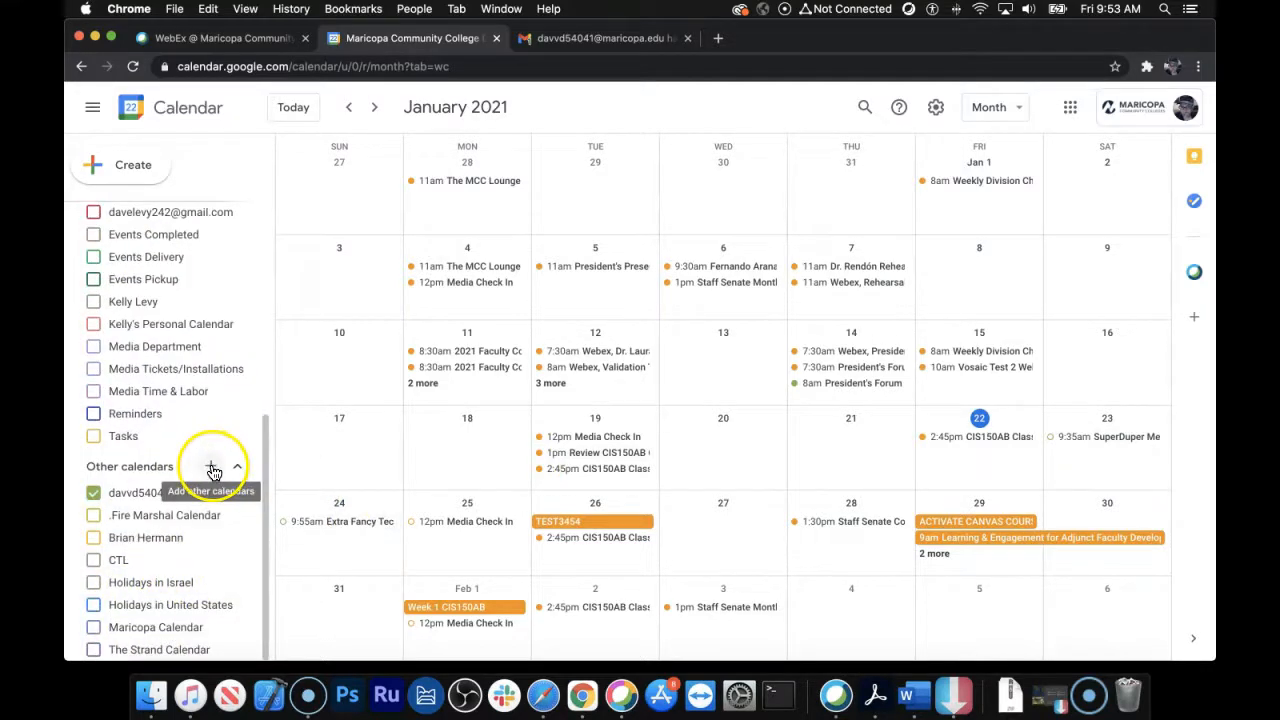
click(212, 466)
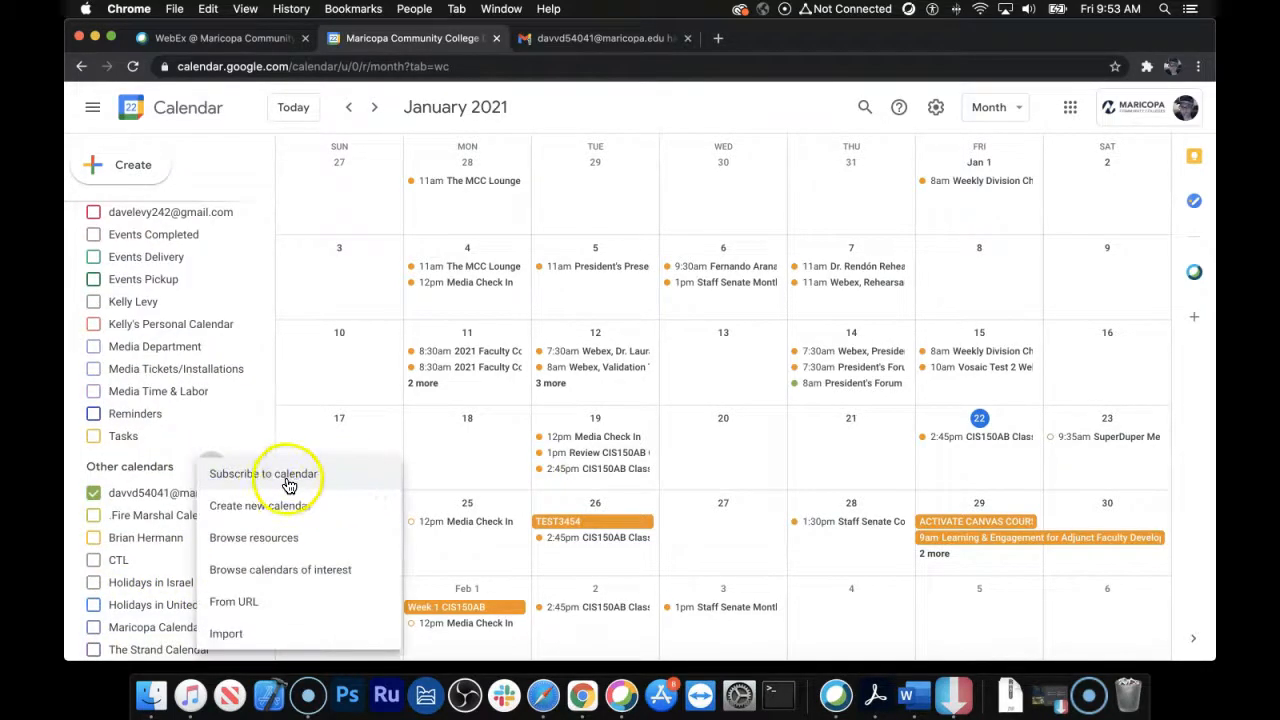
click(264, 472)
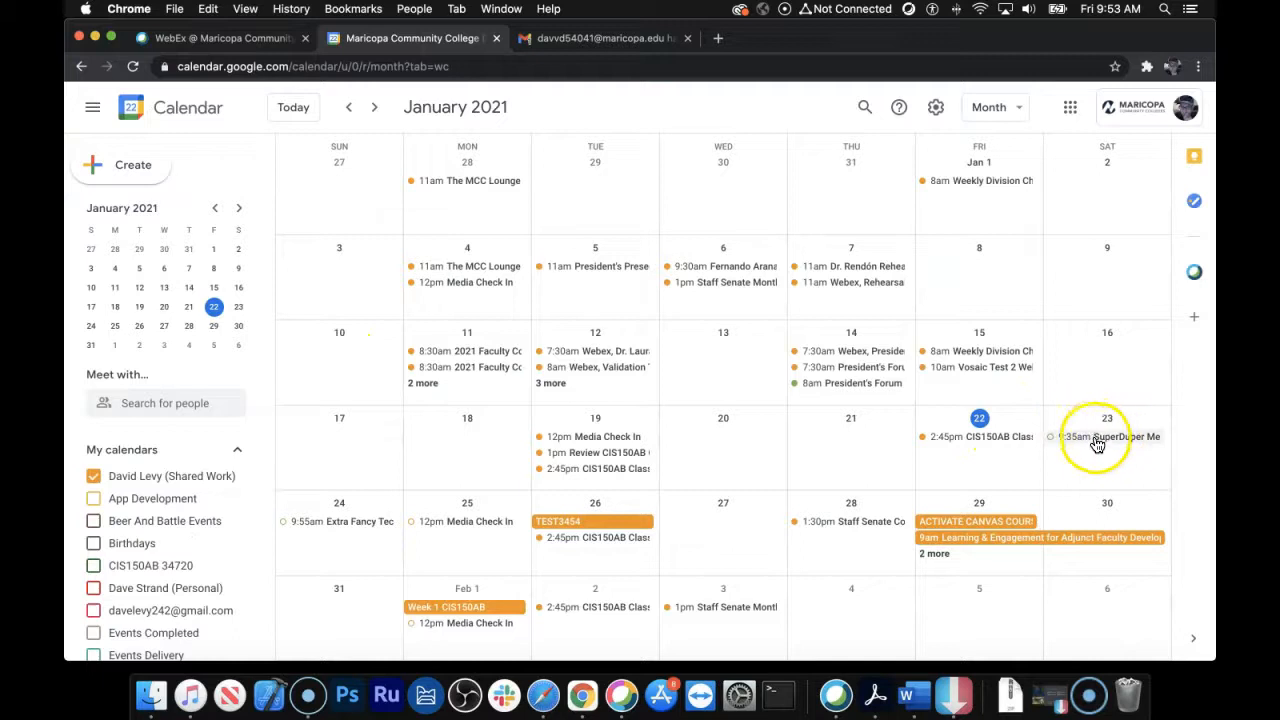
mouse_move(1140, 468)
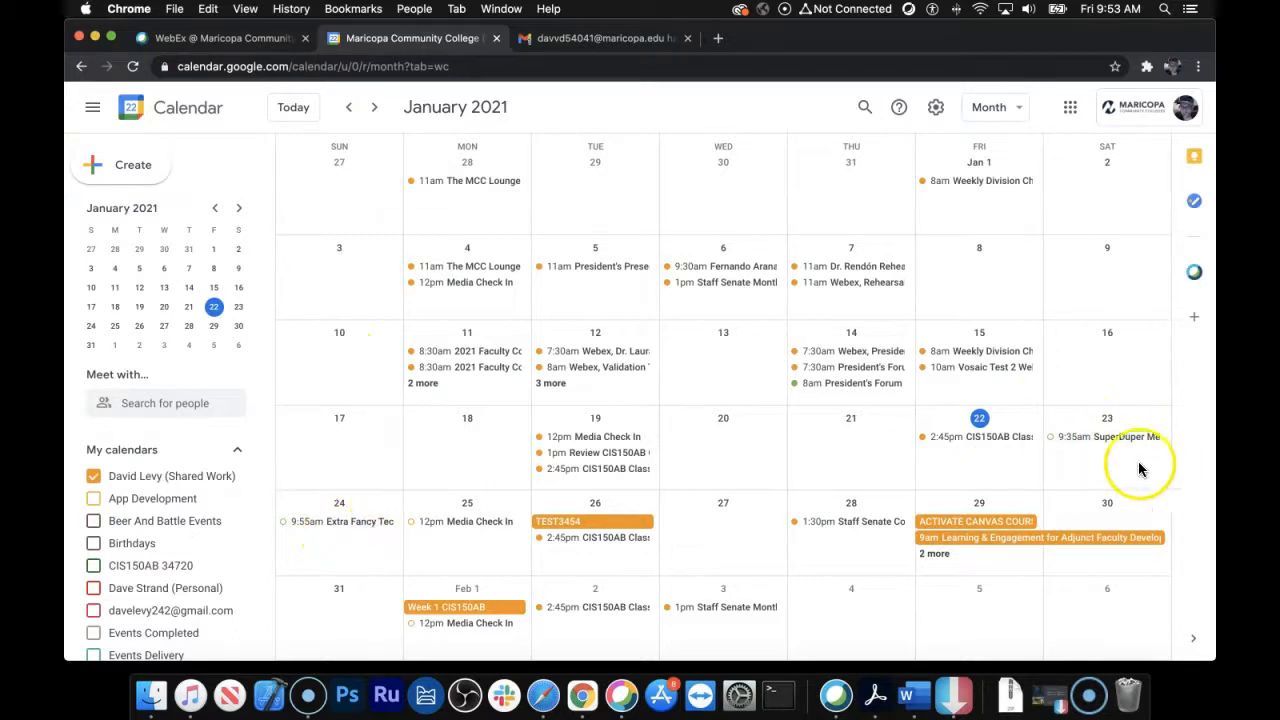
mouse_move(188, 544)
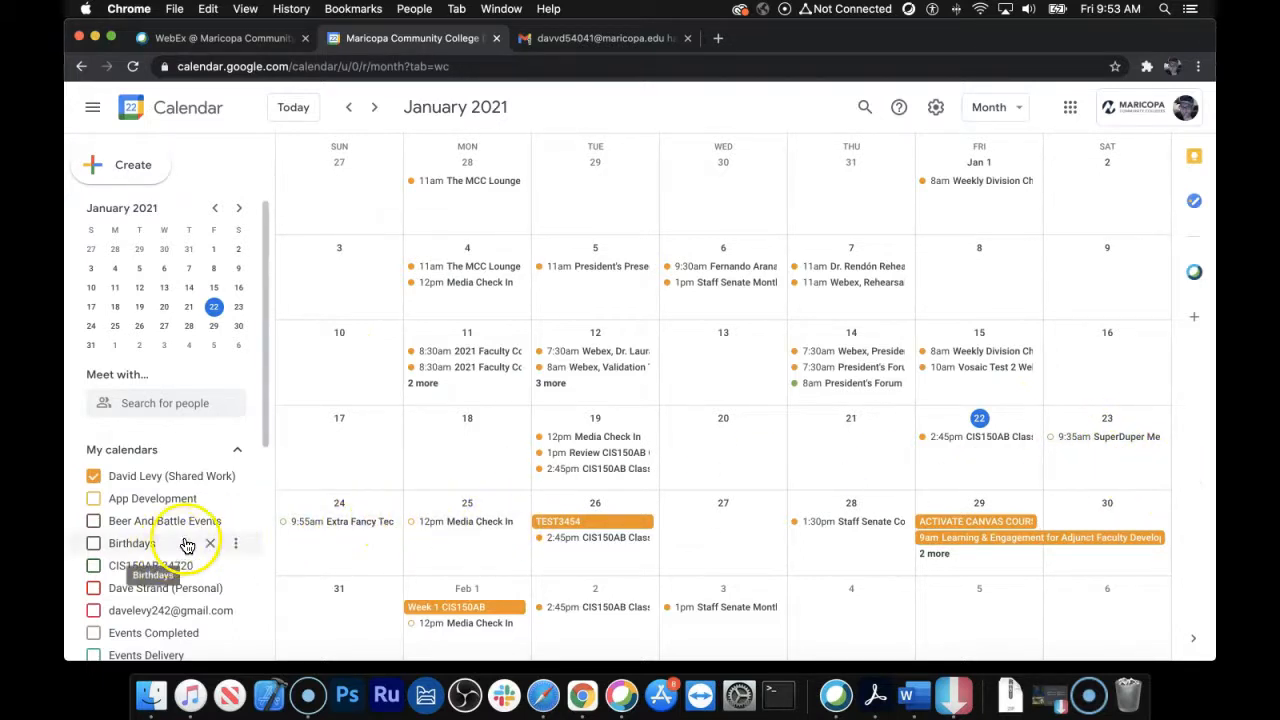
- Hide and re-show the maricopa.edu calendar under Other calendars
scroll(down, 3)
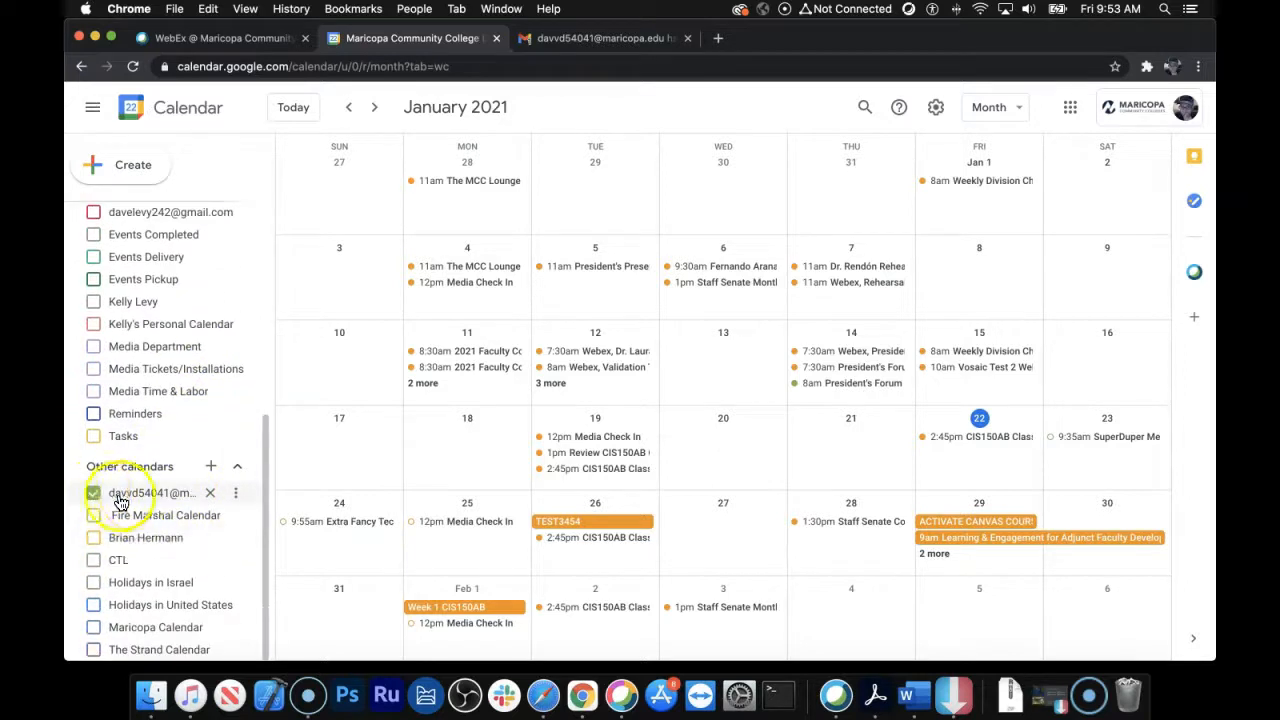
click(92, 492)
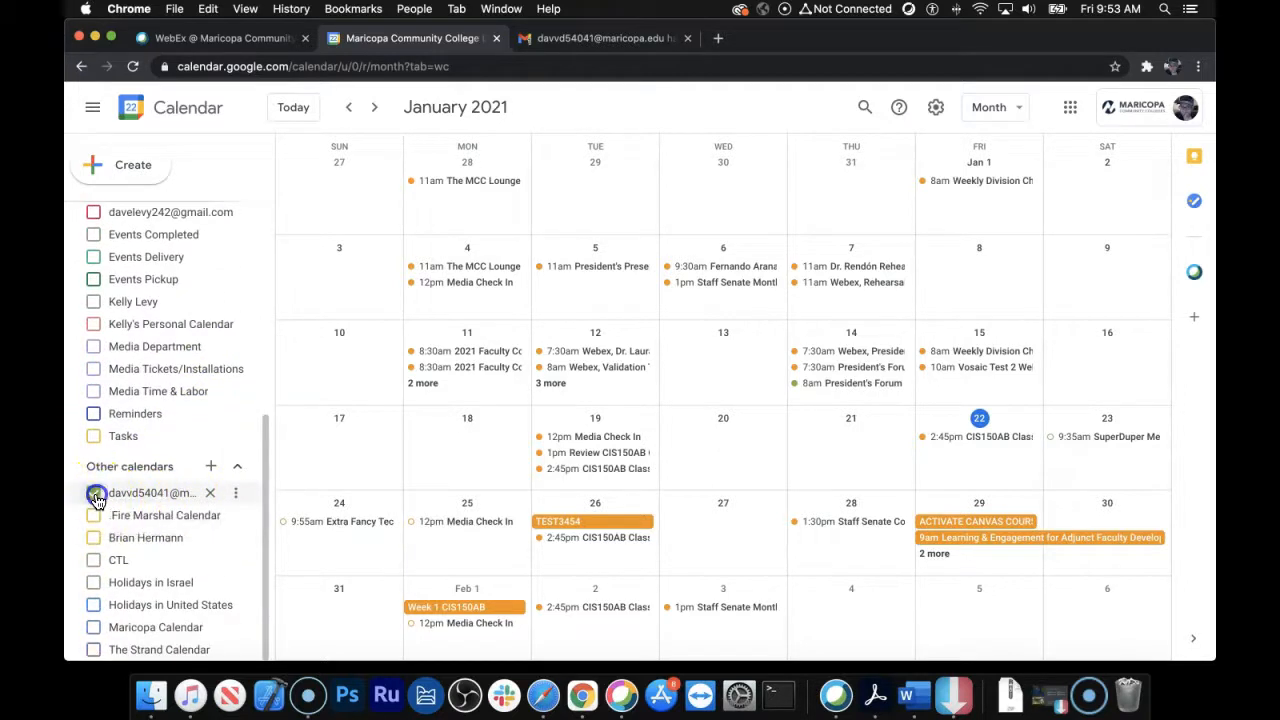
click(92, 492)
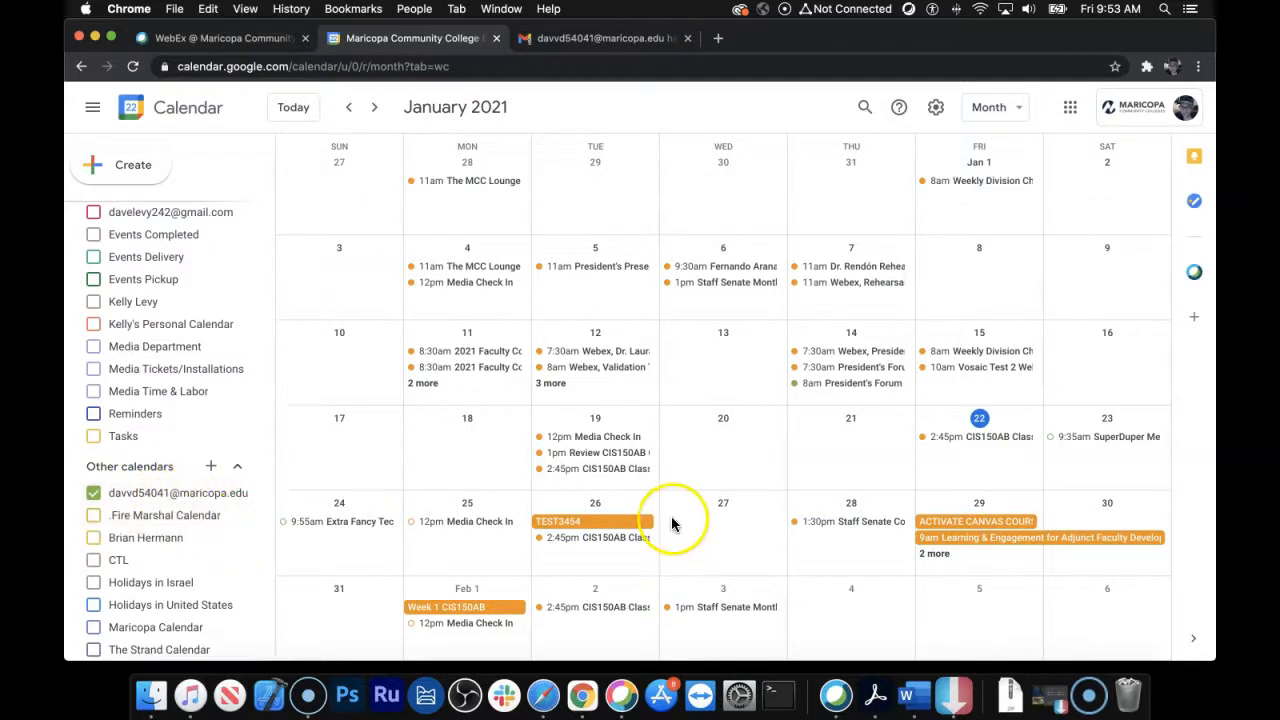
mouse_move(1090, 310)
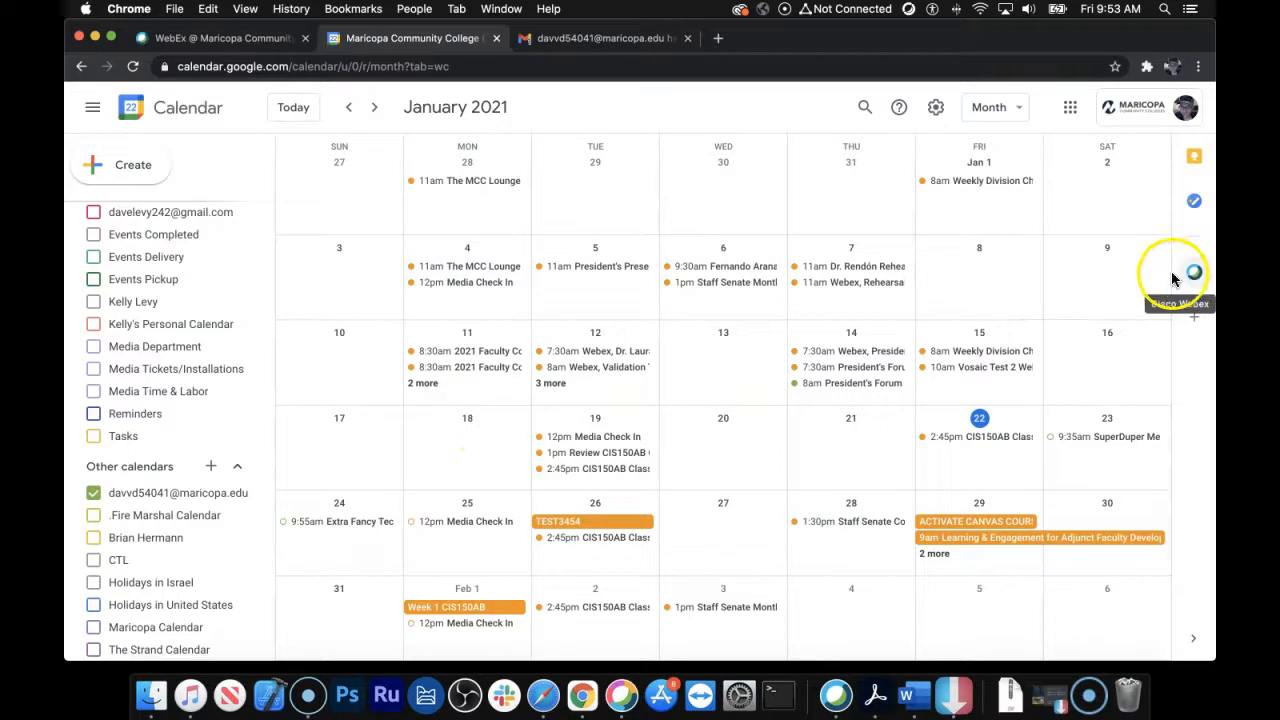
mouse_move(1194, 272)
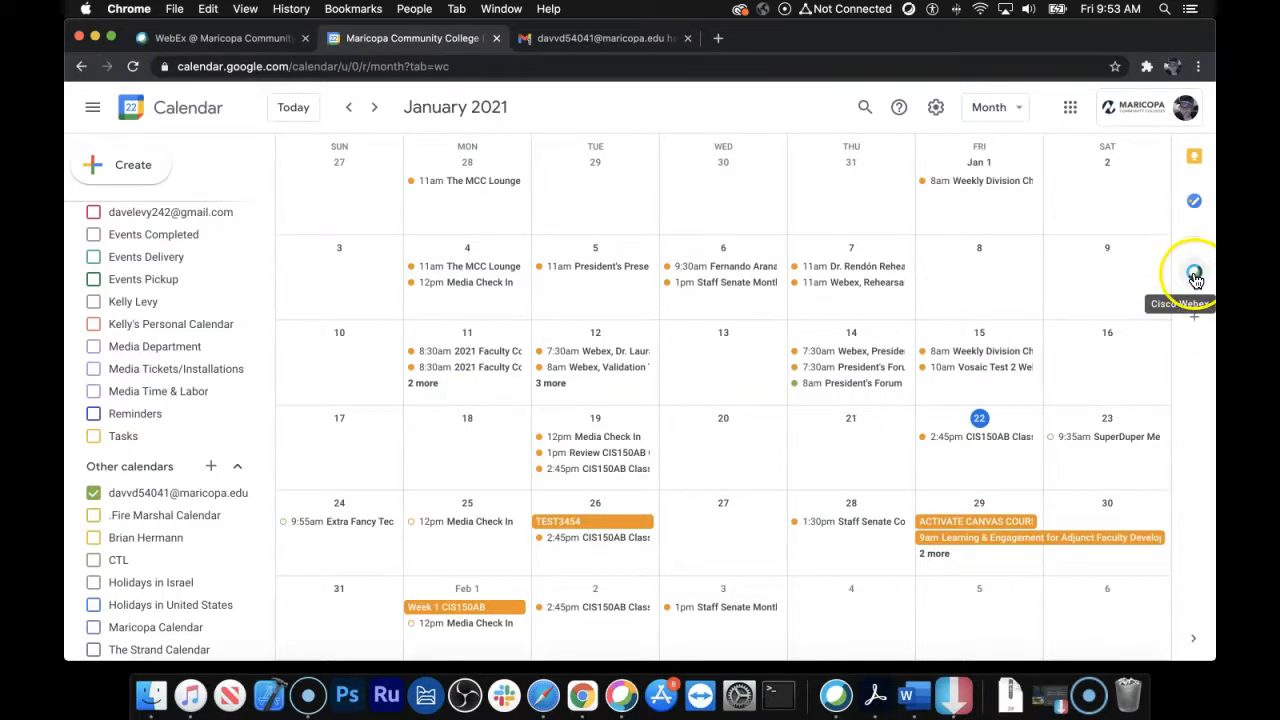
- Show the Cisco Webex add-on side panel, checking February and returning to January 2021
click(1192, 272)
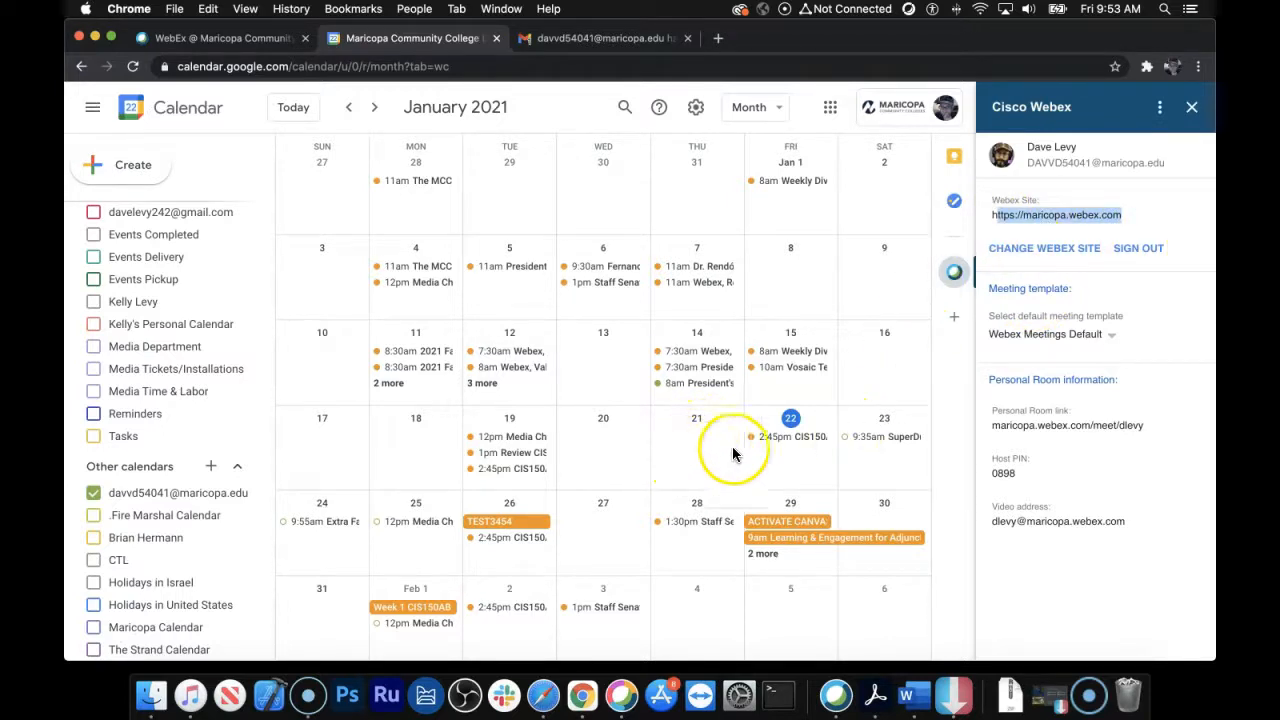
mouse_move(716, 462)
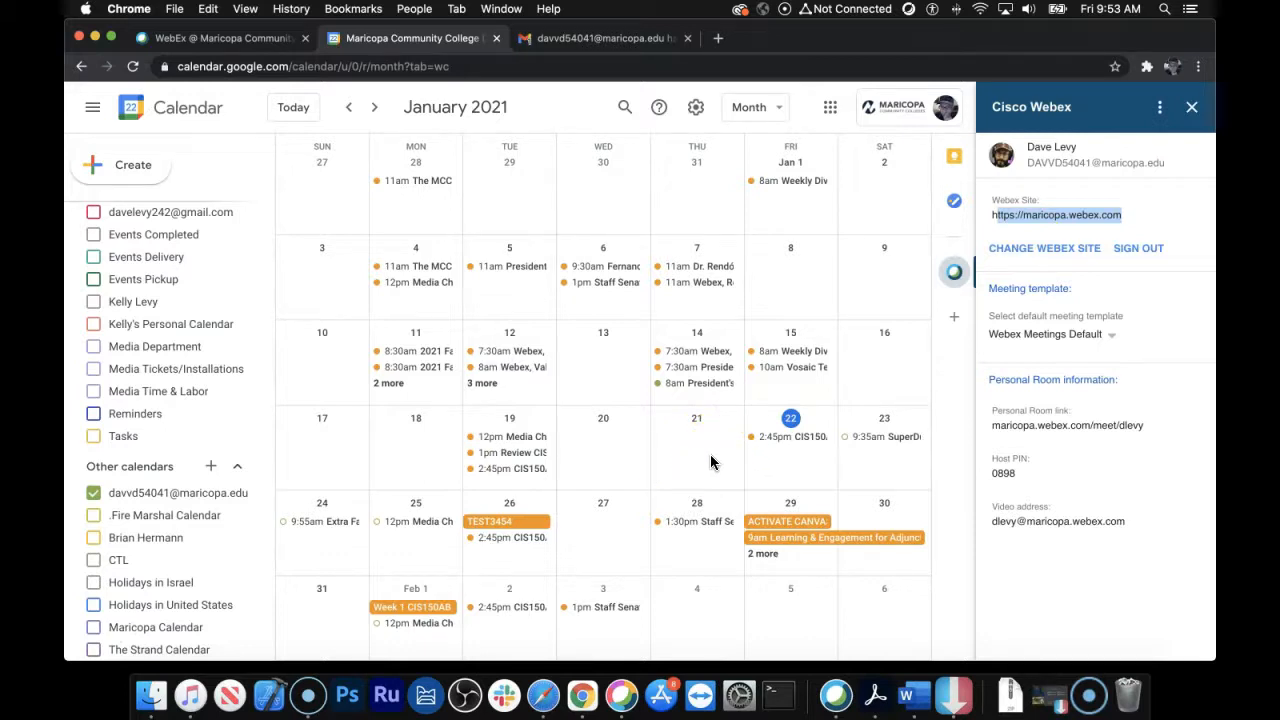
click(374, 108)
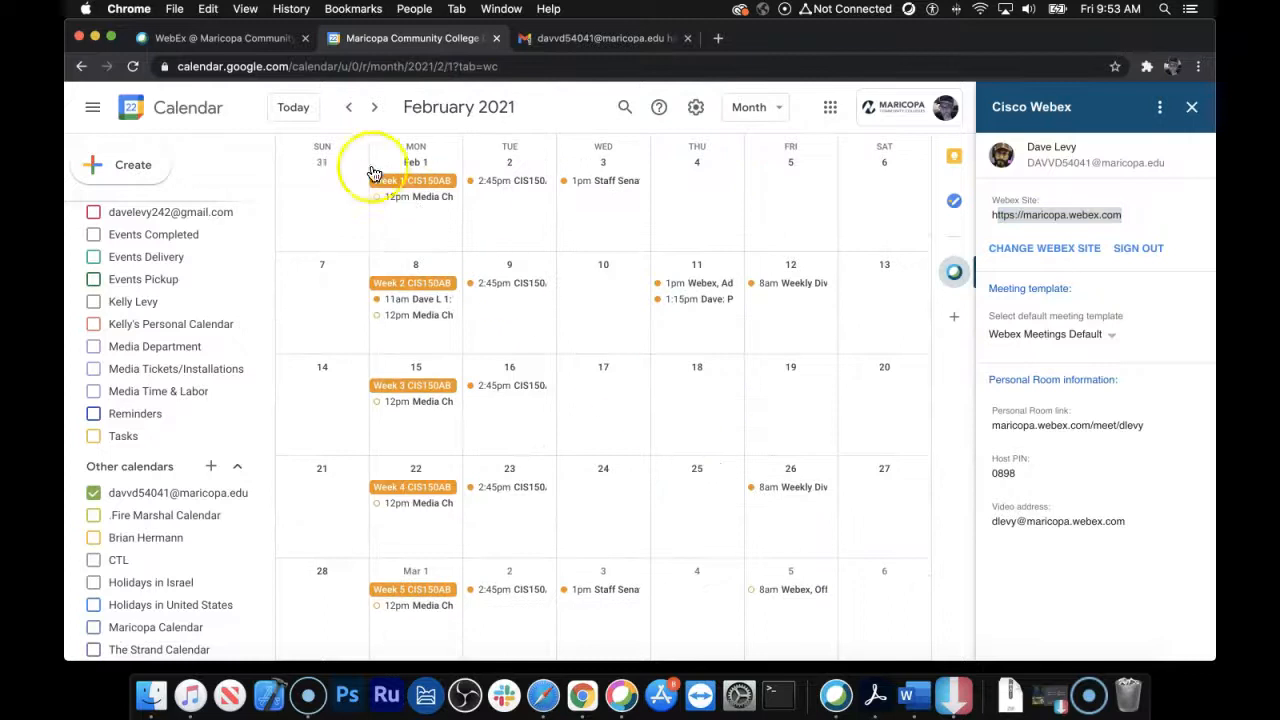
click(348, 108)
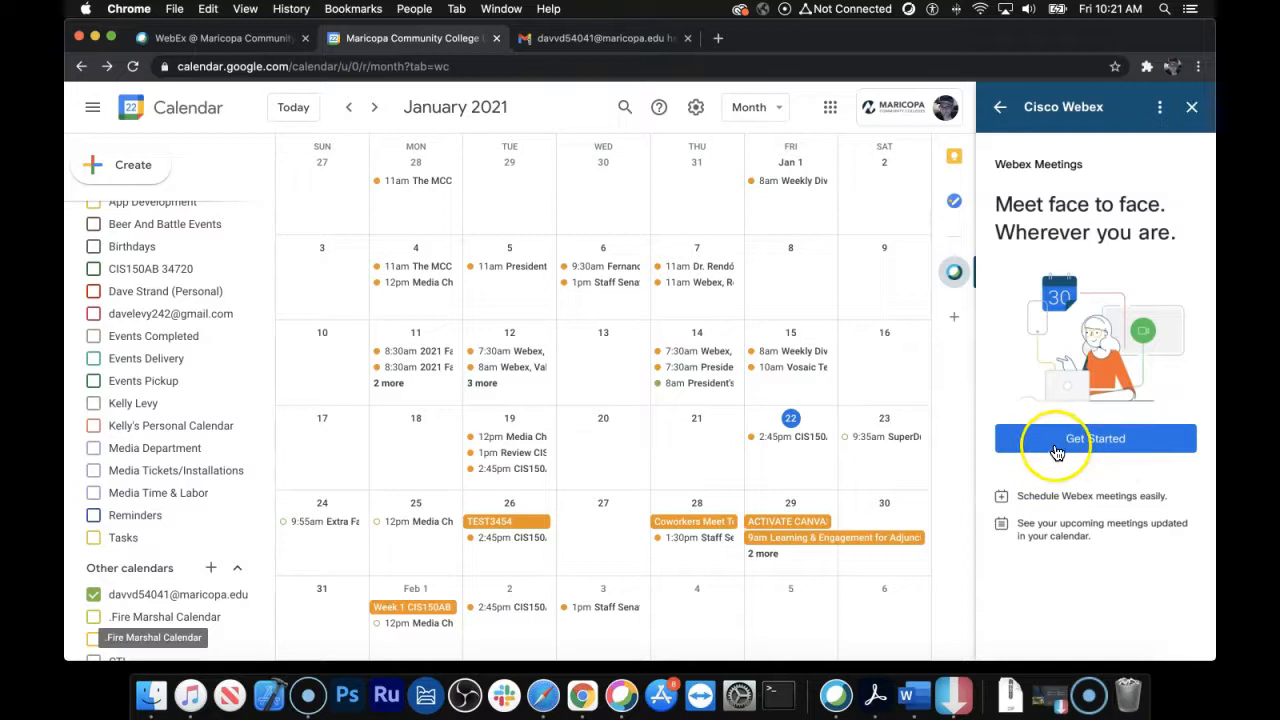
- Get started with Webex, sign in as the mesacc.edu Google account and allow access
click(1094, 438)
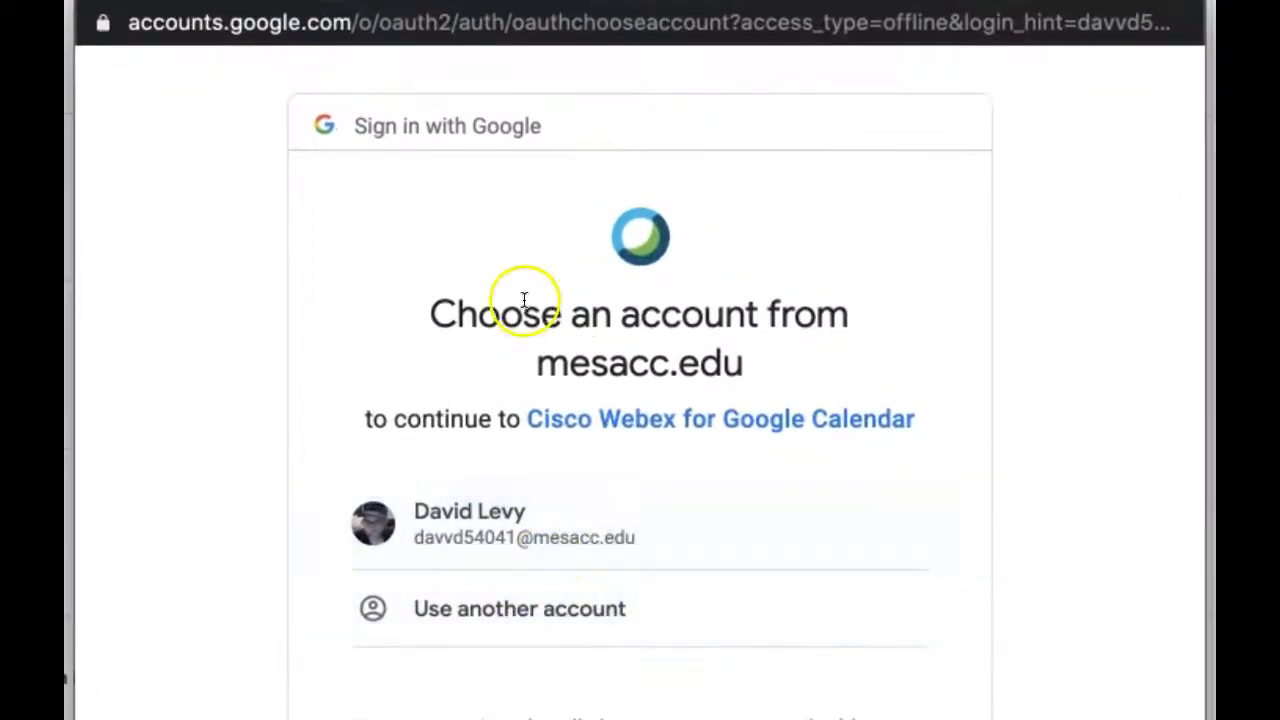
mouse_move(550, 524)
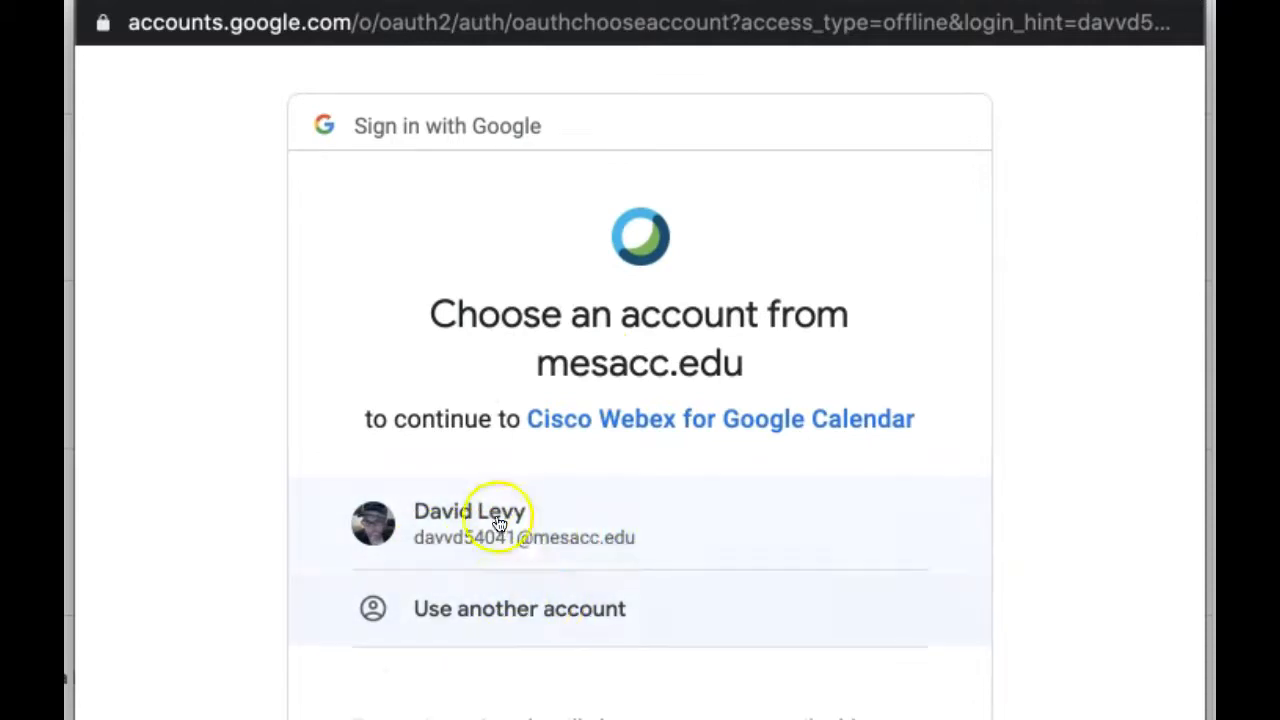
click(470, 524)
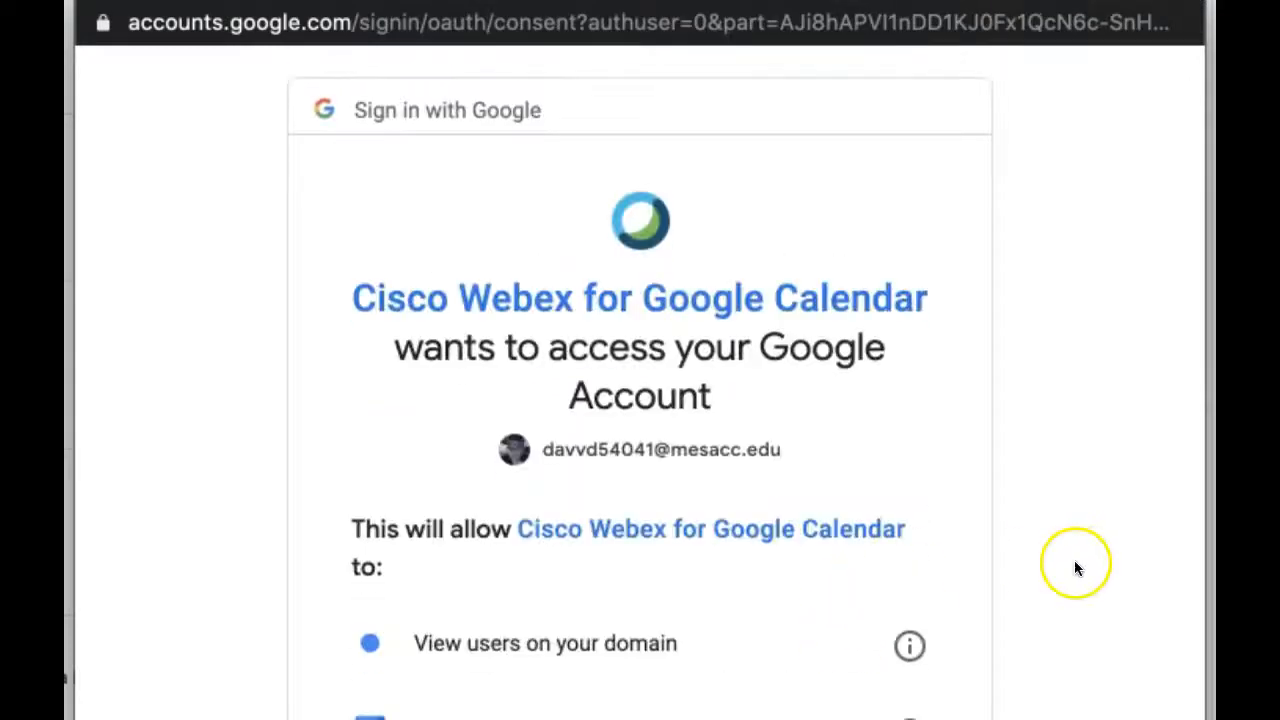
scroll(down, 3)
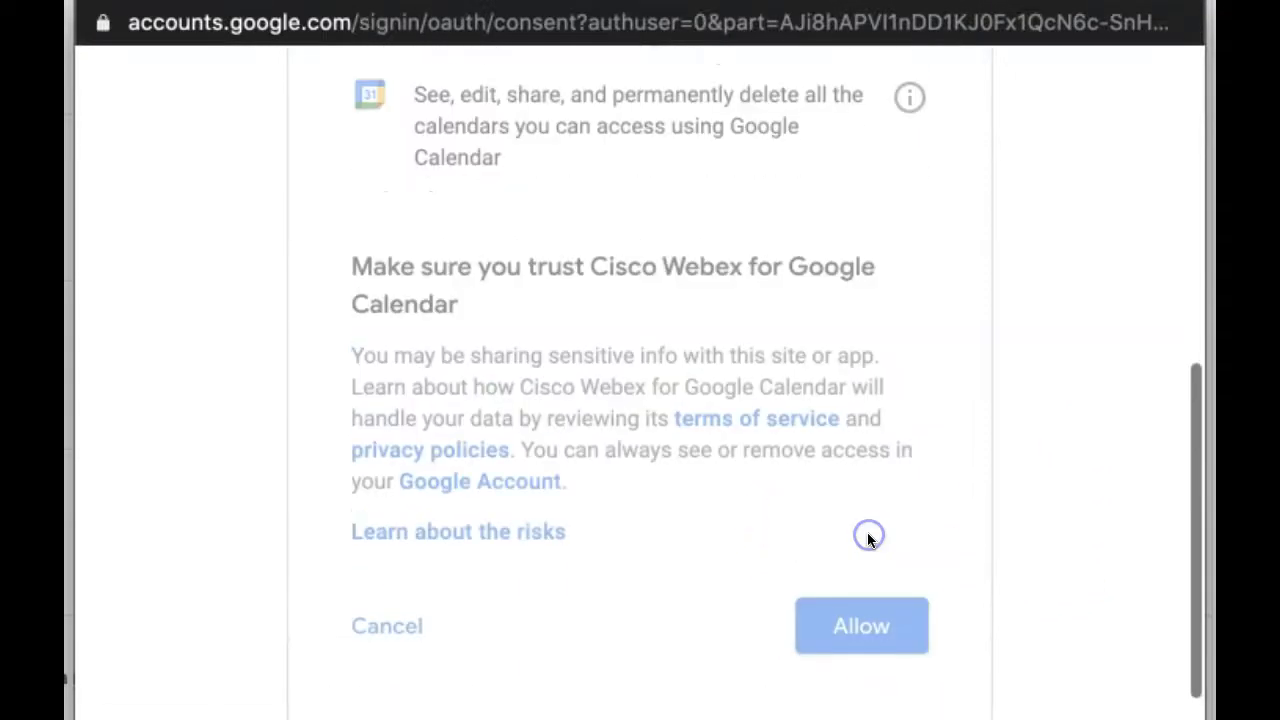
mouse_move(402, 22)
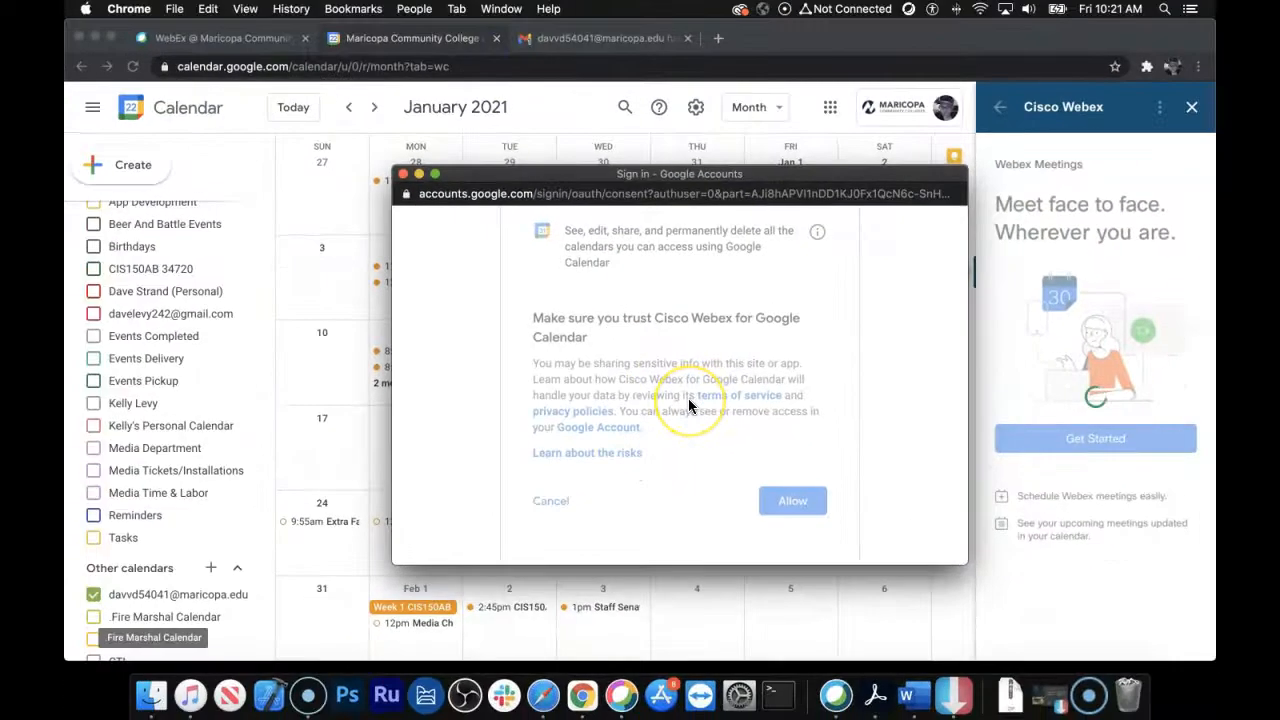
click(792, 500)
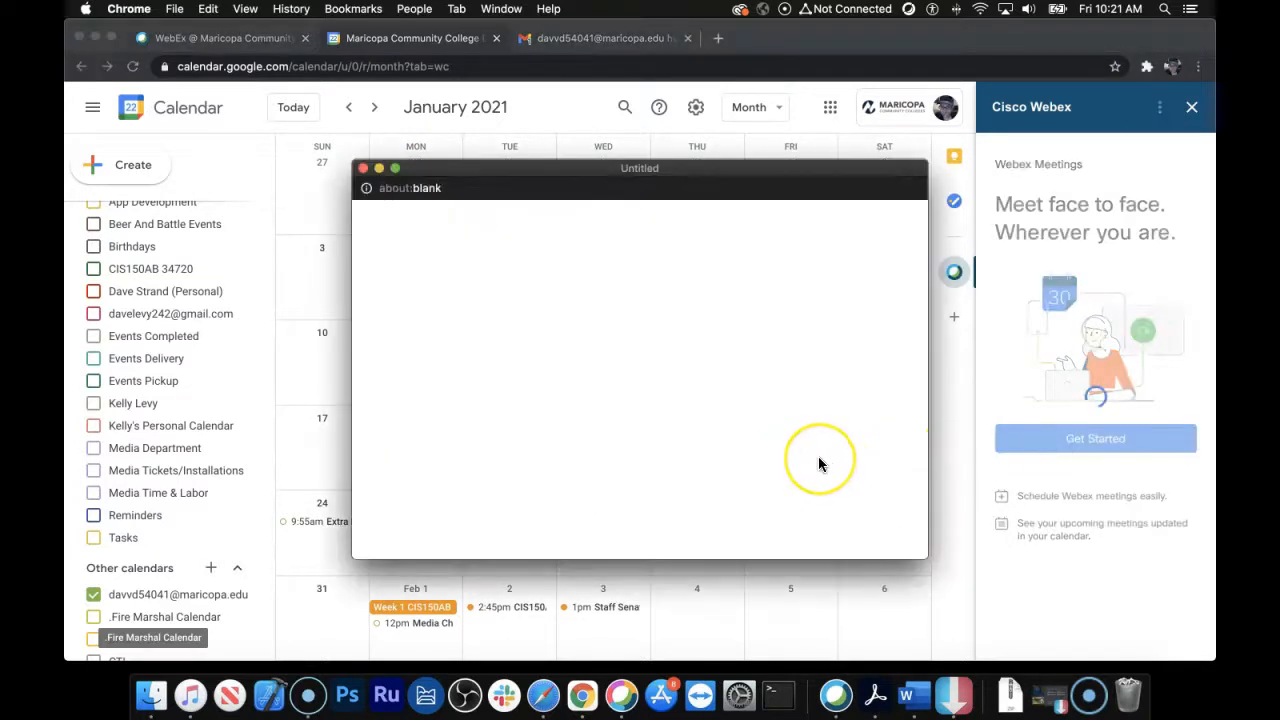
mouse_move(518, 176)
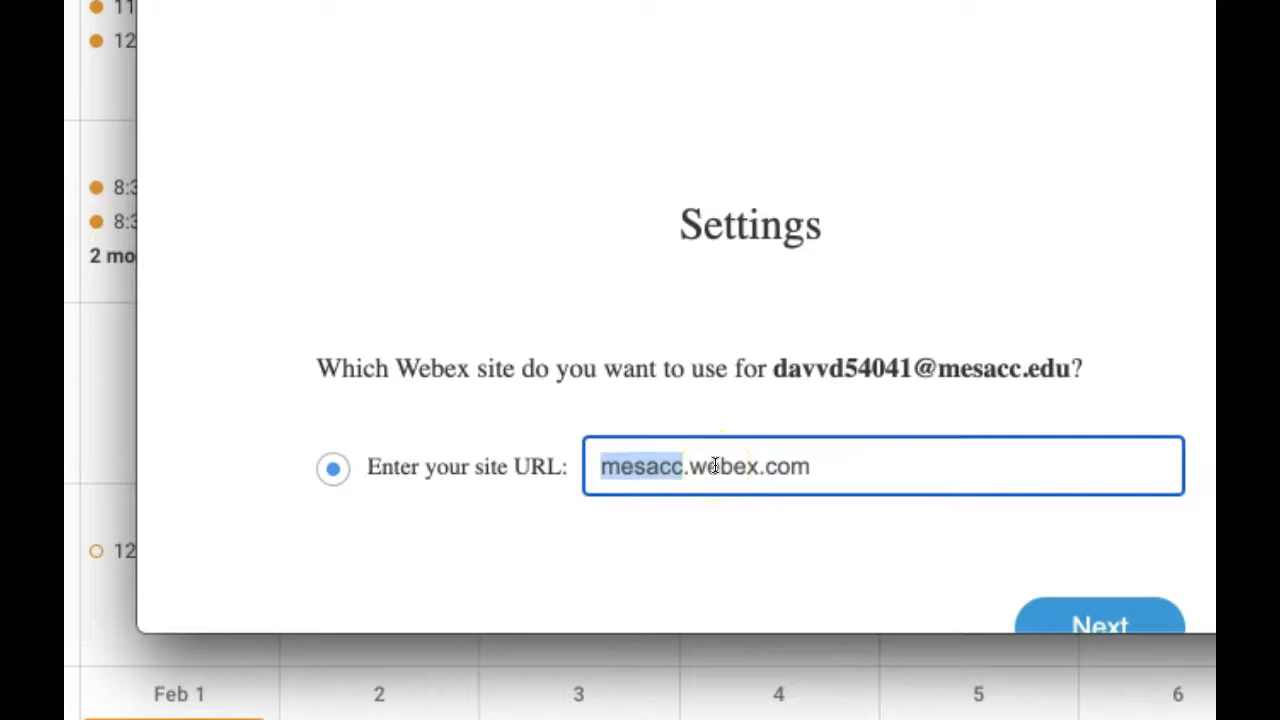
- Enter maricopa.webex.com as the Webex site URL and continue with Next
text(maricopa)
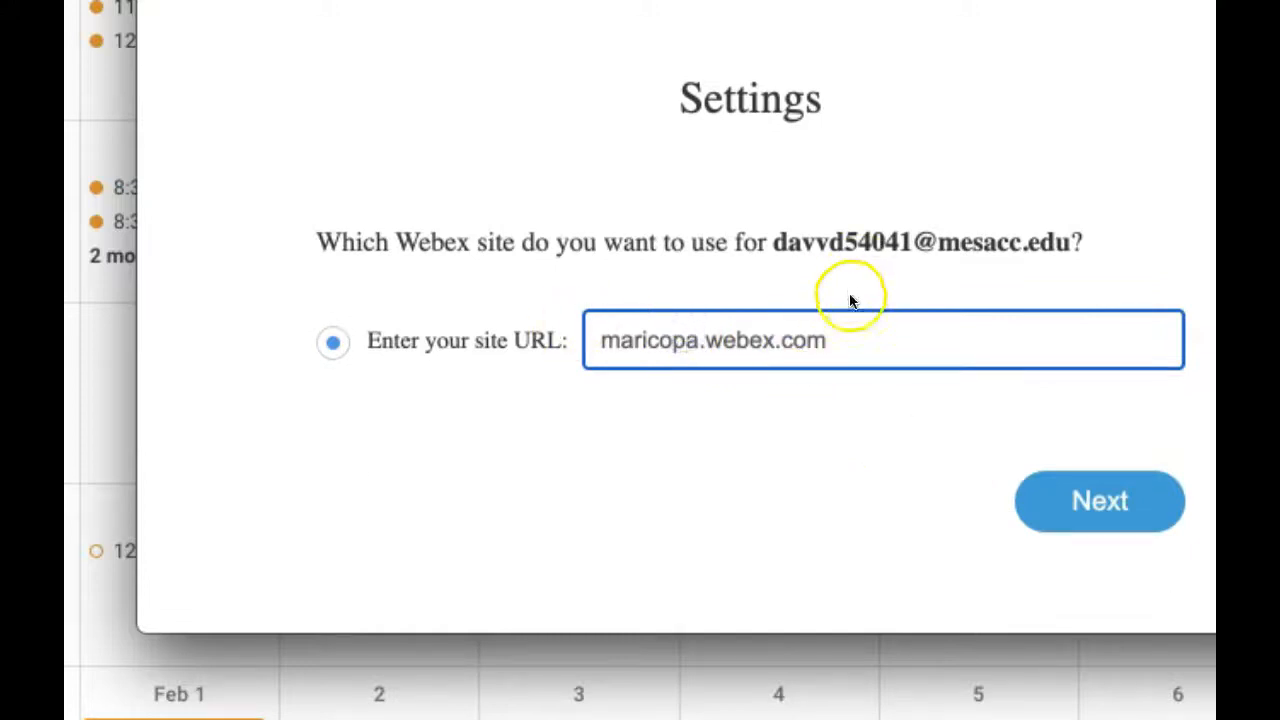
click(1100, 500)
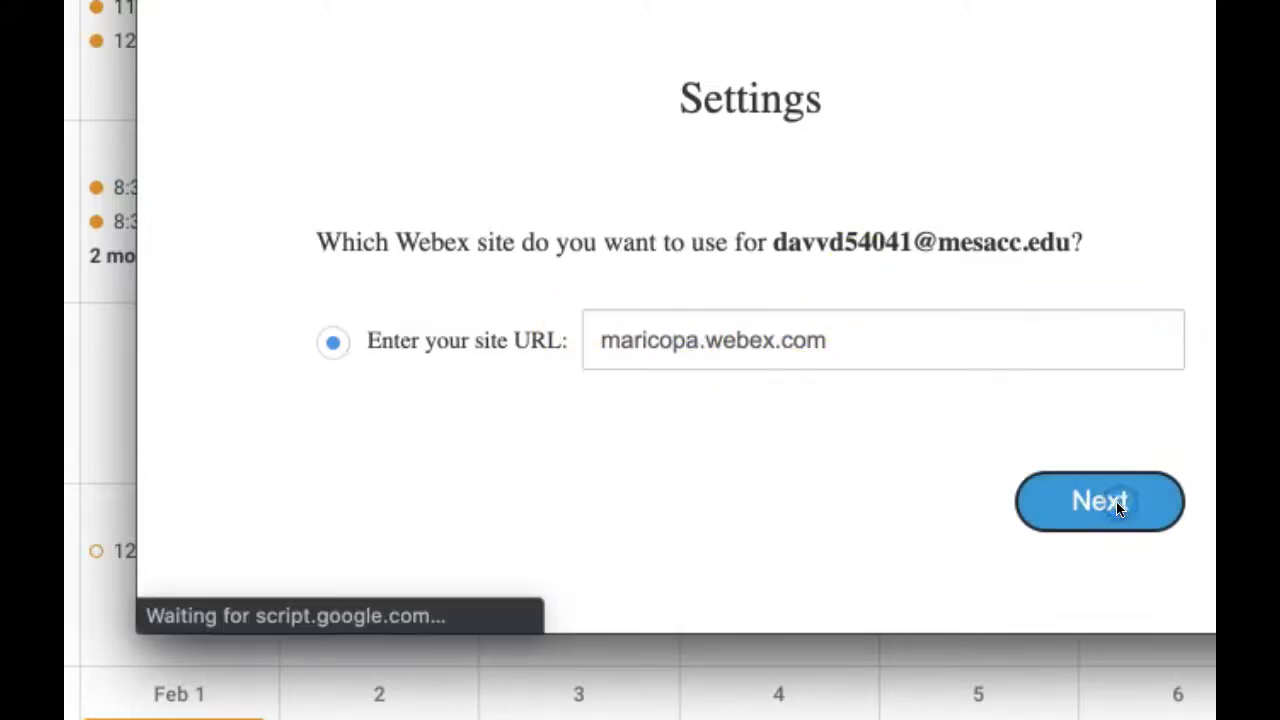
click(1100, 500)
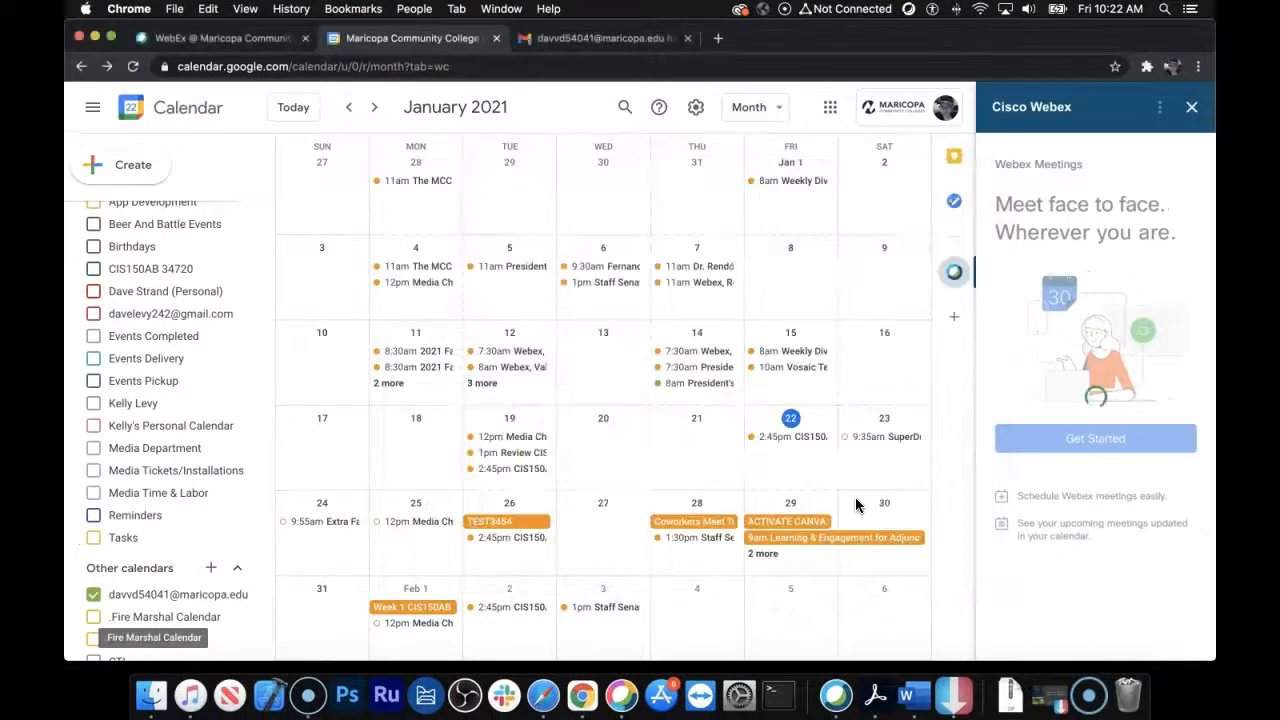
mouse_move(1096, 310)
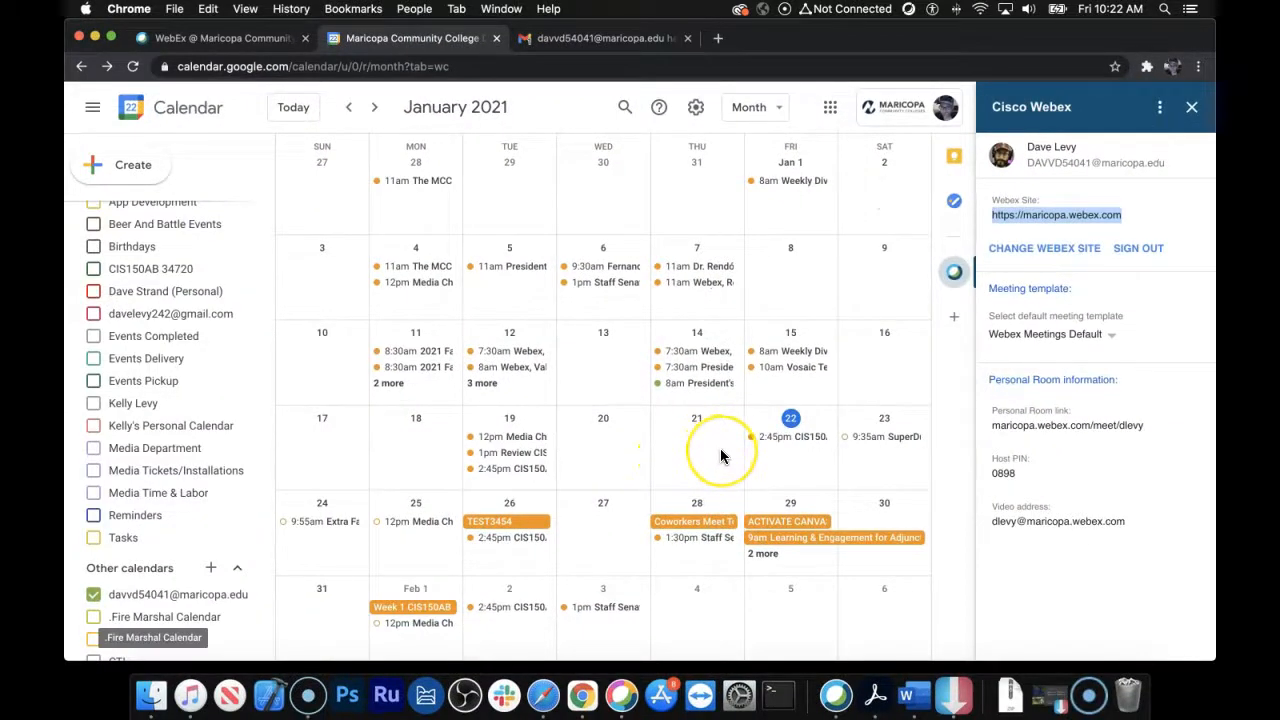
mouse_move(696, 442)
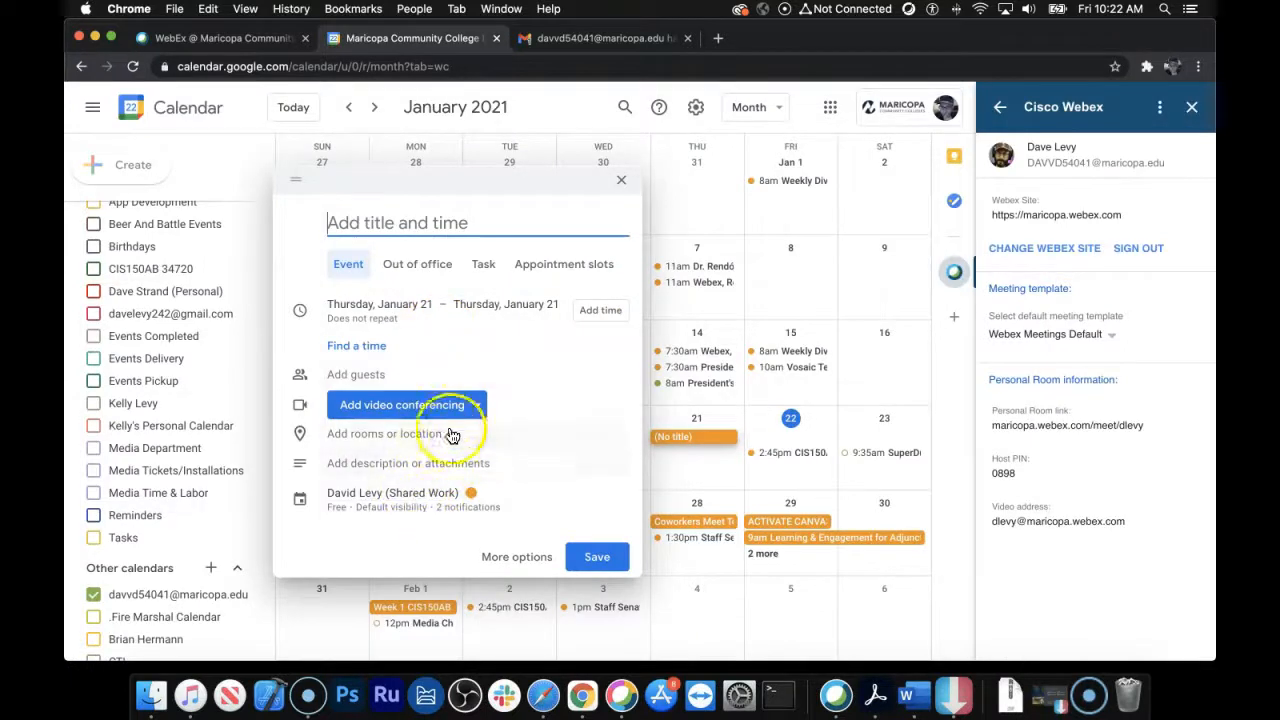
- Attach Webex video conferencing to the January 21 draft event, then close it unsaved
click(404, 404)
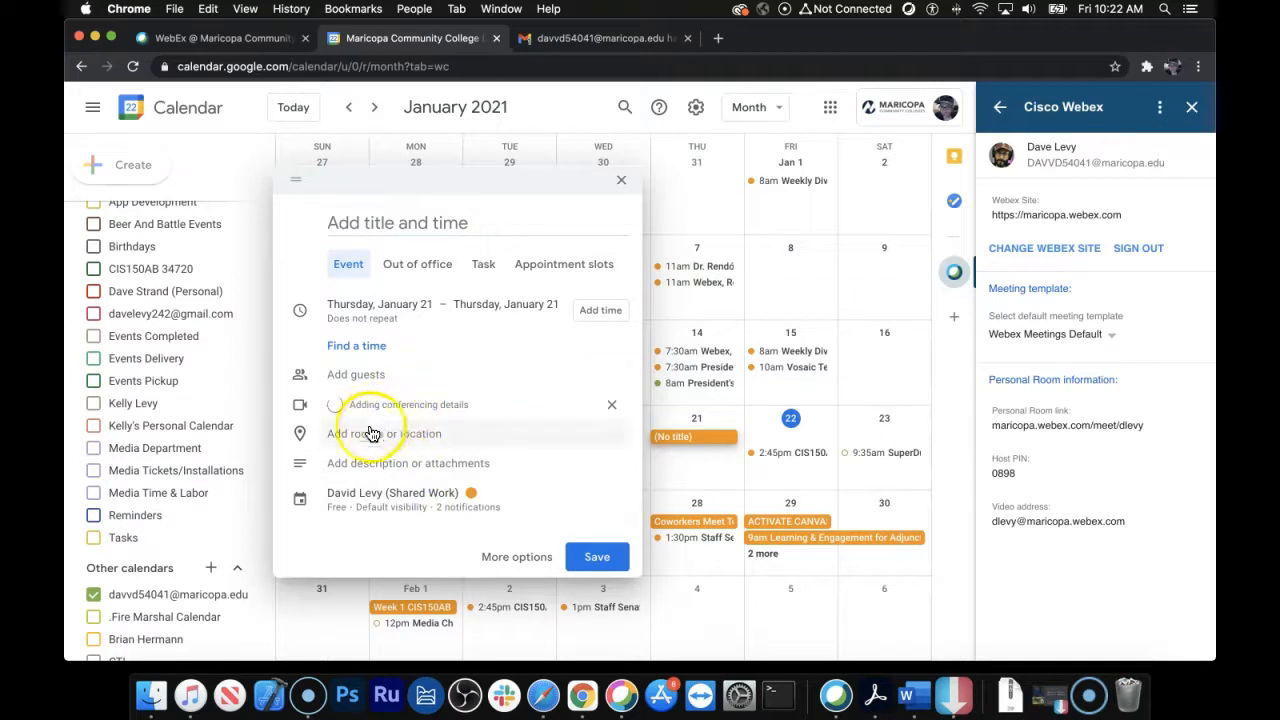
click(332, 404)
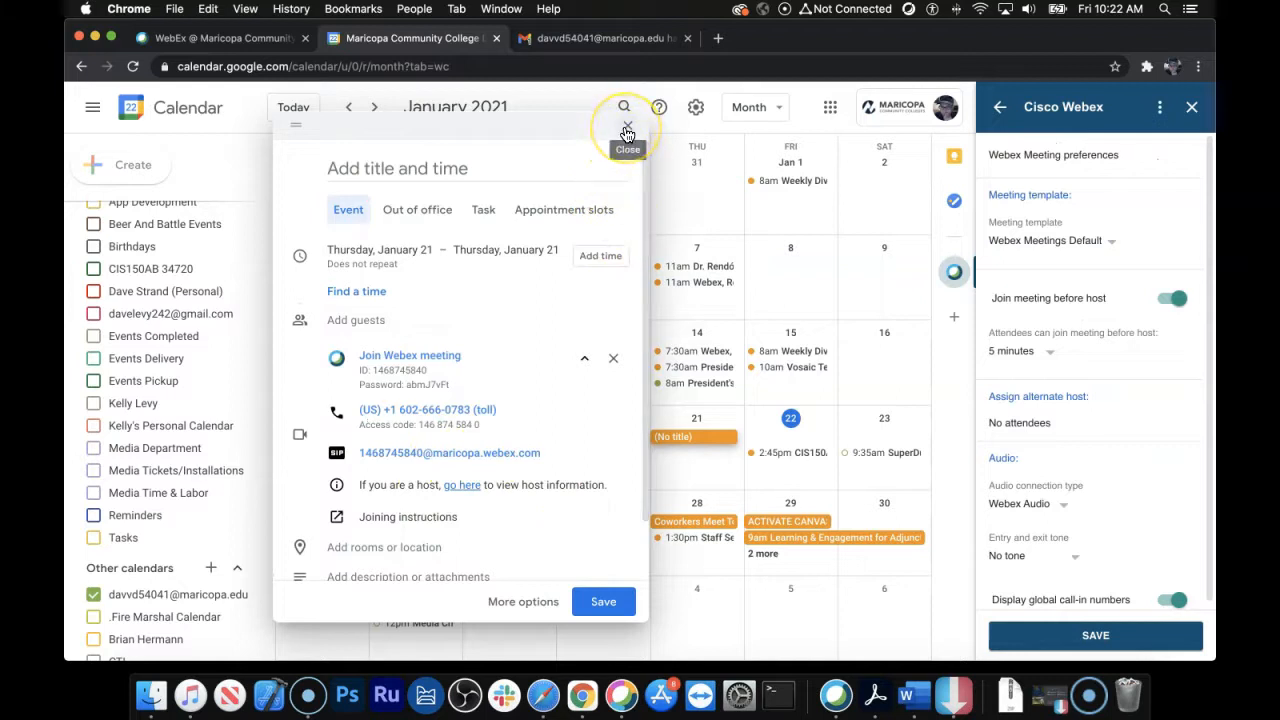
click(628, 126)
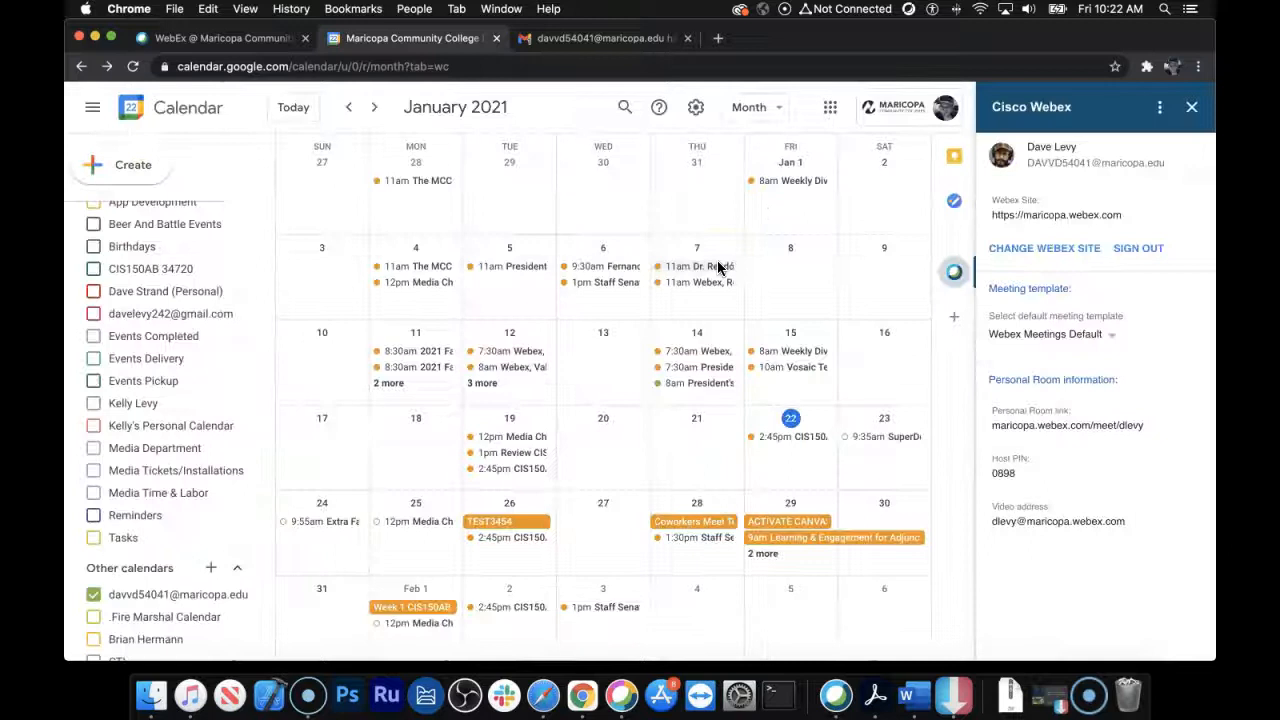
- Start a Saturday January 23 event titled 'Coworkers Meet To Discuss Things'
click(1192, 108)
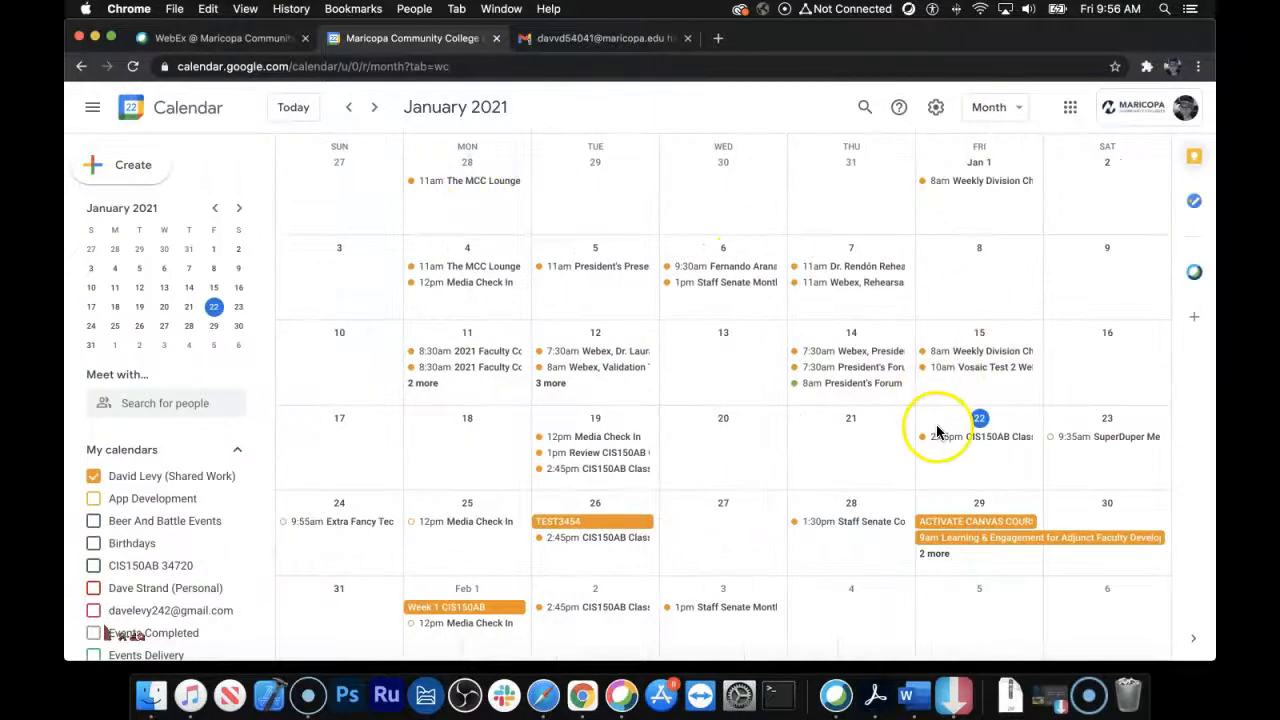
mouse_move(1088, 460)
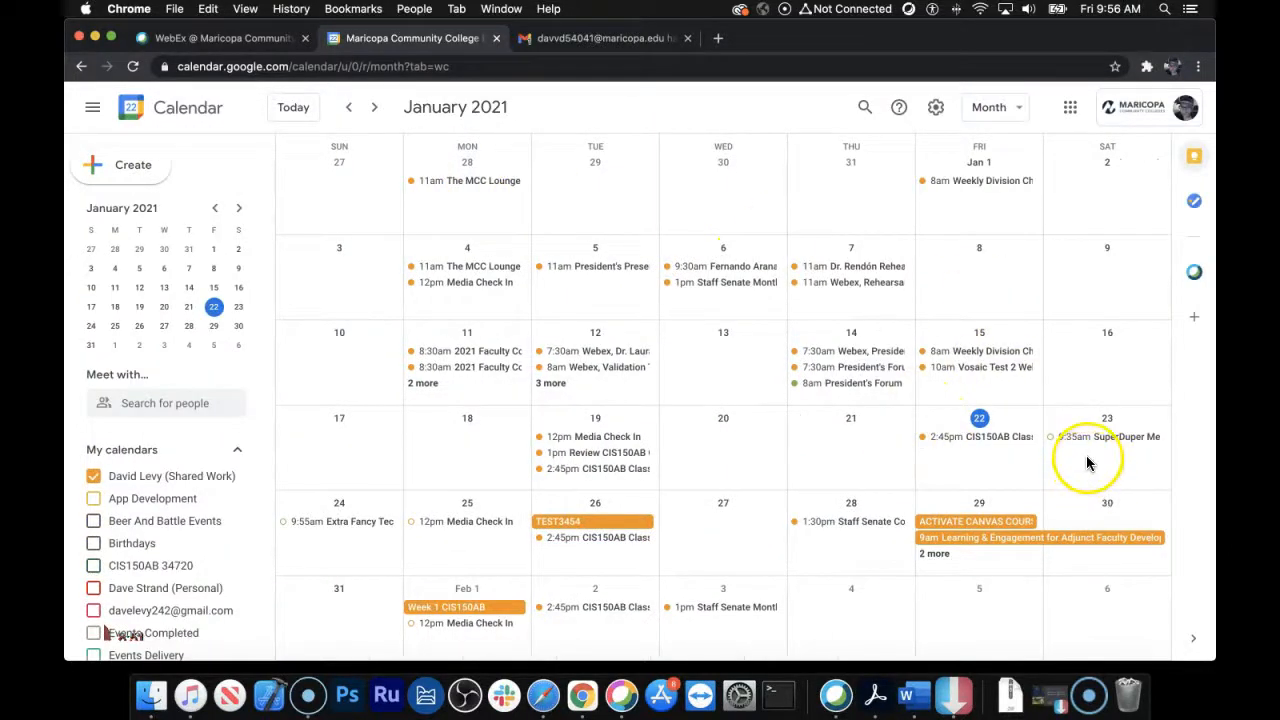
mouse_move(1090, 470)
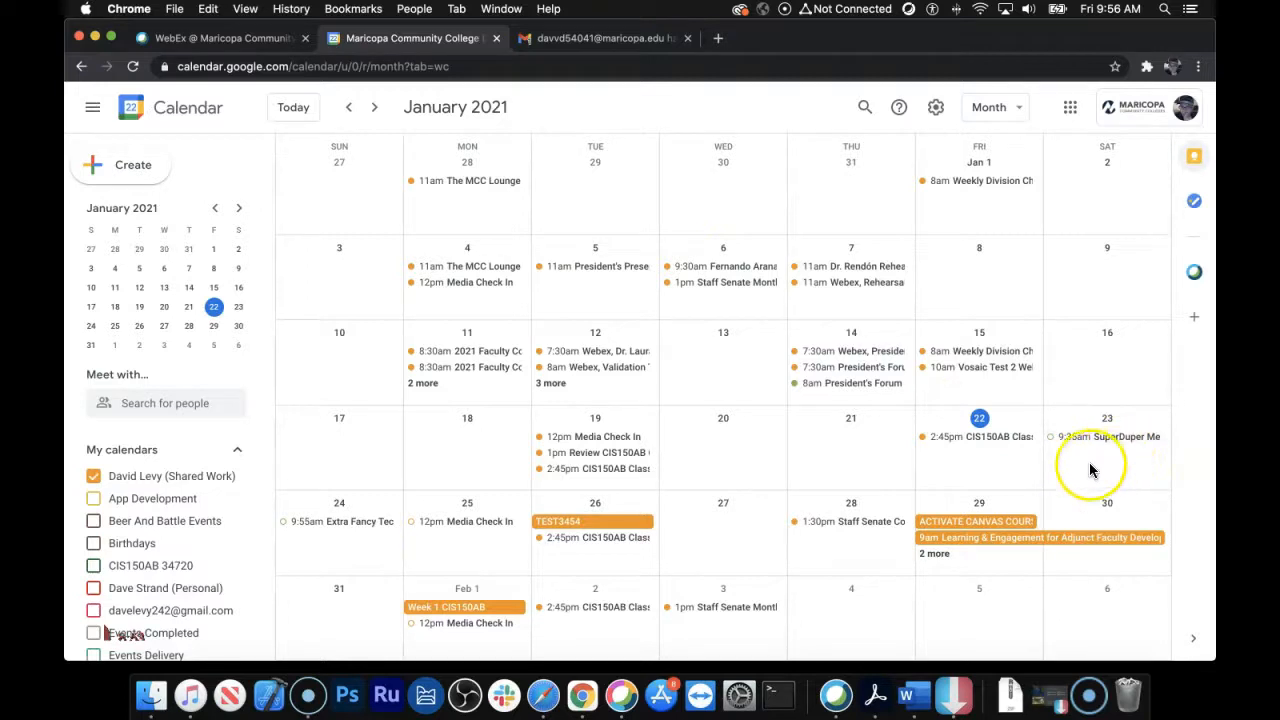
click(1108, 460)
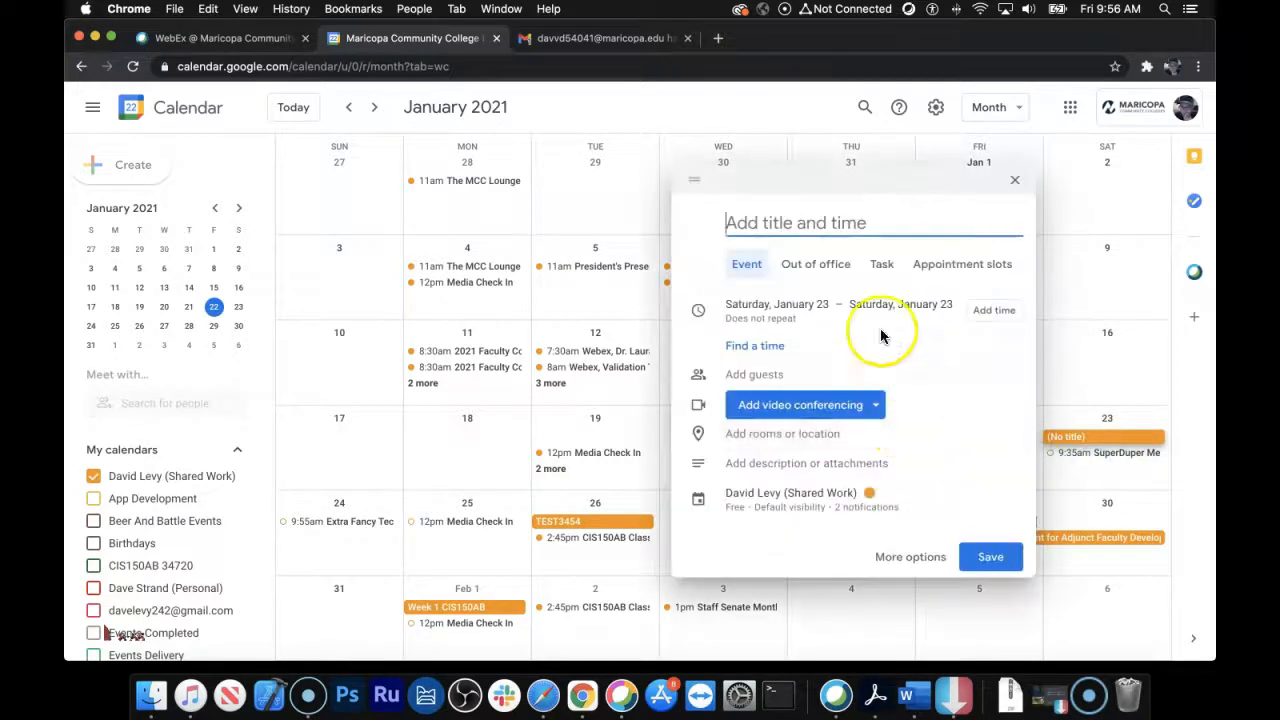
text(Cowo)
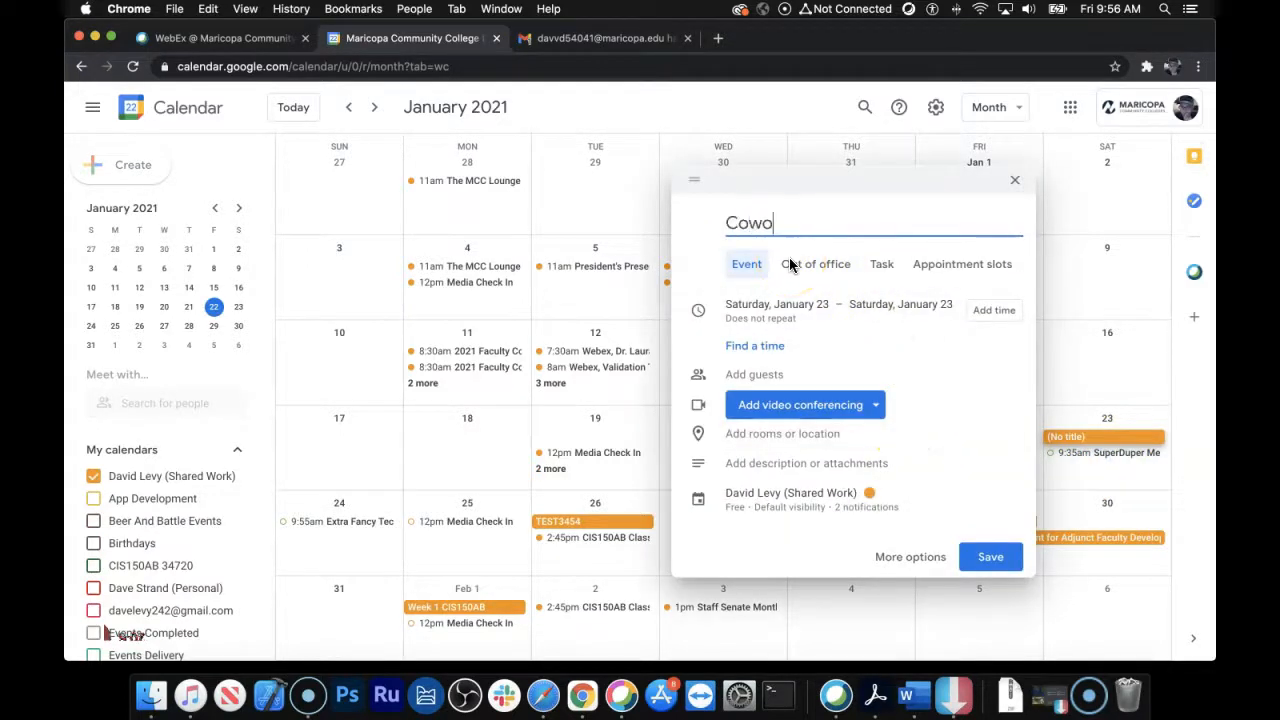
text(rkers Meet To Discuss)
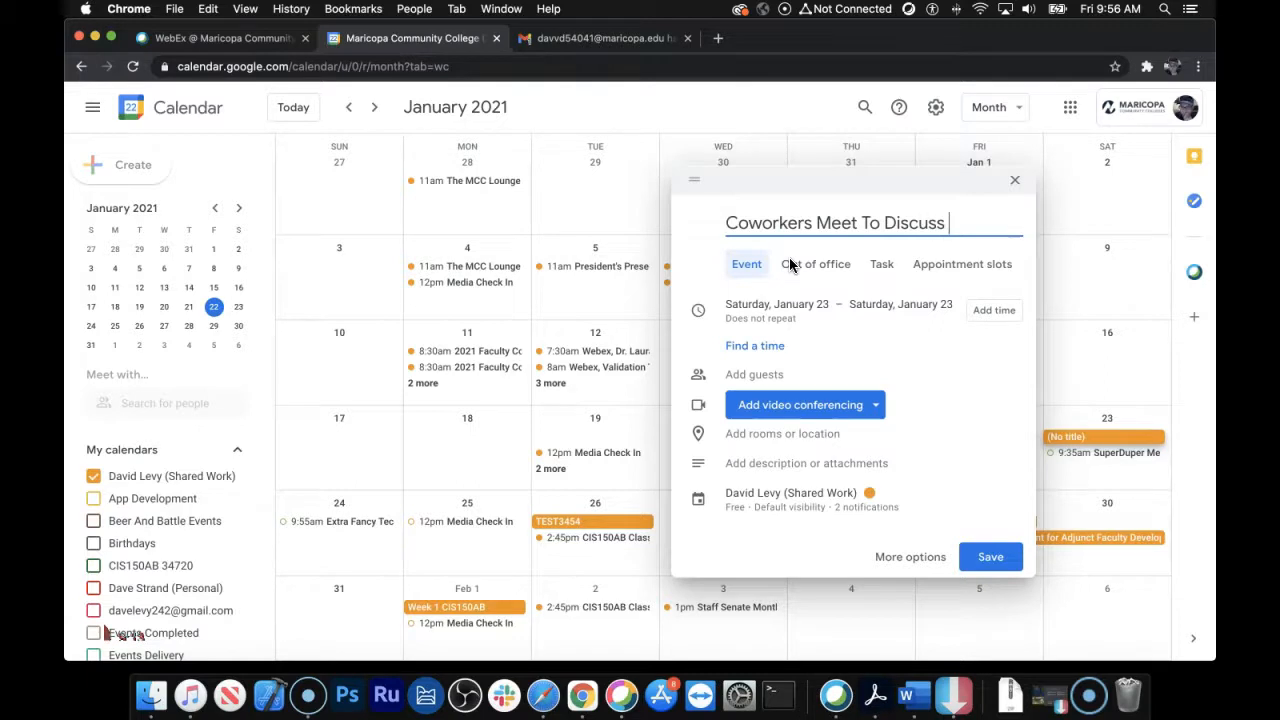
text(Things)
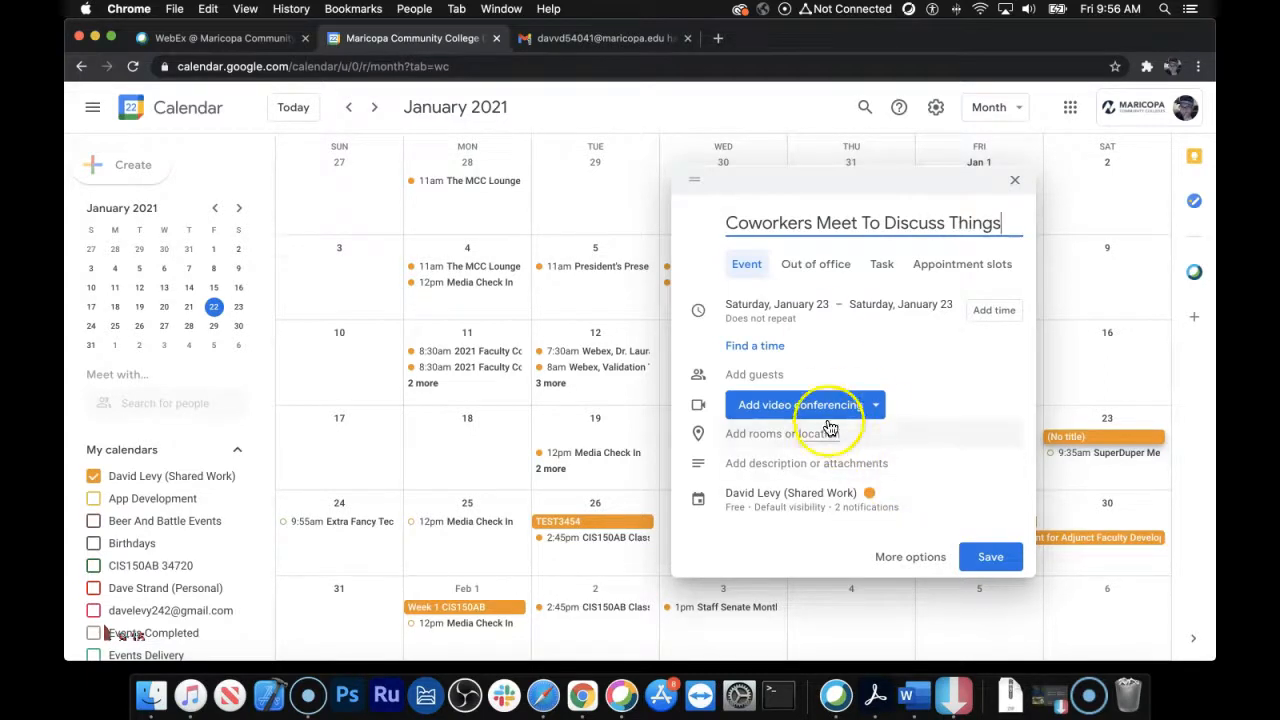
- Attach a Webex Meeting as video conferencing and save the event
click(800, 404)
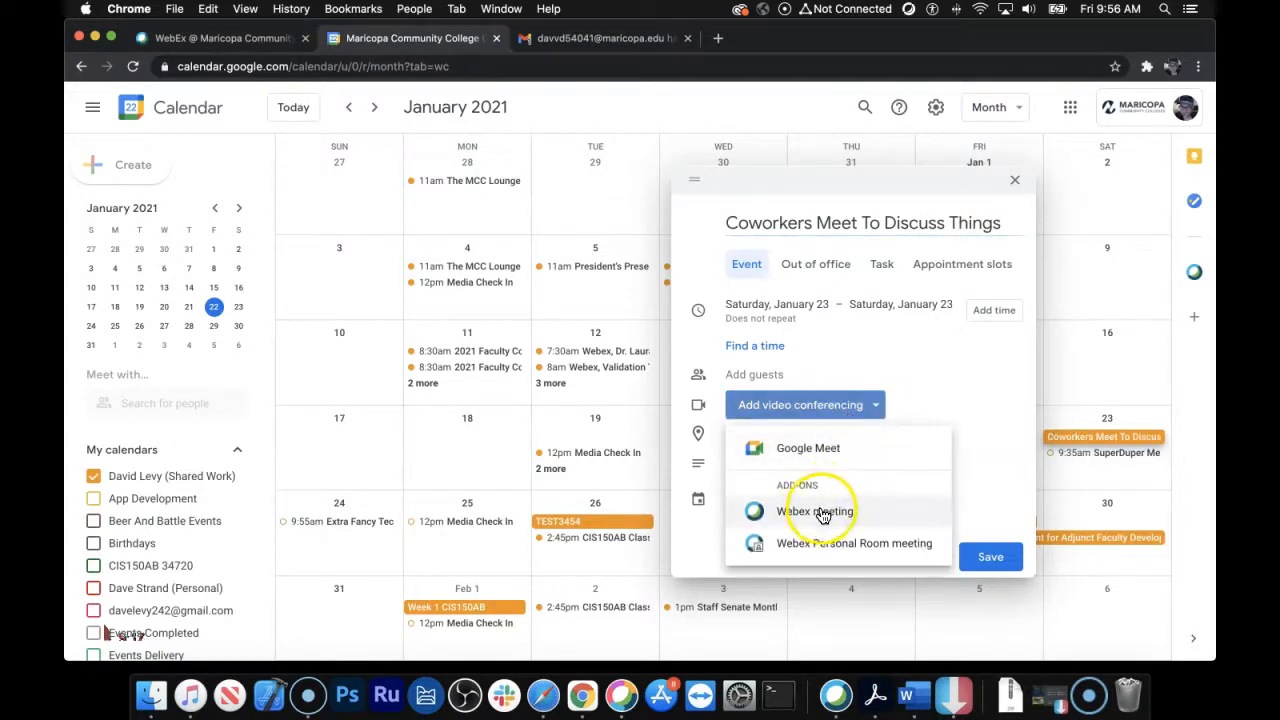
click(816, 512)
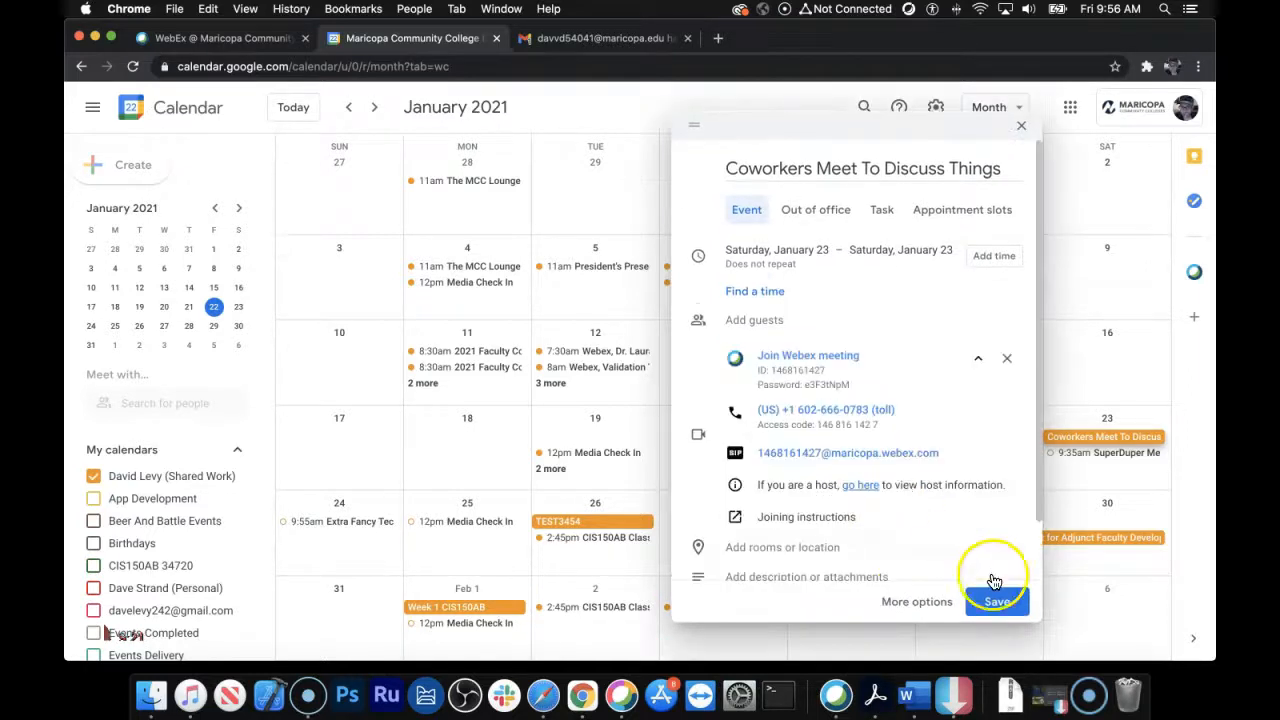
click(996, 600)
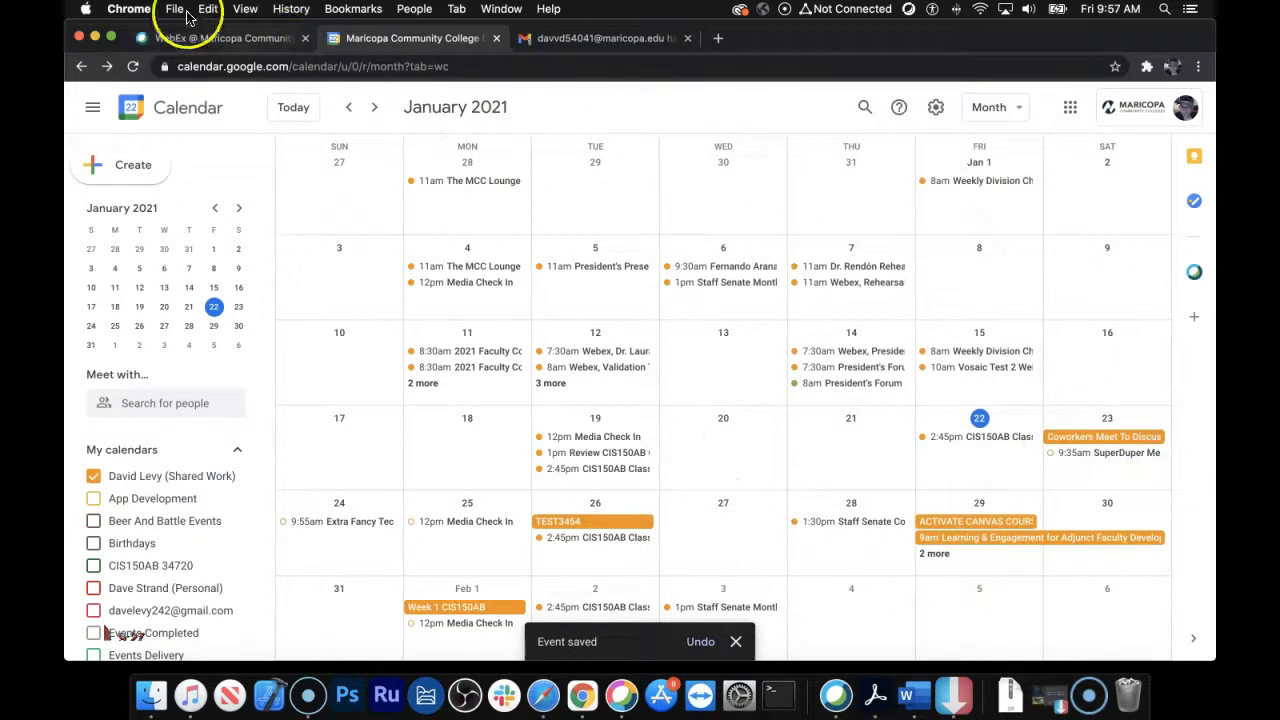
- View the Webex upcoming meetings list with the new meeting, then return to Google Calendar
click(220, 38)
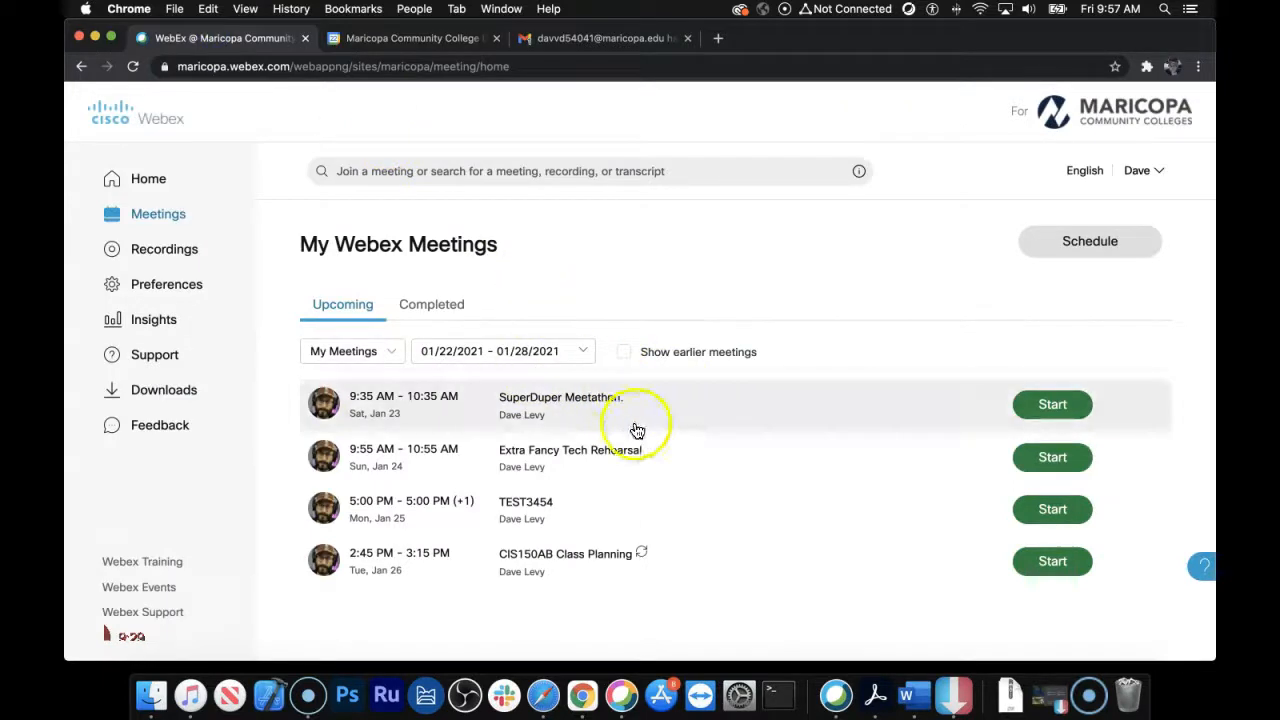
mouse_move(240, 66)
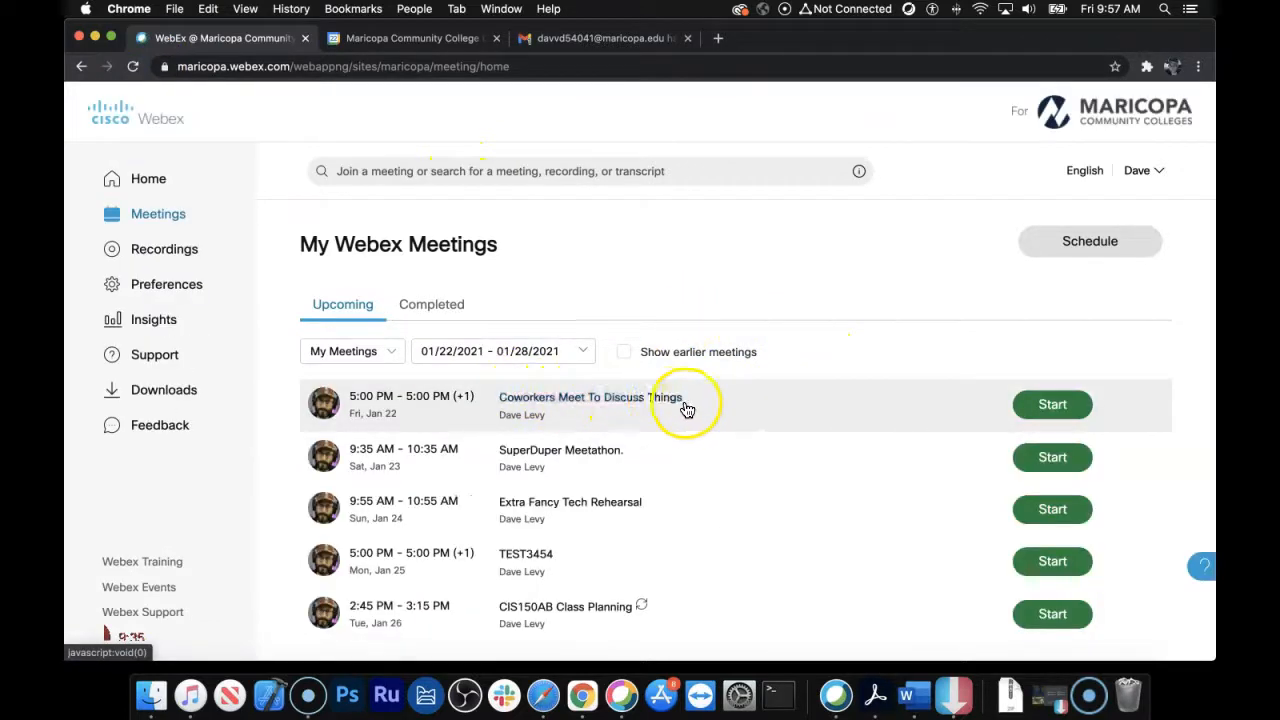
mouse_move(438, 88)
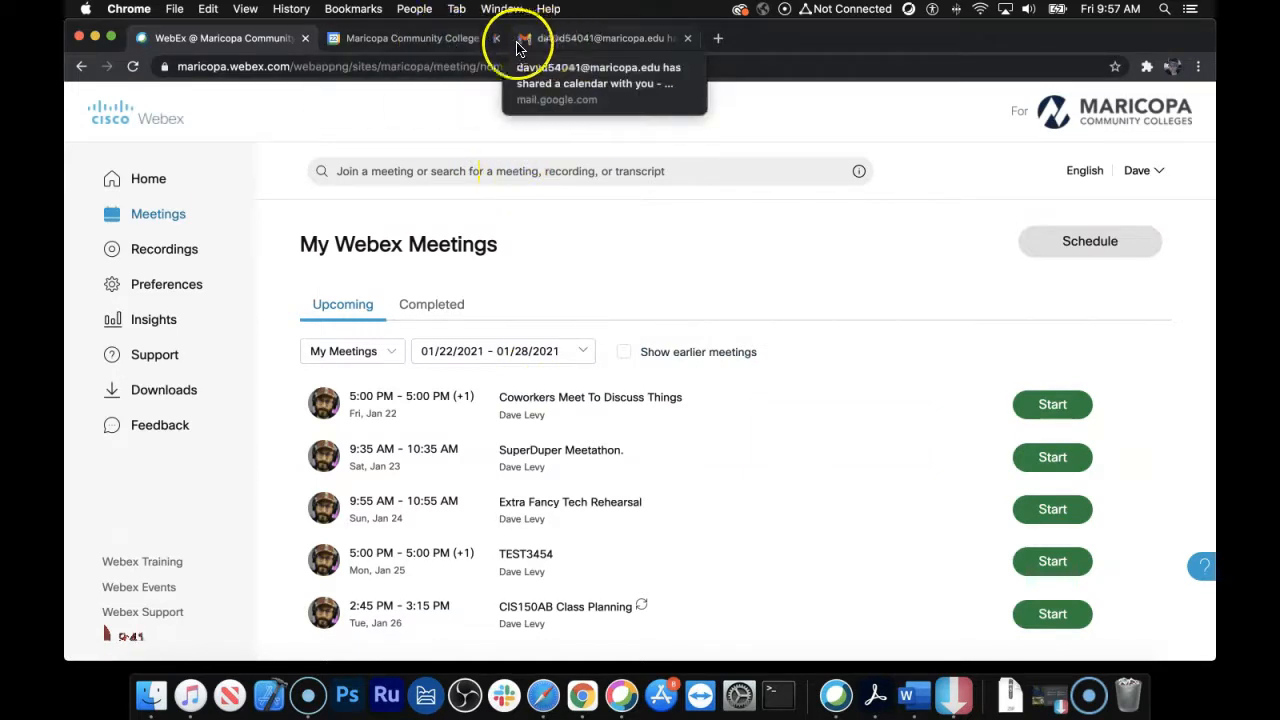
click(410, 38)
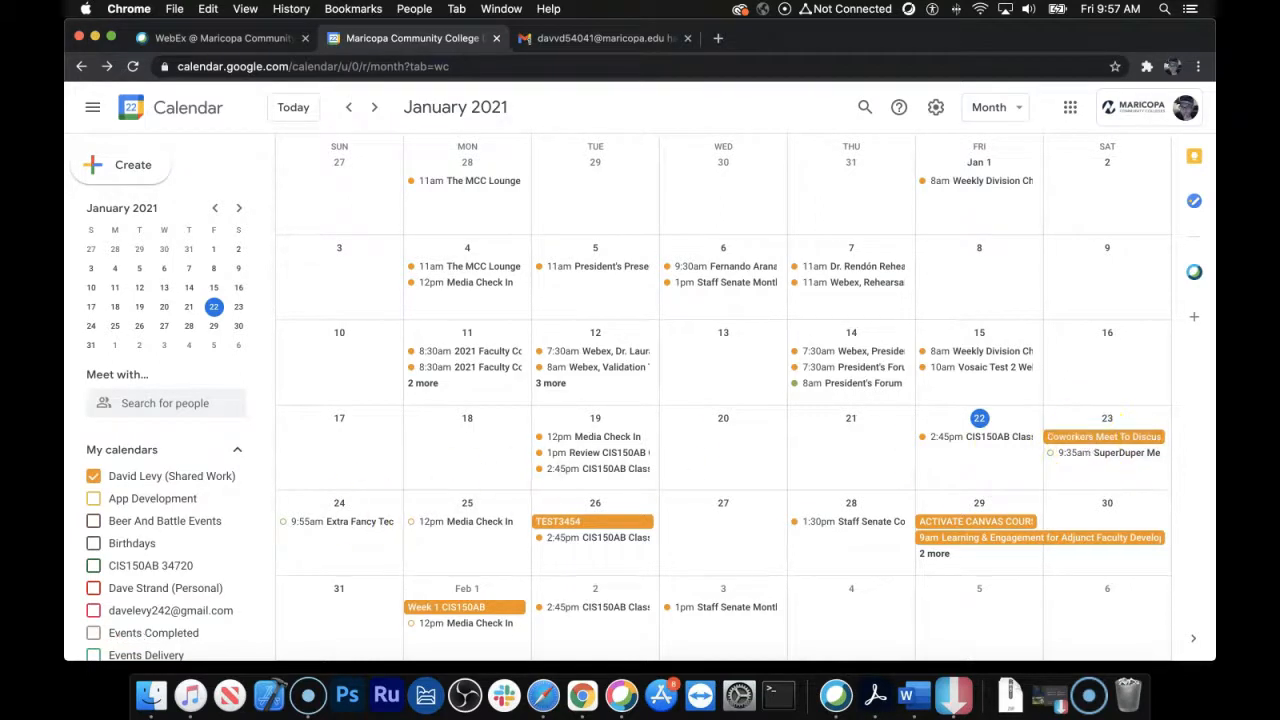
click(92, 476)
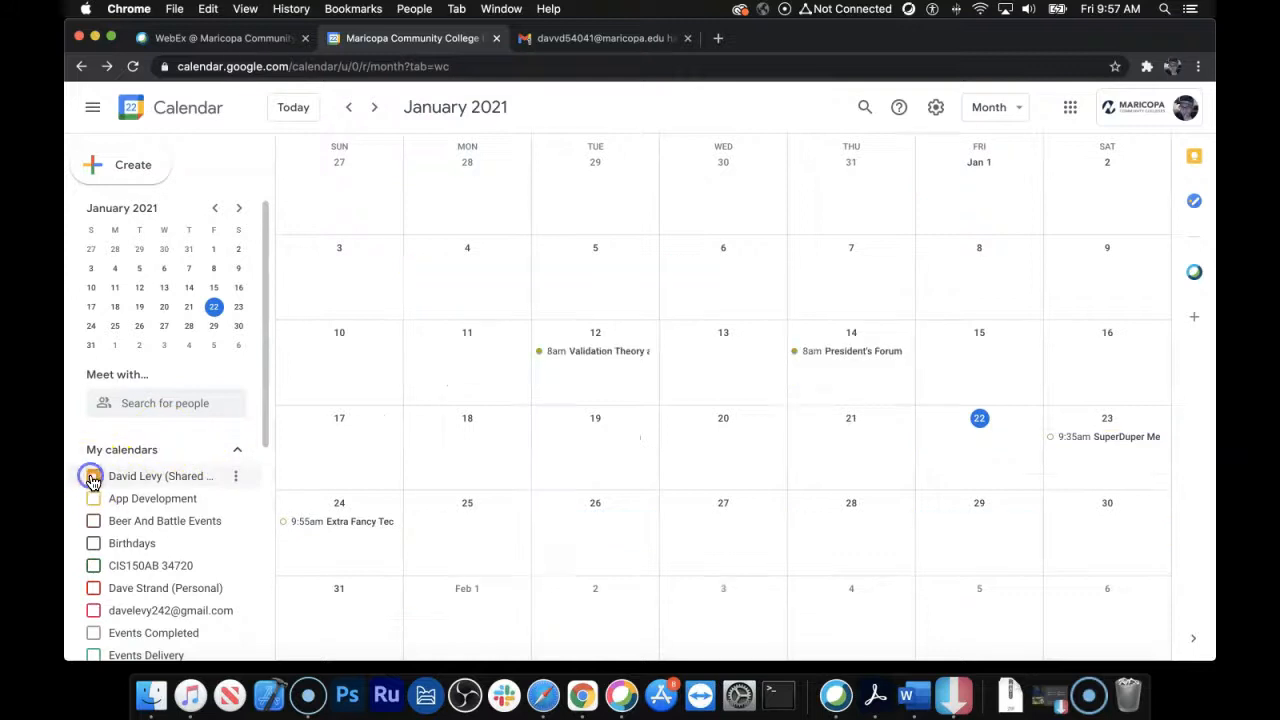
click(92, 476)
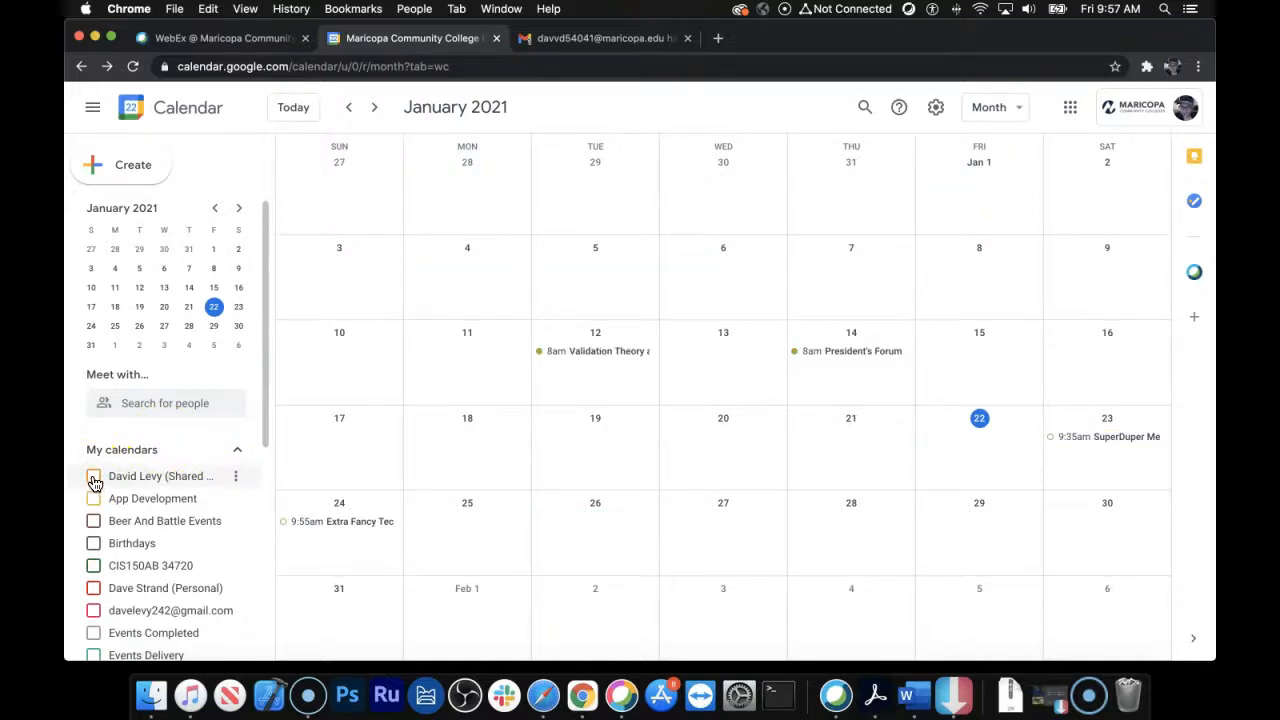
click(92, 476)
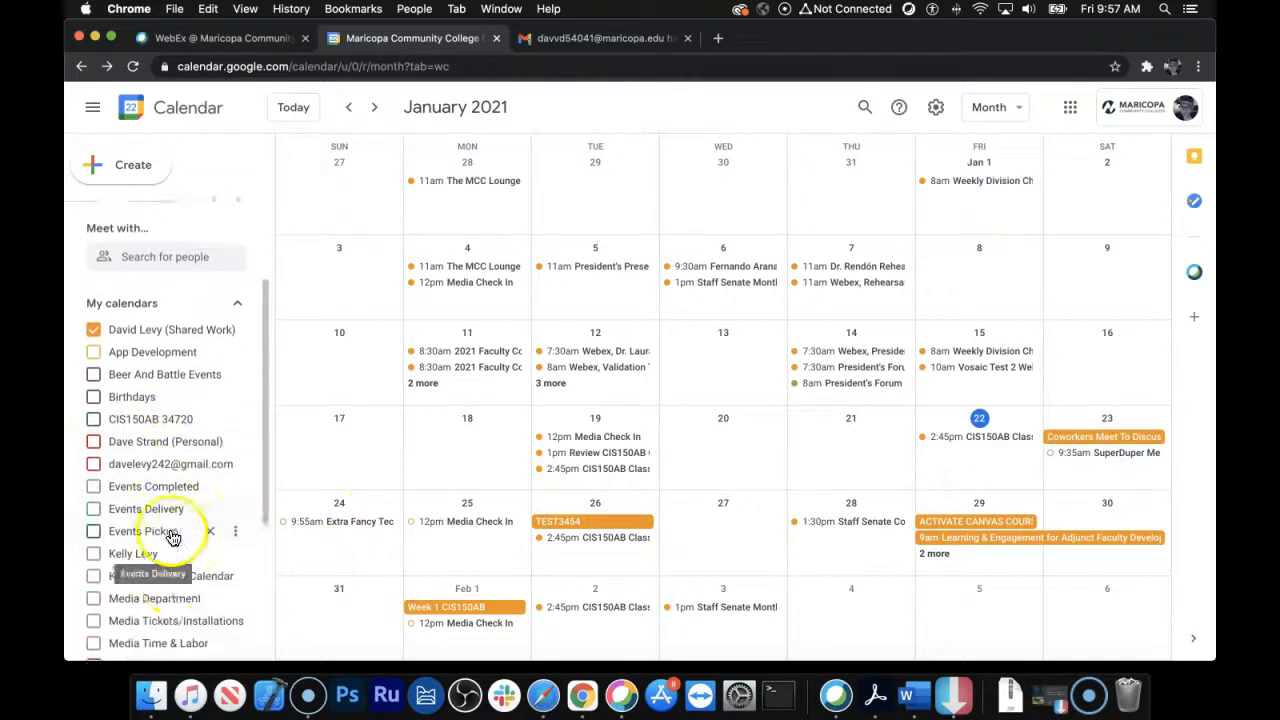
click(220, 38)
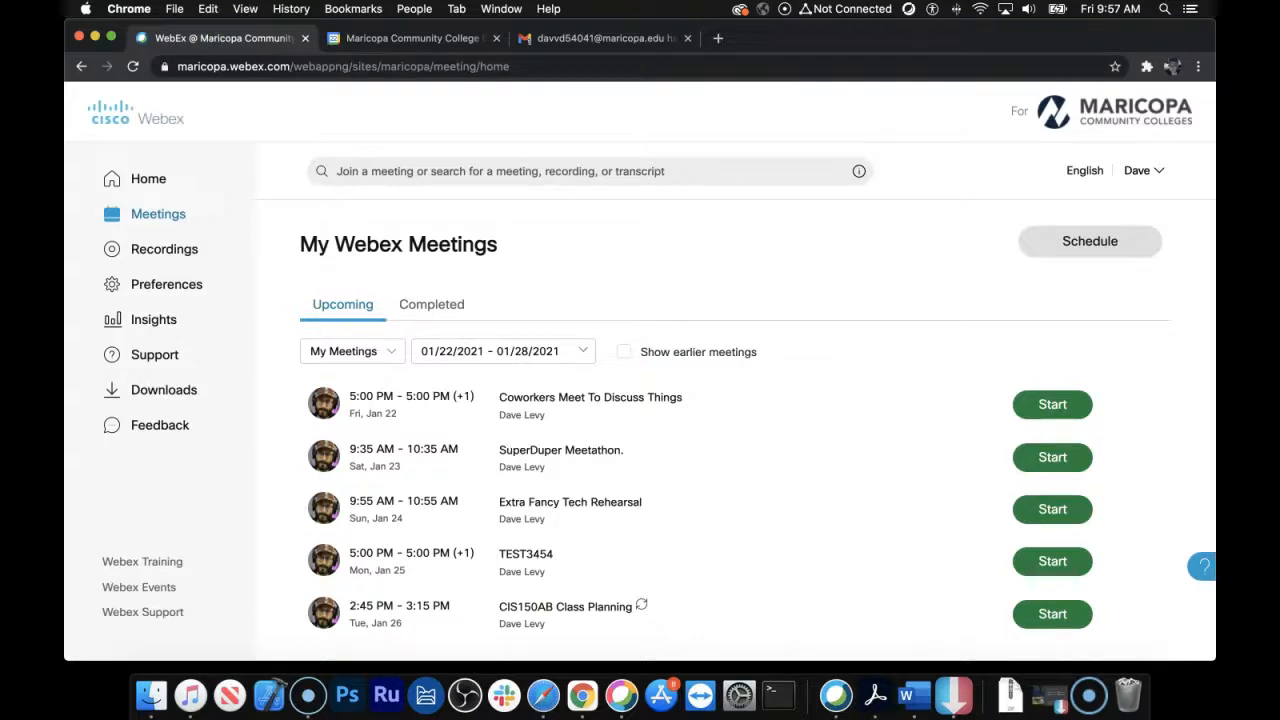
click(410, 38)
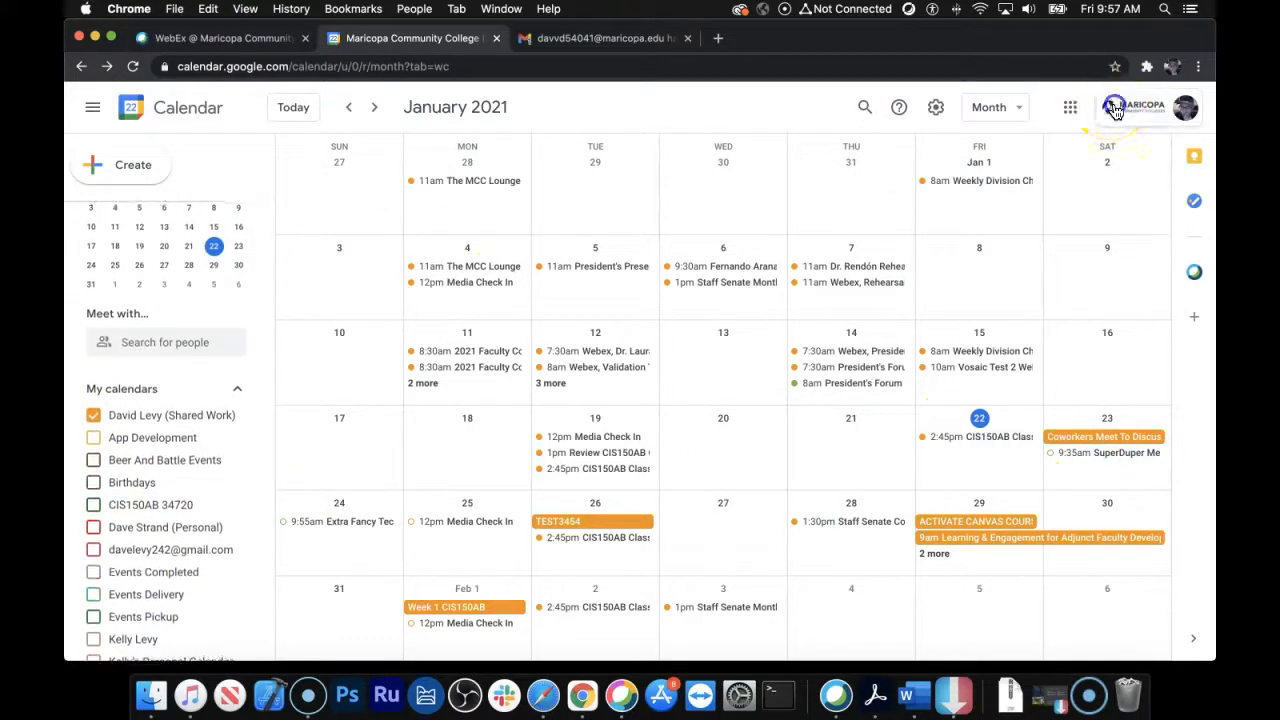
click(1184, 108)
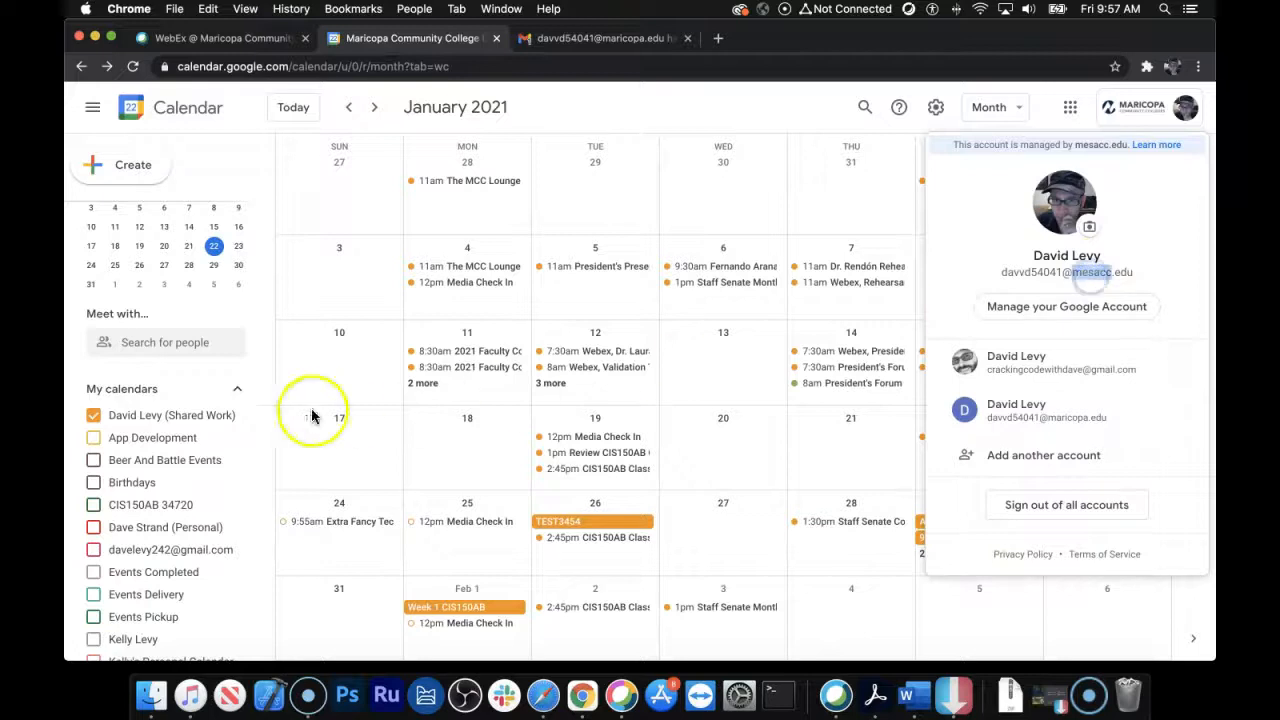
scroll(down, 3)
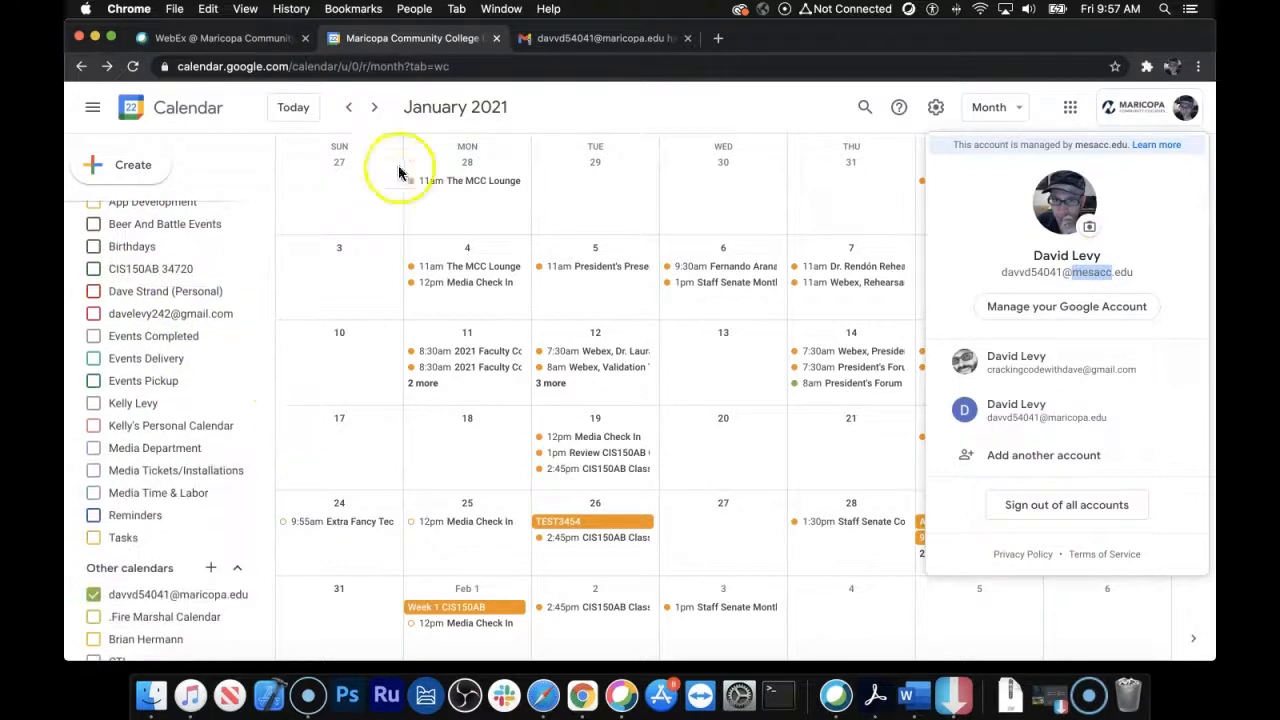
click(210, 38)
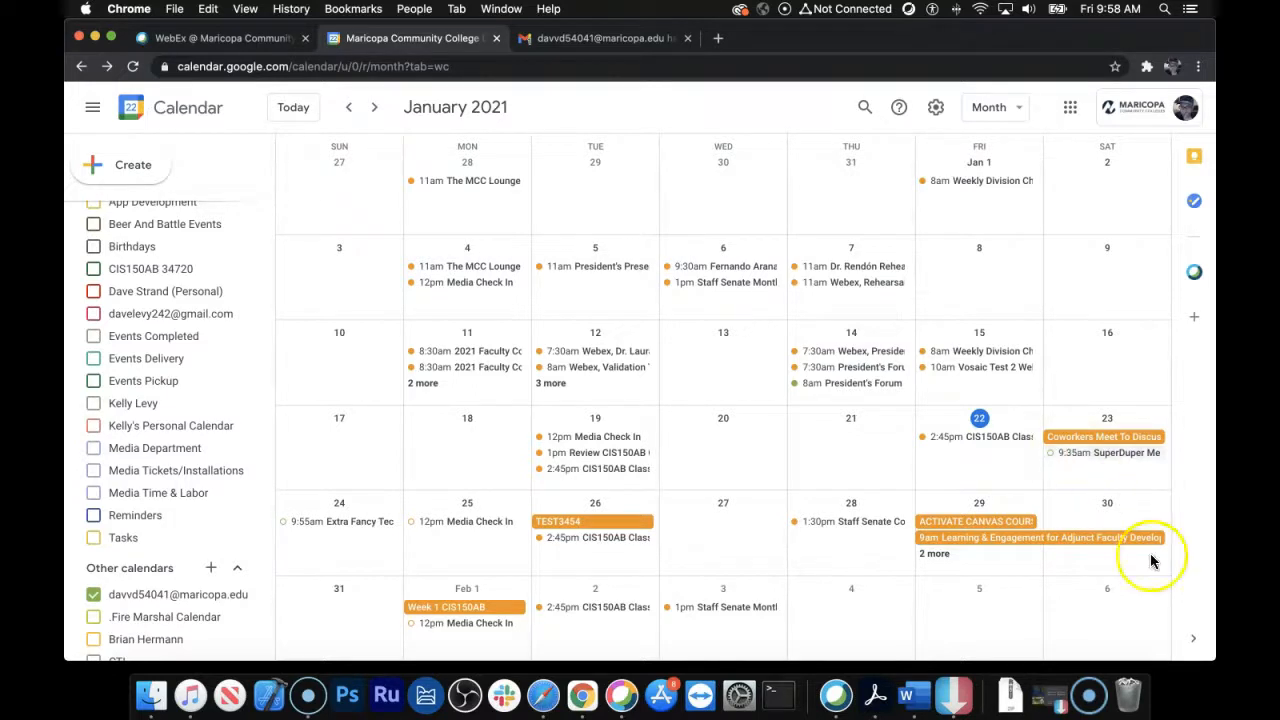
click(852, 450)
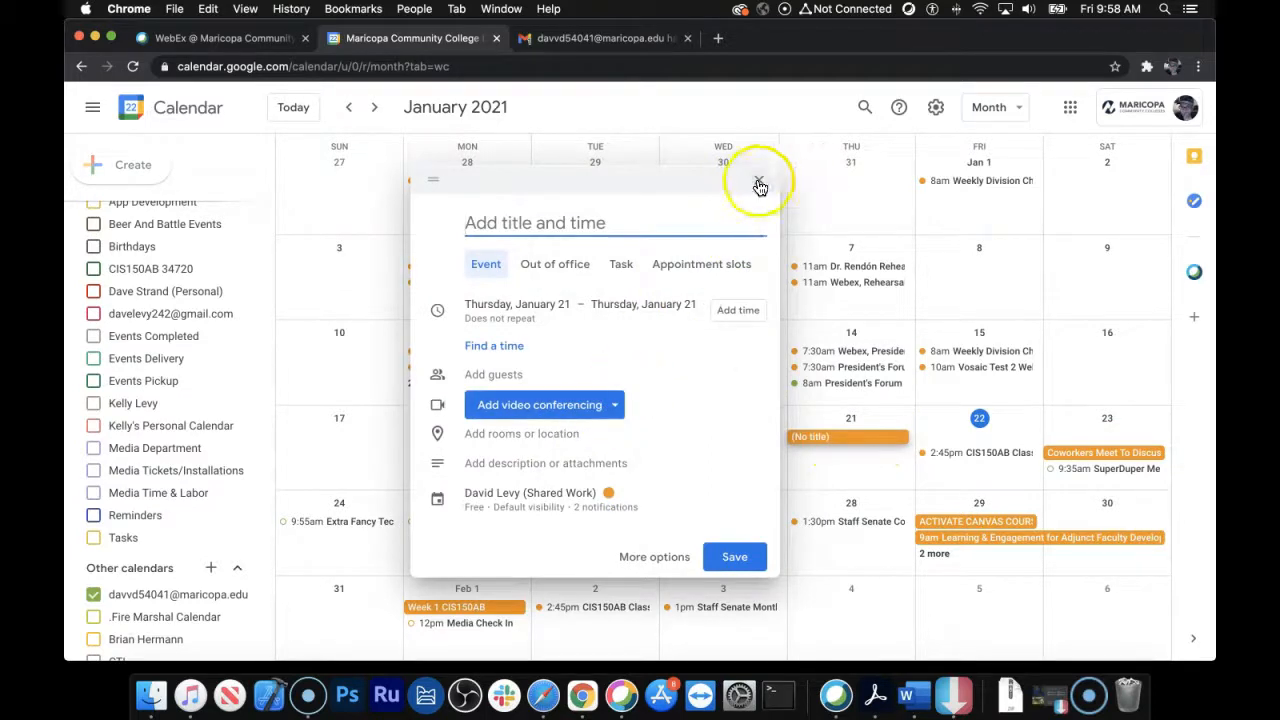
click(760, 184)
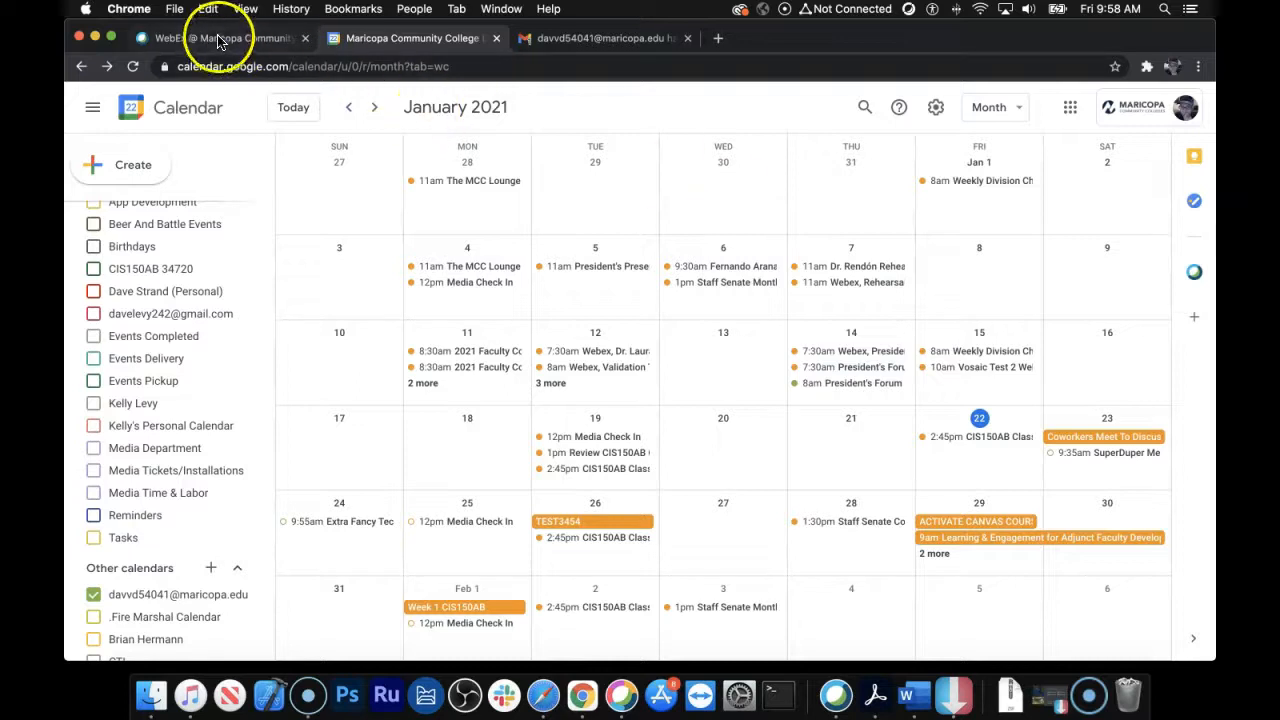
- Open the SuperDuper Meetathon meeting in Webex for editing its schedule
click(220, 38)
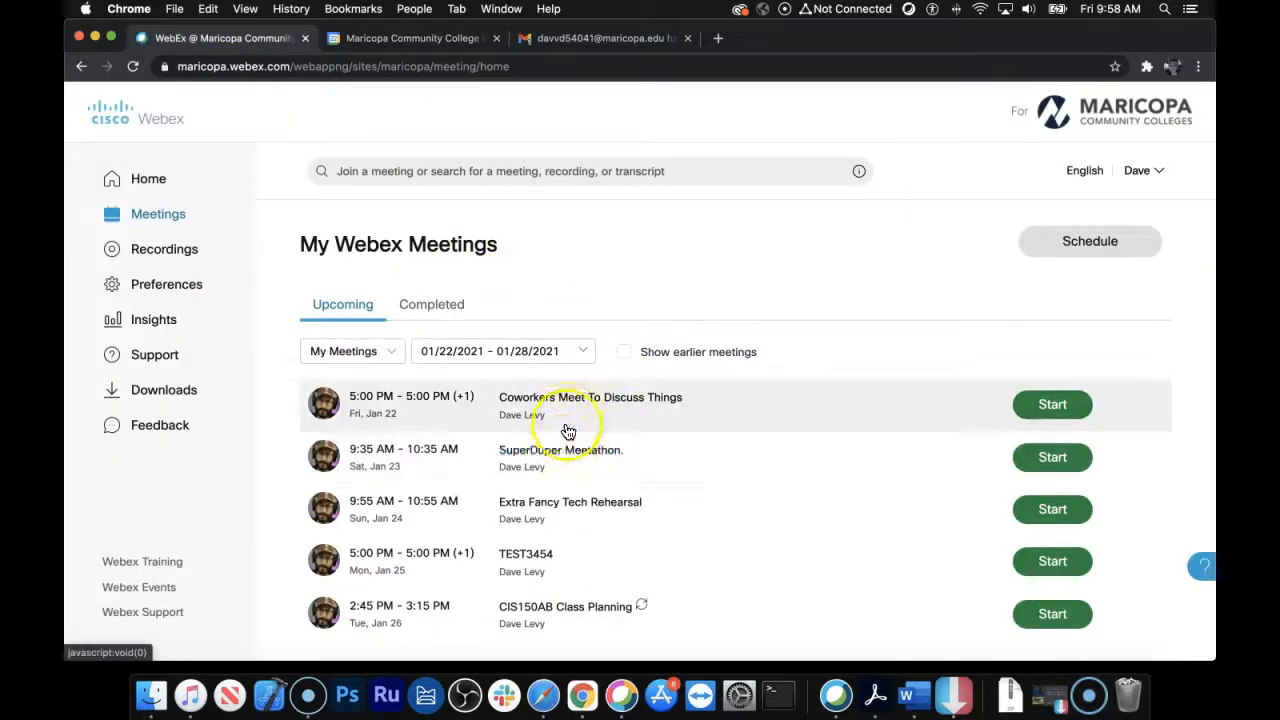
click(560, 450)
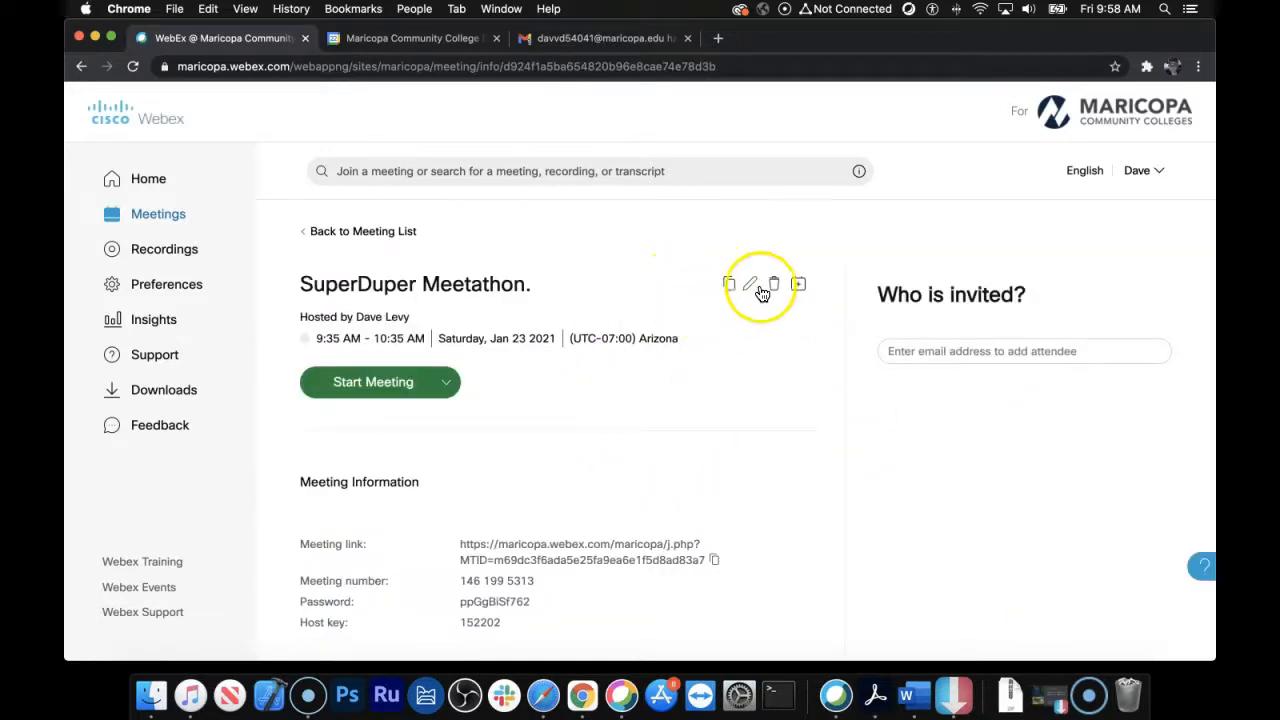
click(752, 284)
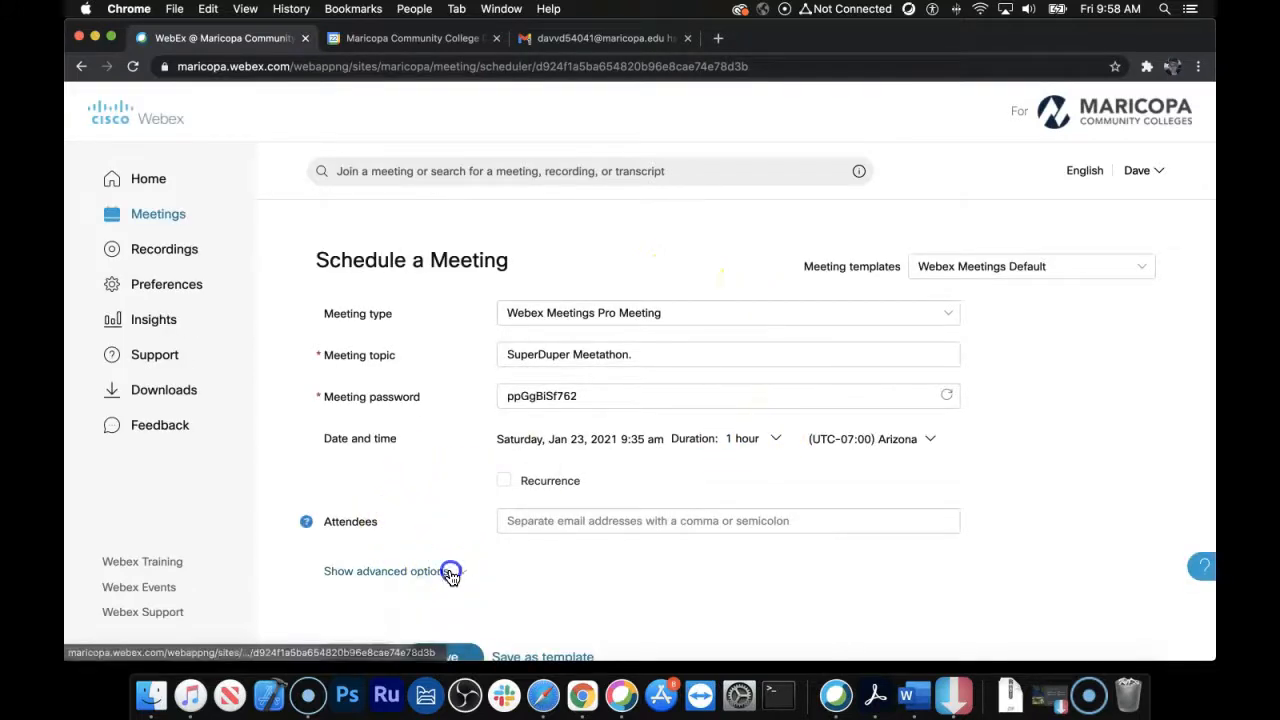
- Show advanced options and expand the Audio connection options section
click(390, 572)
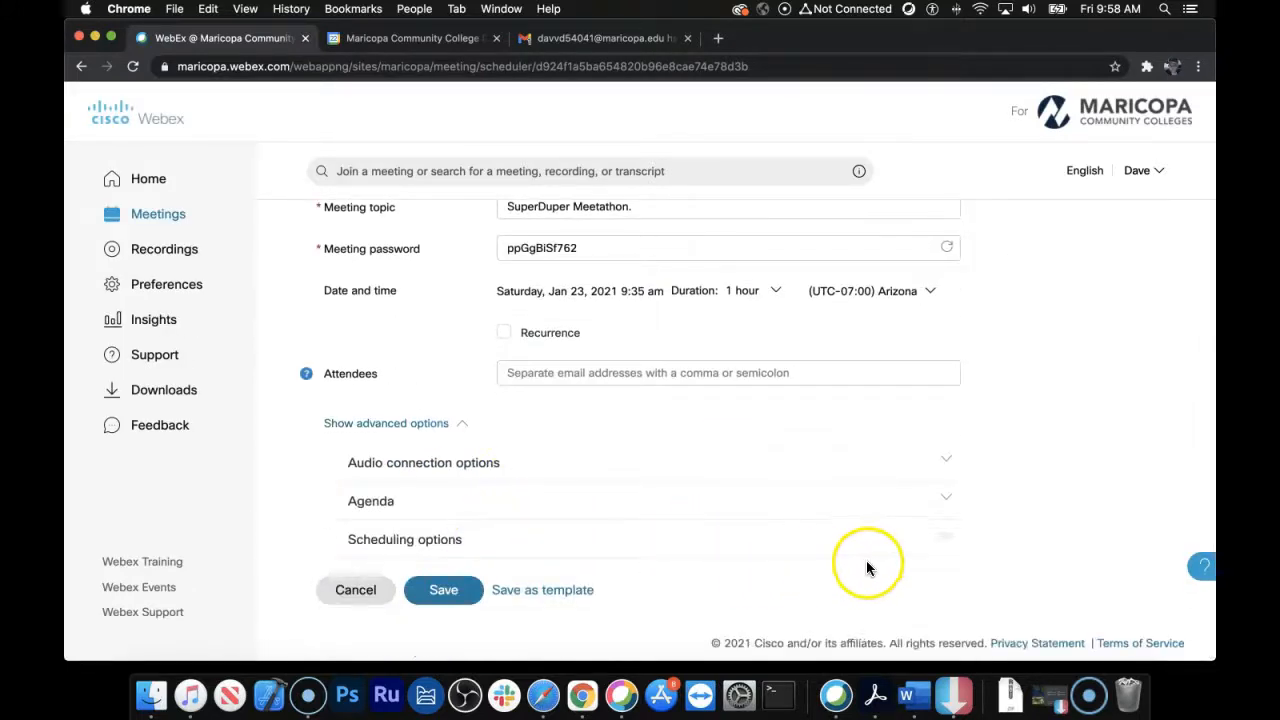
click(424, 462)
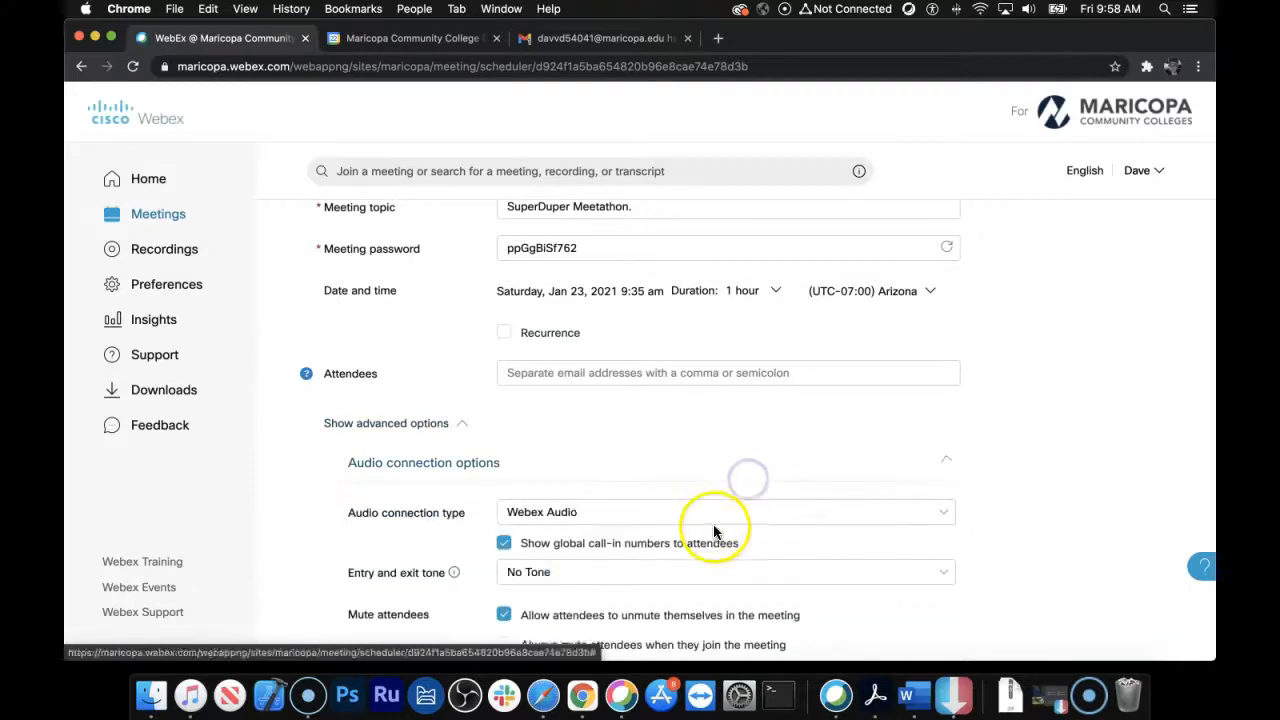
scroll(down, 3)
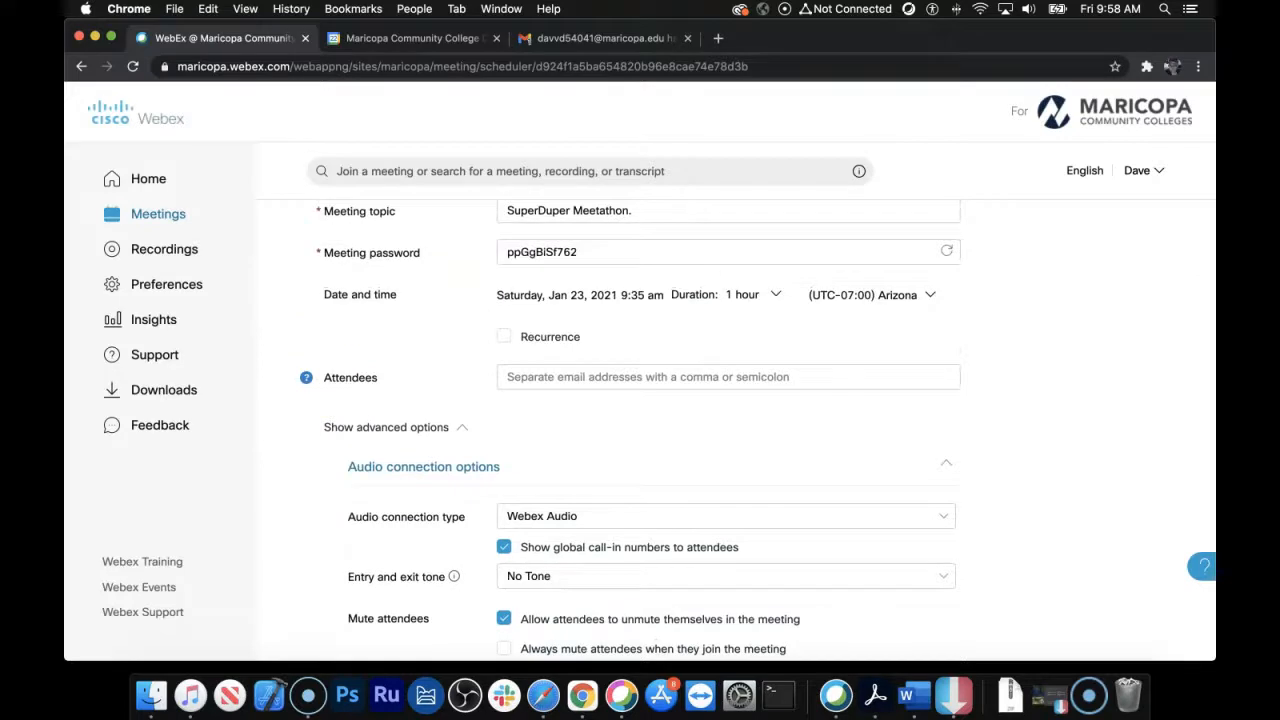
- Abandon the new meeting and view the 'Coworkers Meet To Discuss Things' information page with link, number and password
click(158, 212)
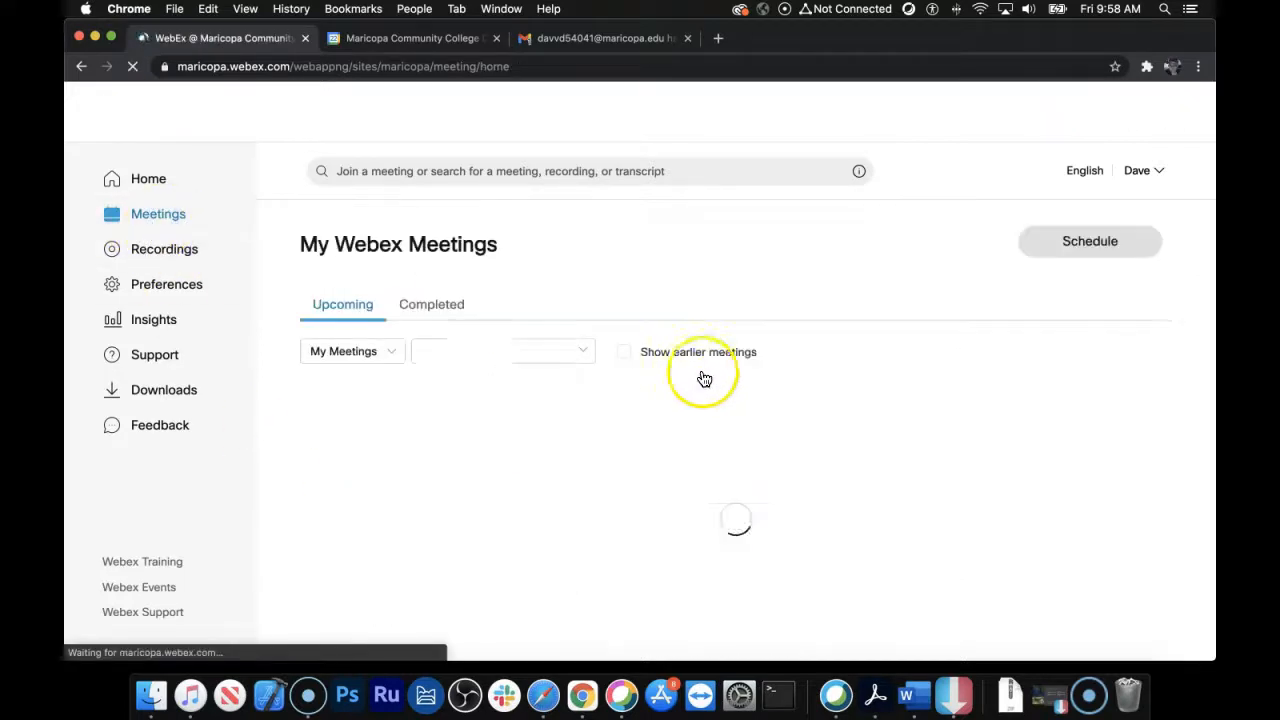
click(704, 378)
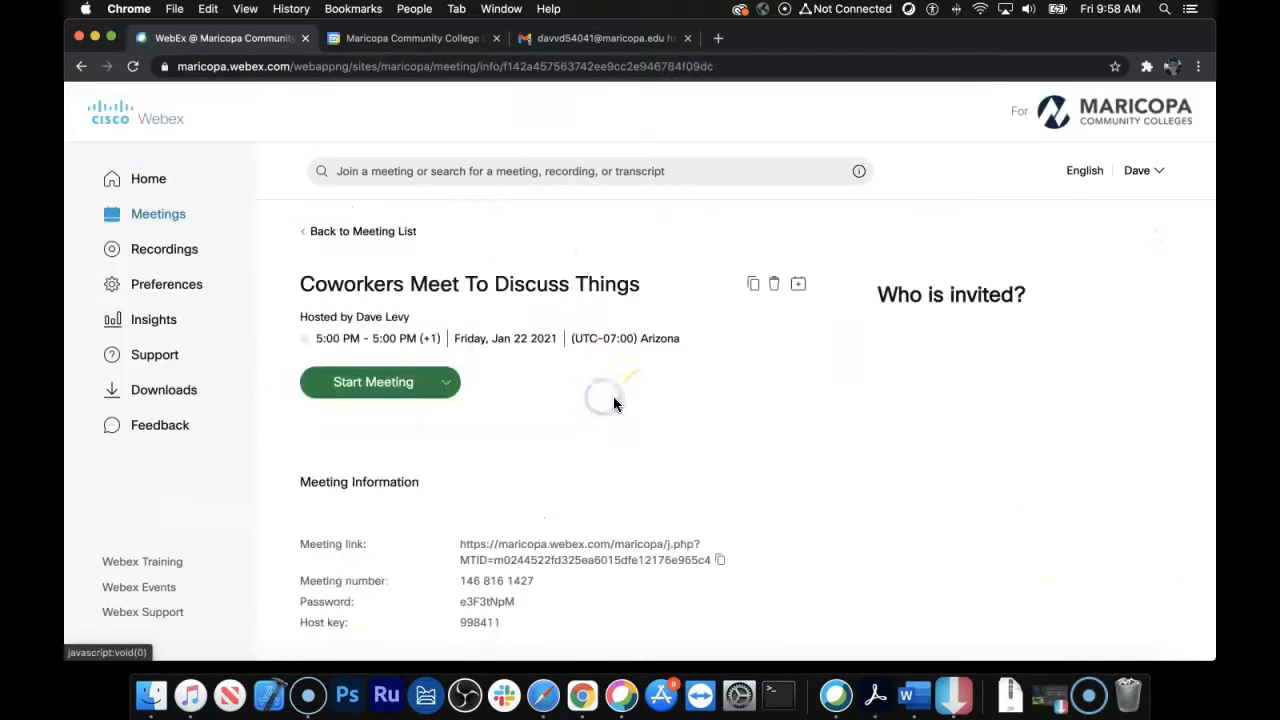
mouse_move(774, 284)
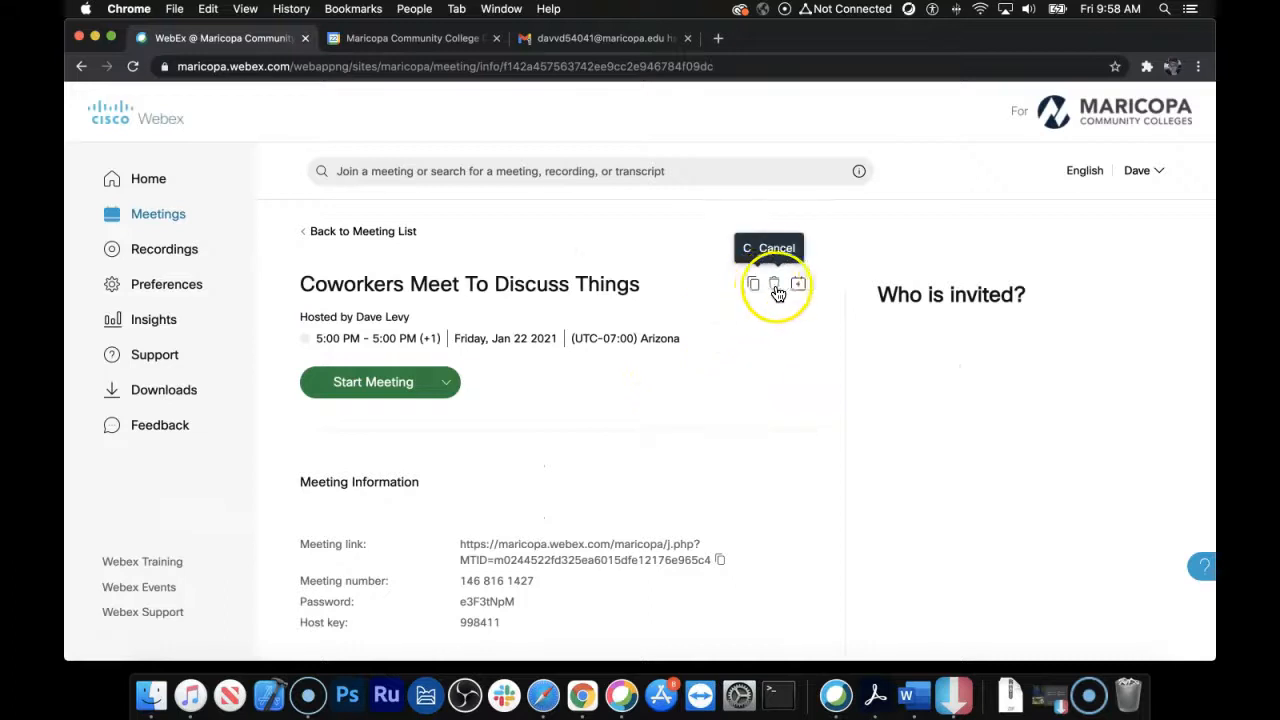
mouse_move(640, 530)
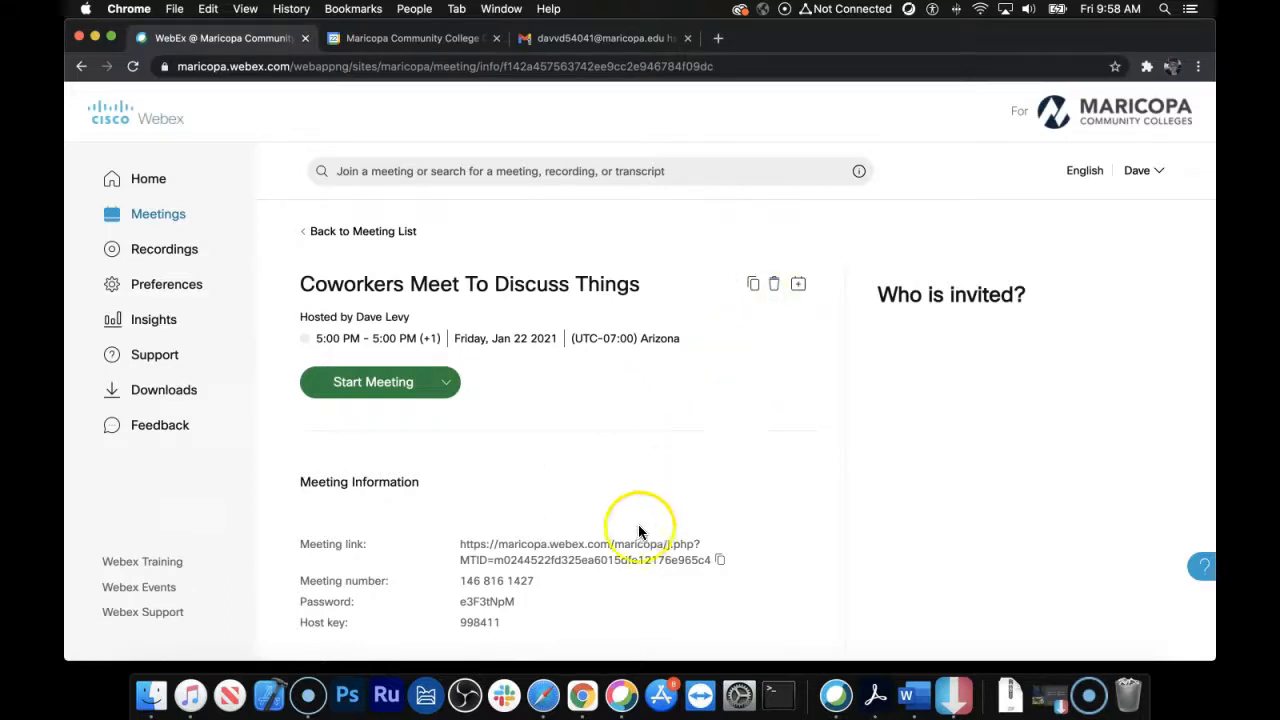
scroll(down, 3)
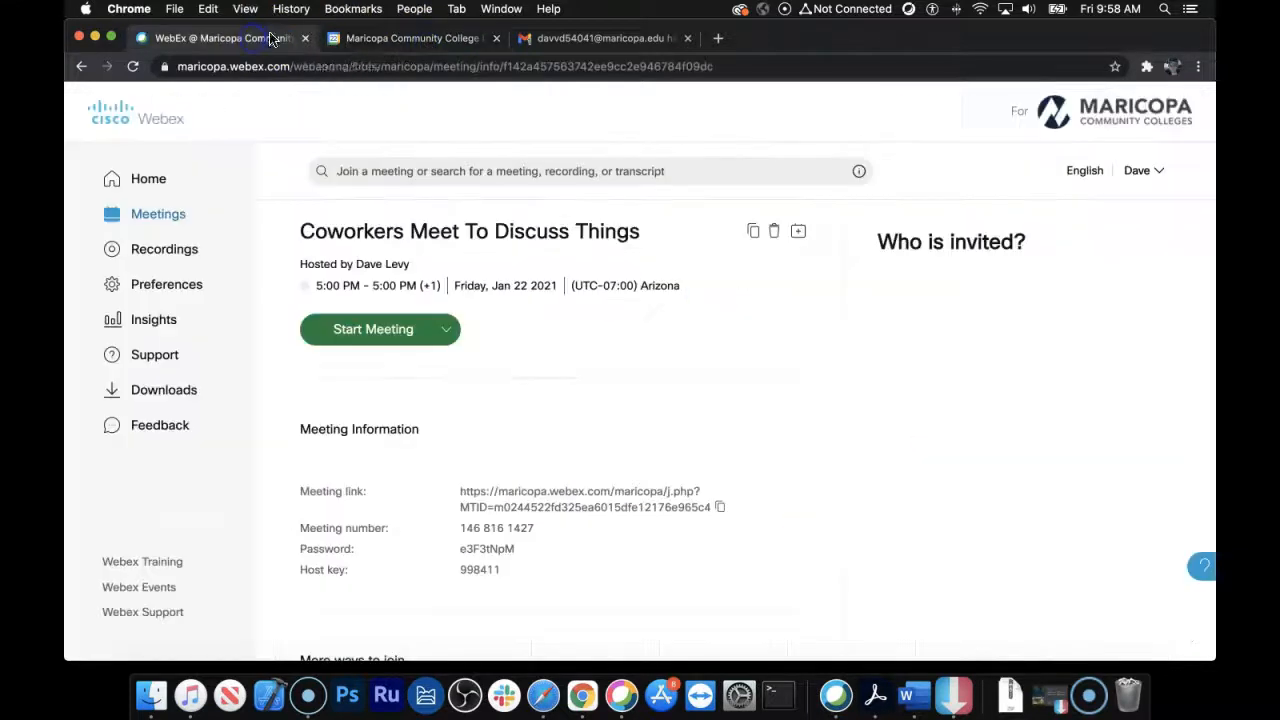
click(410, 38)
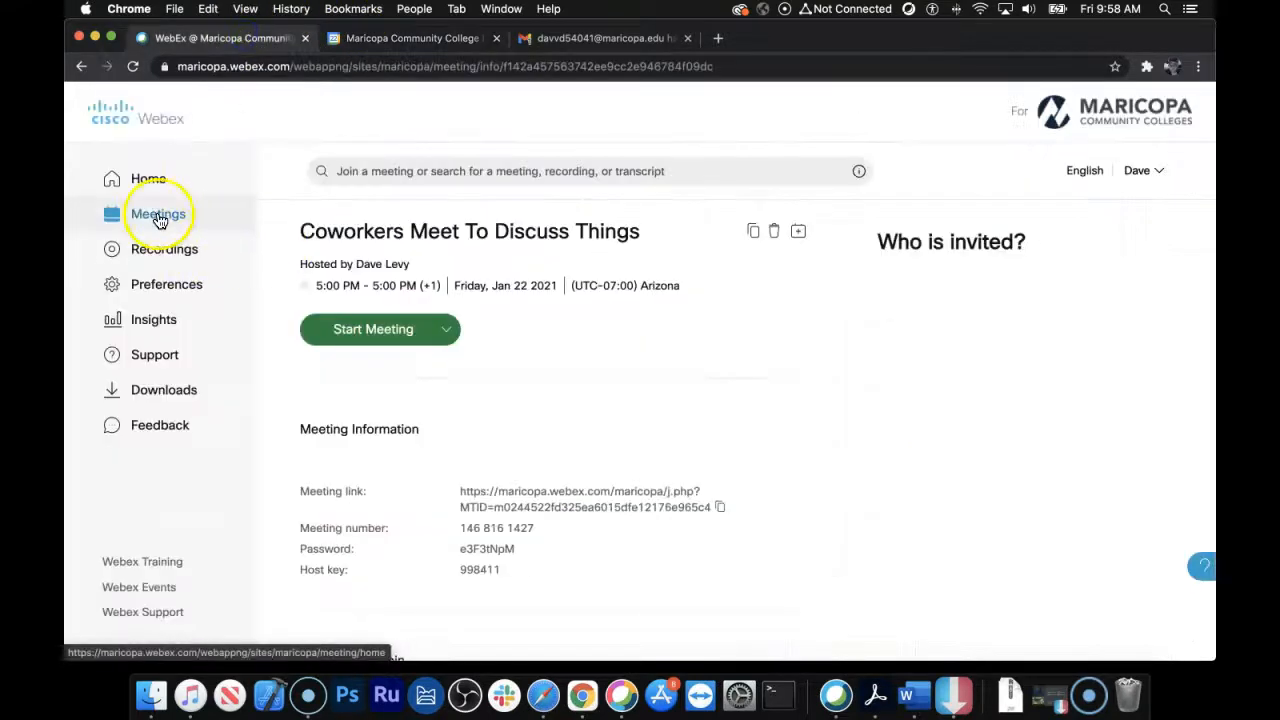
- Widen the Webex upcoming meetings list to January 22–30 so the Coworkers meeting on Jan 29 appears
click(158, 212)
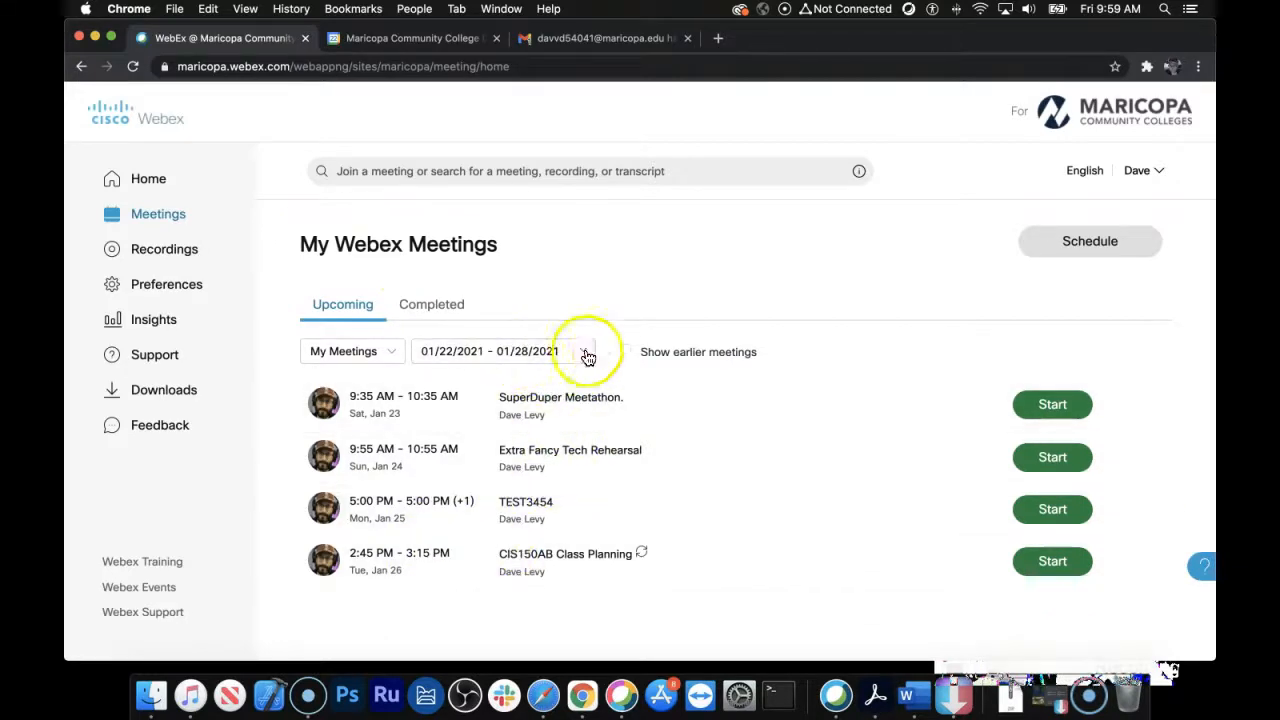
click(504, 352)
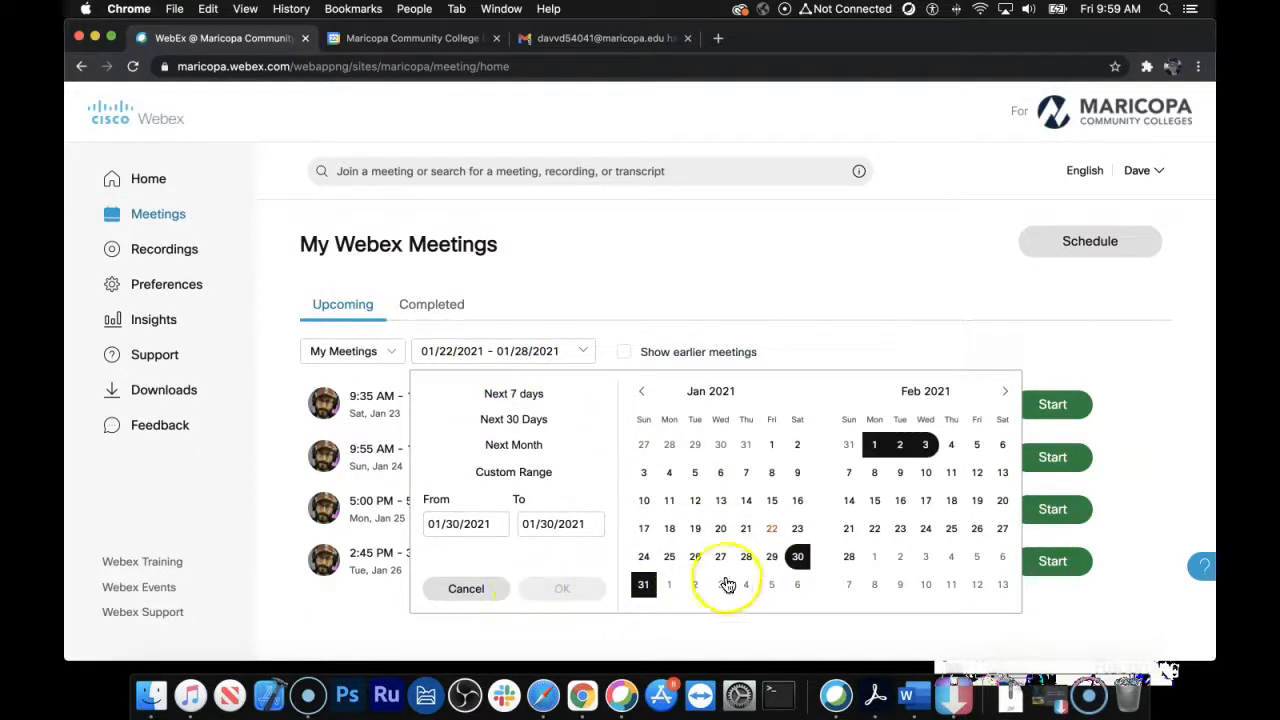
click(772, 528)
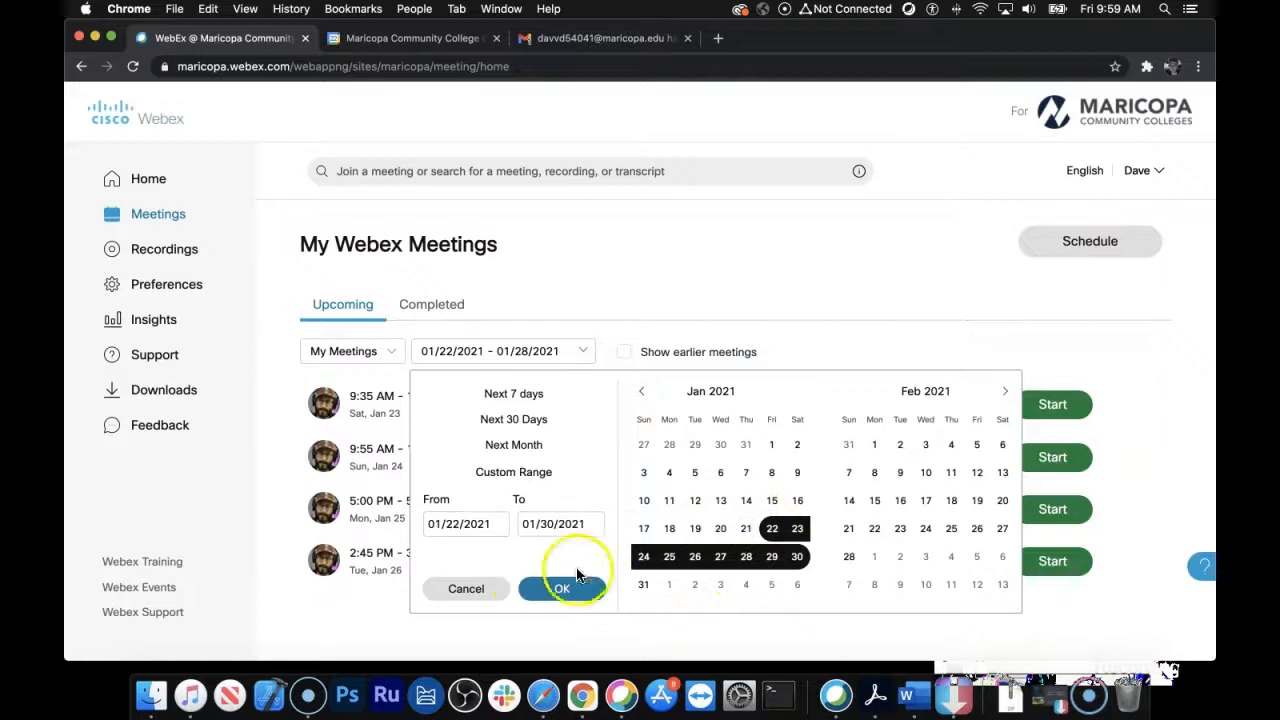
click(560, 588)
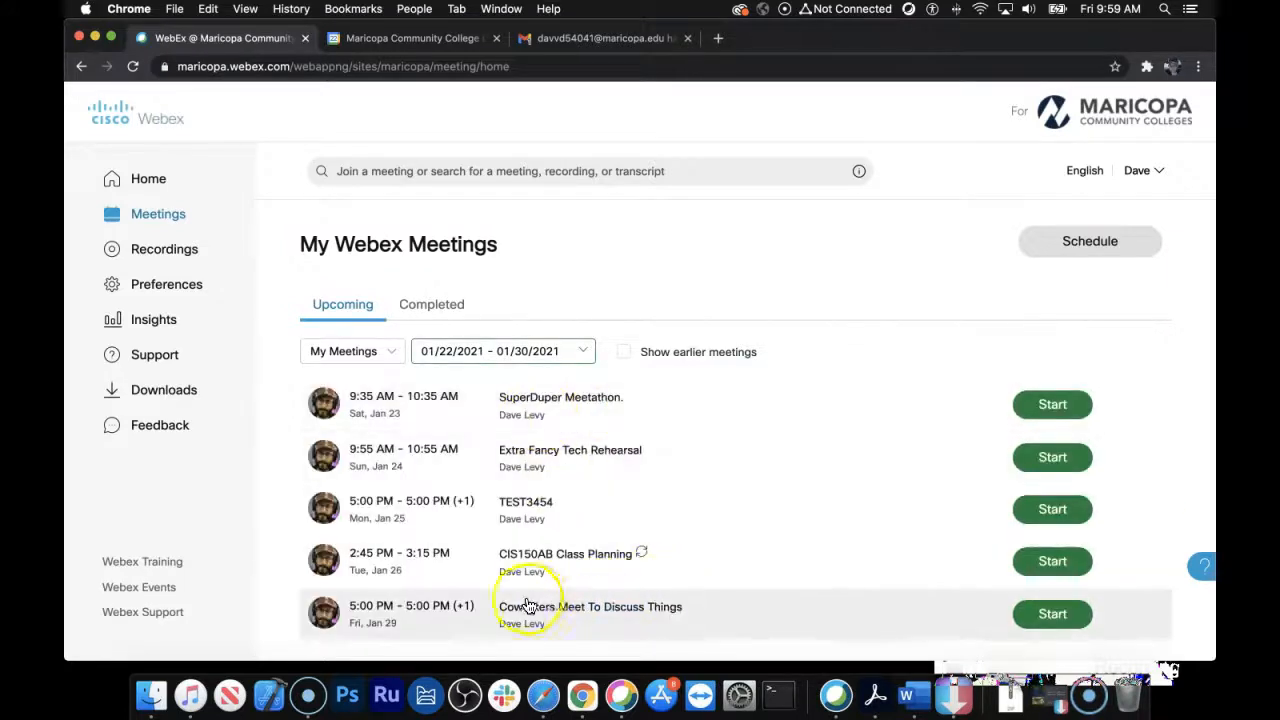
mouse_move(590, 608)
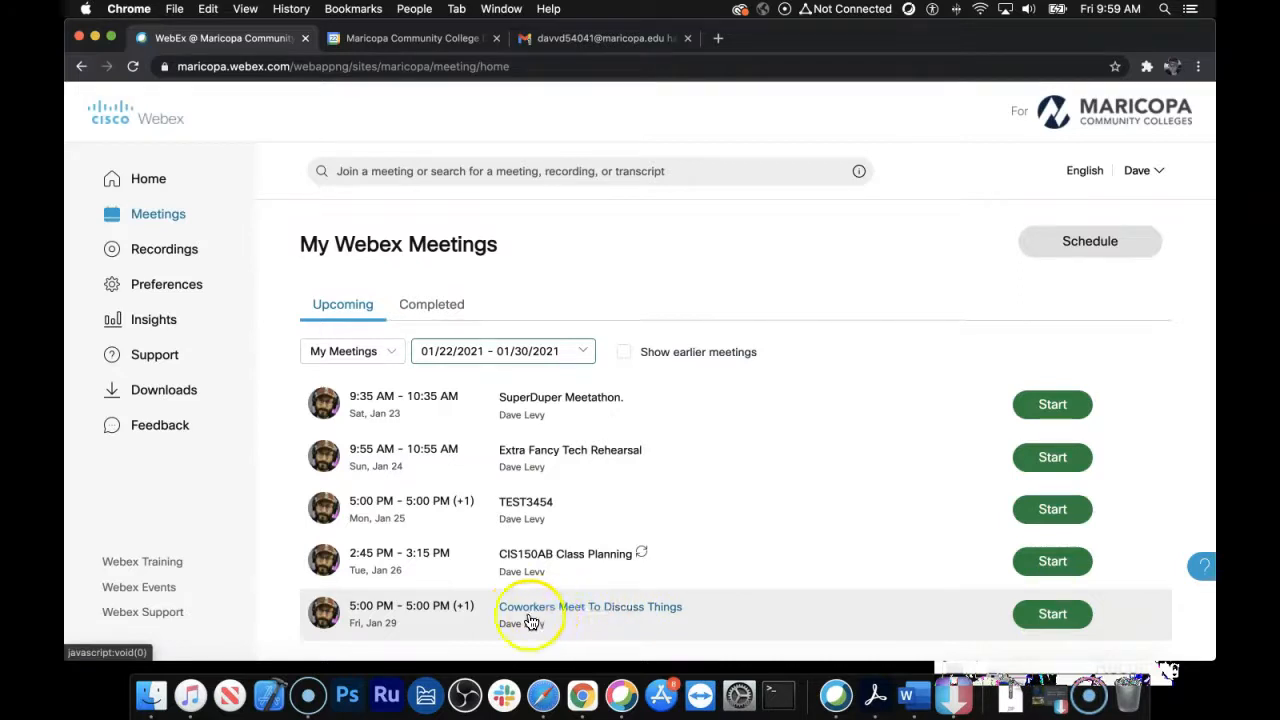
mouse_move(550, 396)
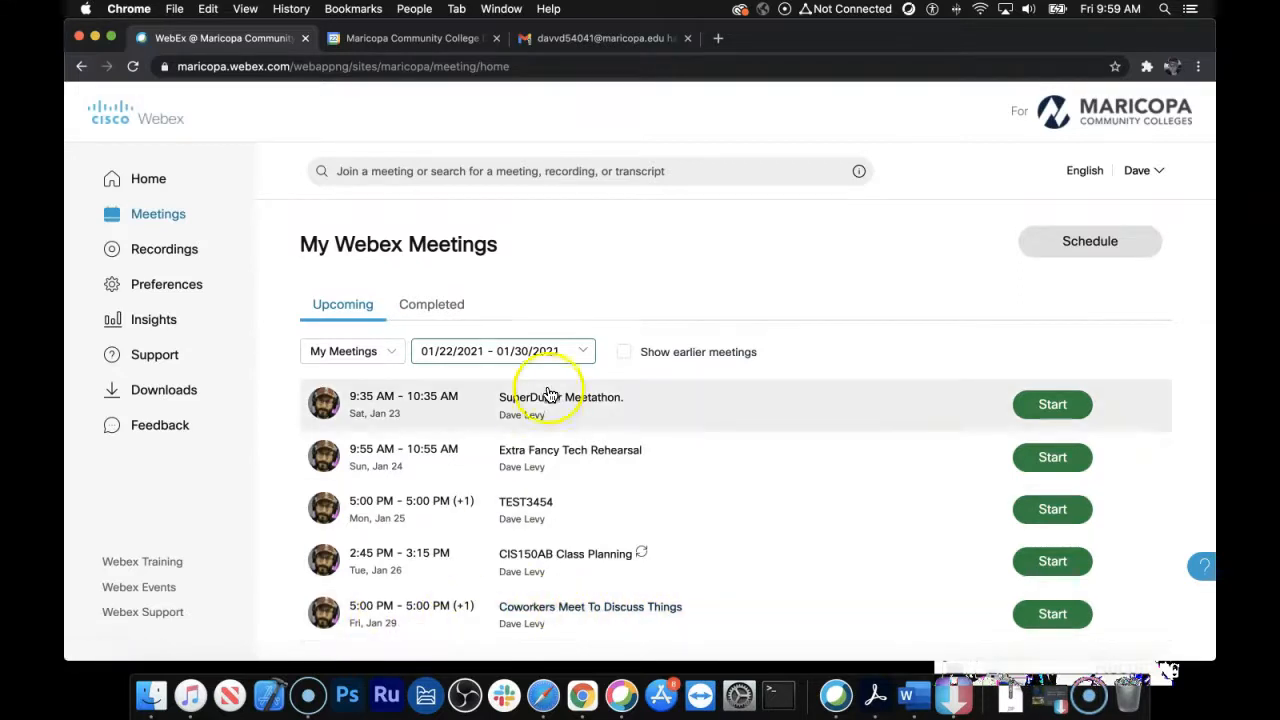
click(410, 38)
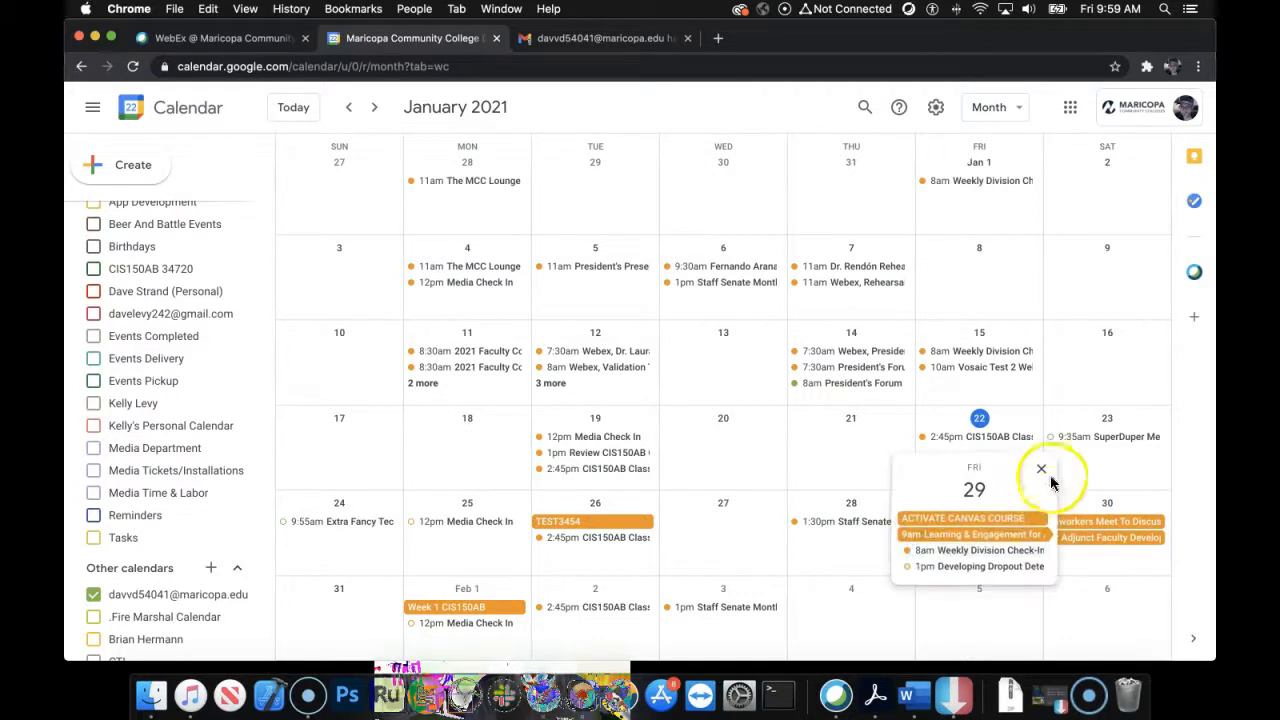
- View the Coworkers Meet To Discuss Things event's Webex joining details in Google Calendar, then return to the Webex list
click(1040, 468)
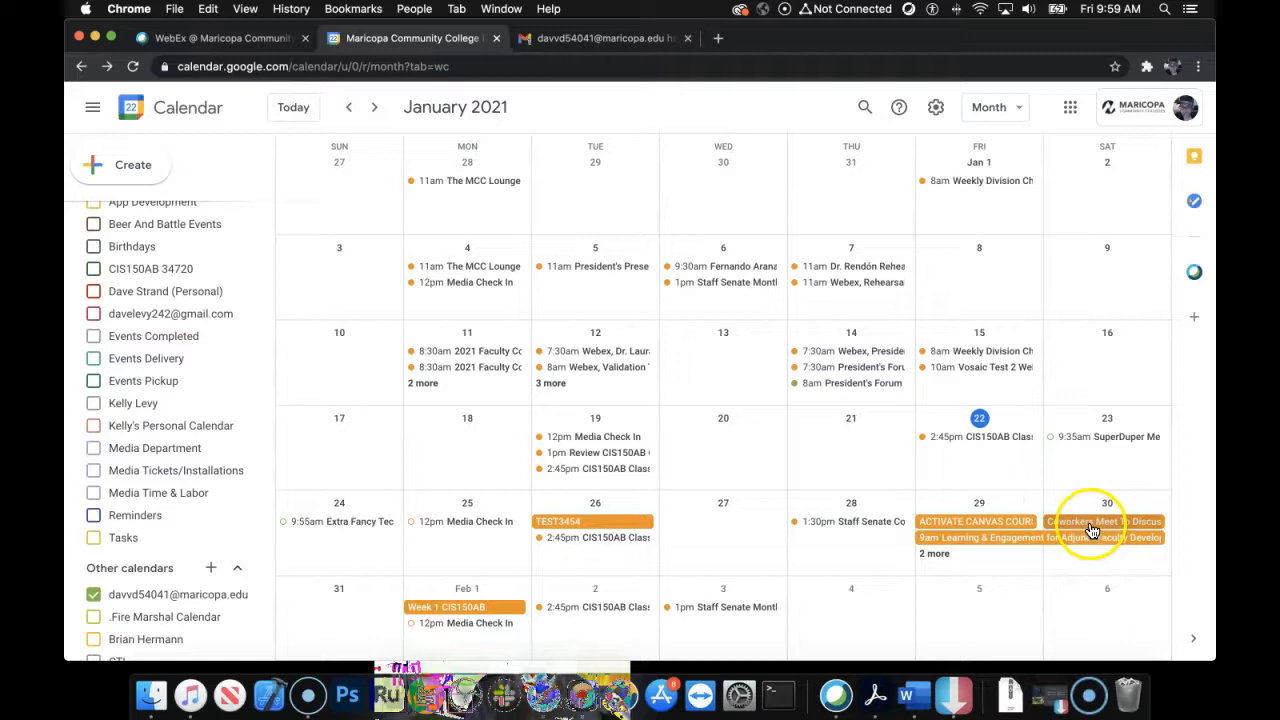
click(1104, 520)
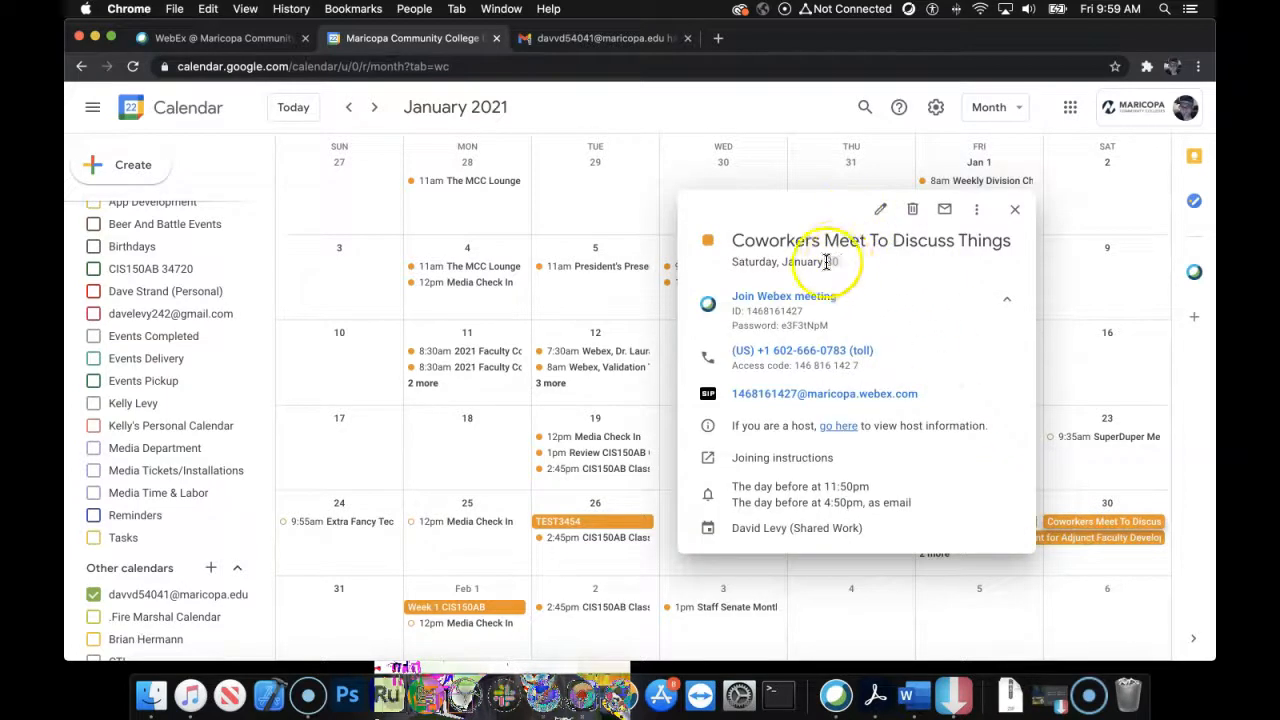
click(1016, 210)
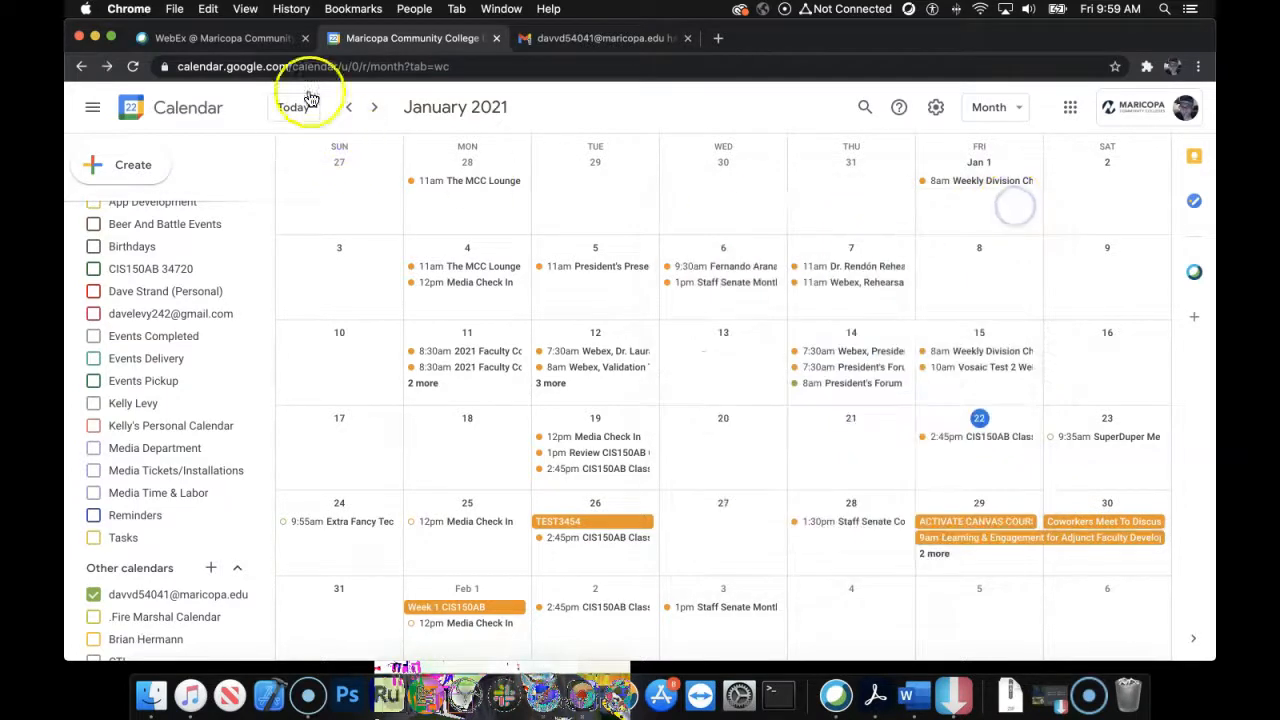
click(220, 38)
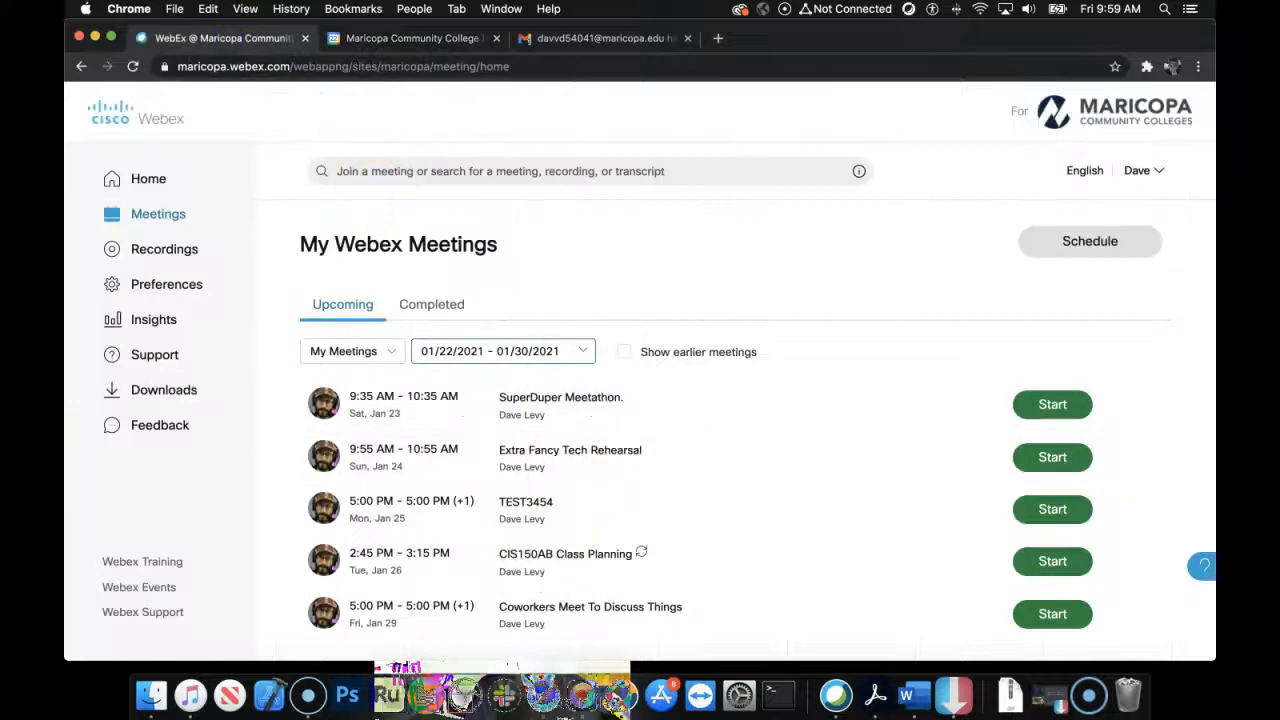
mouse_move(388, 634)
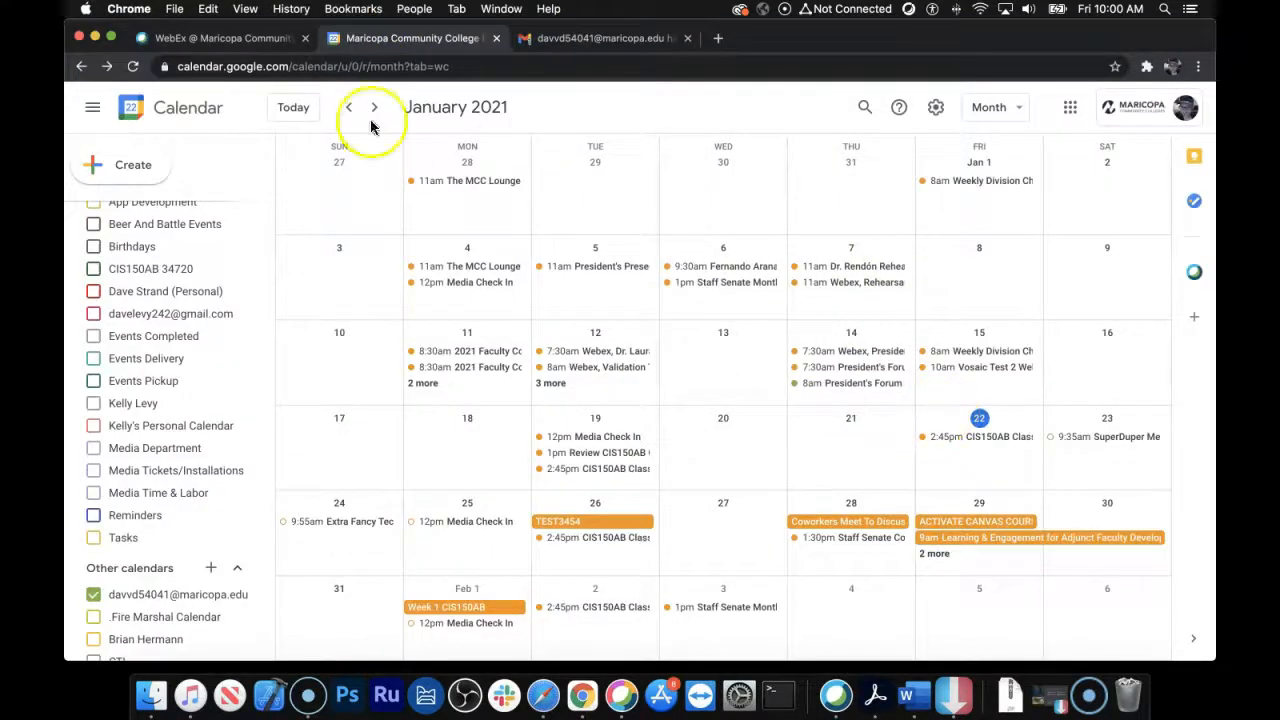
click(220, 38)
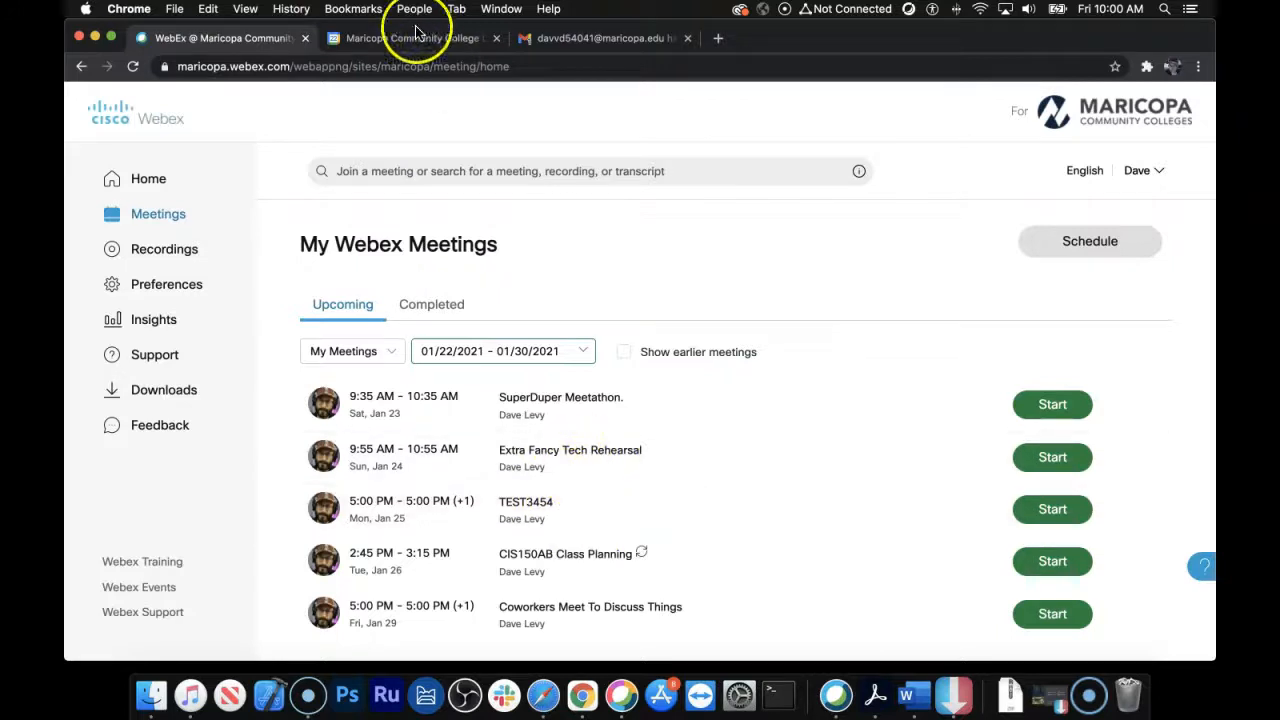
click(400, 38)
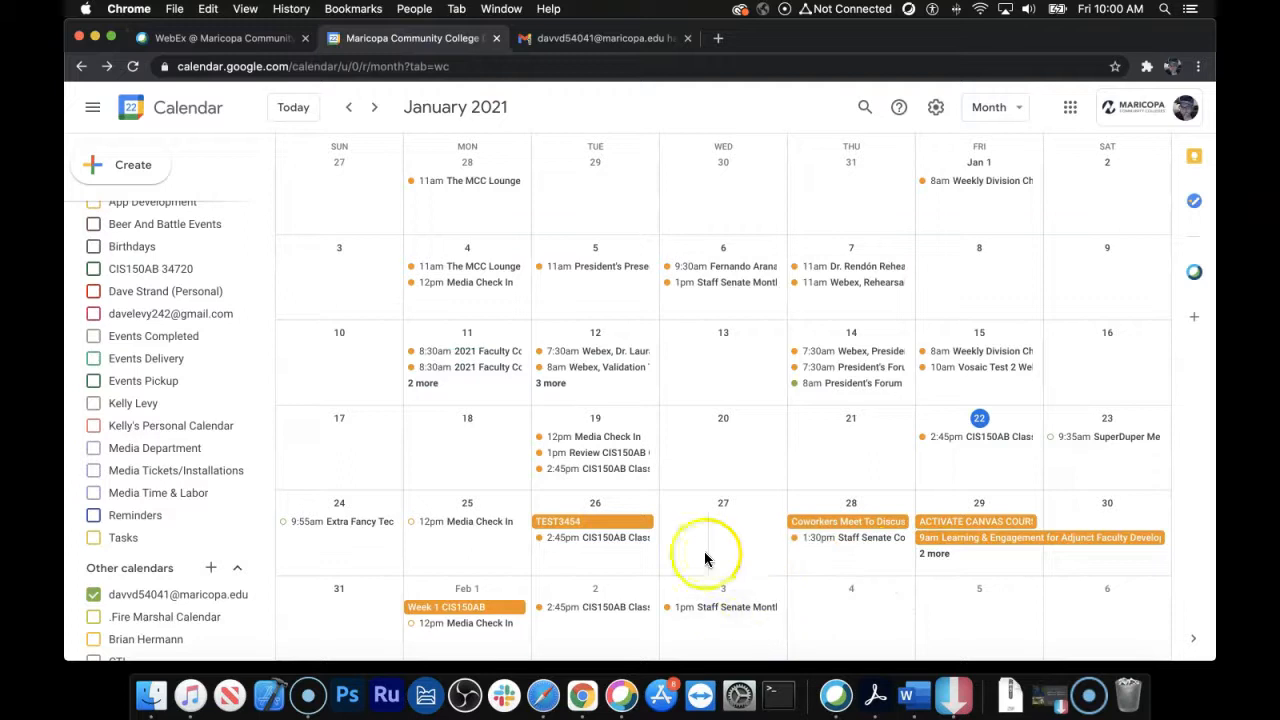
mouse_move(456, 224)
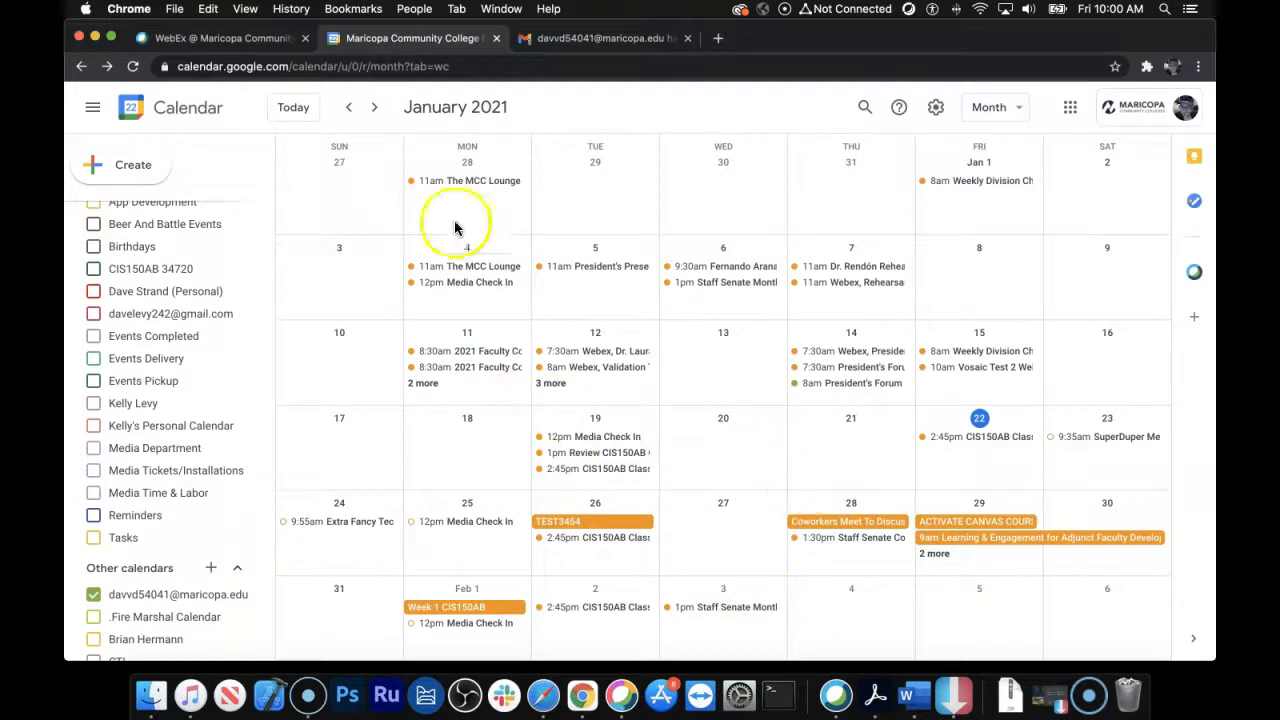
click(220, 38)
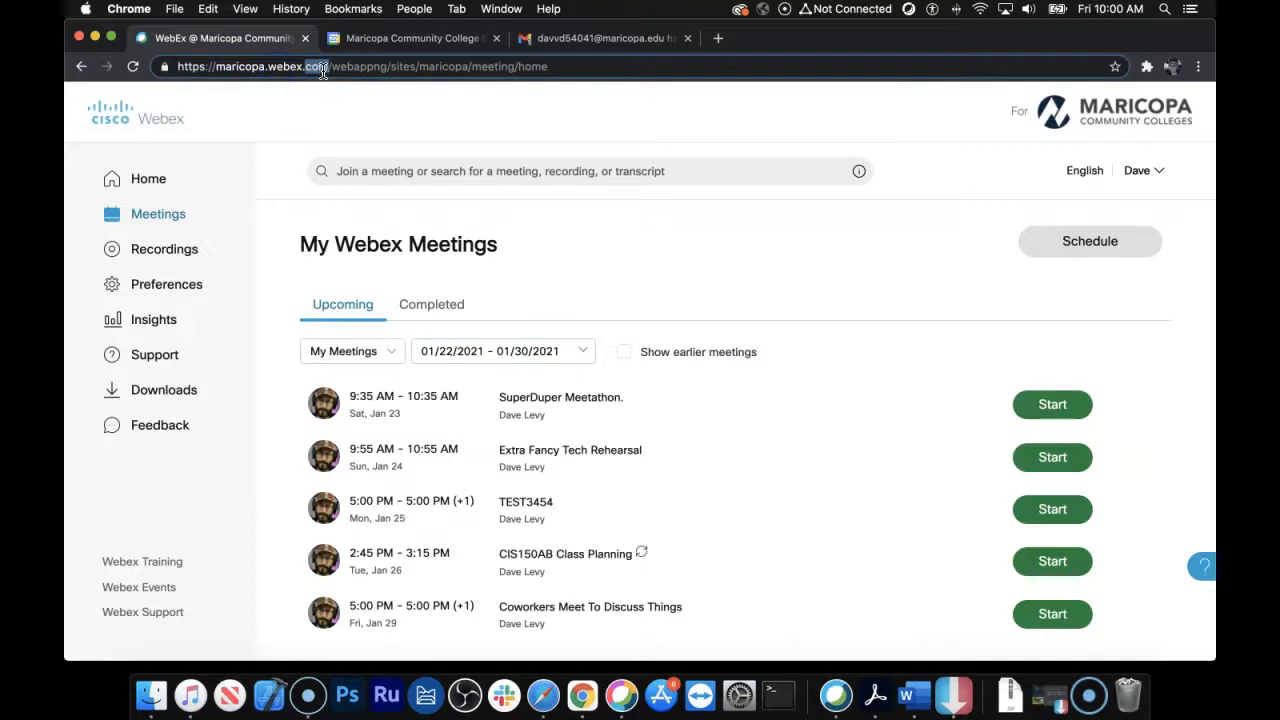
click(410, 38)
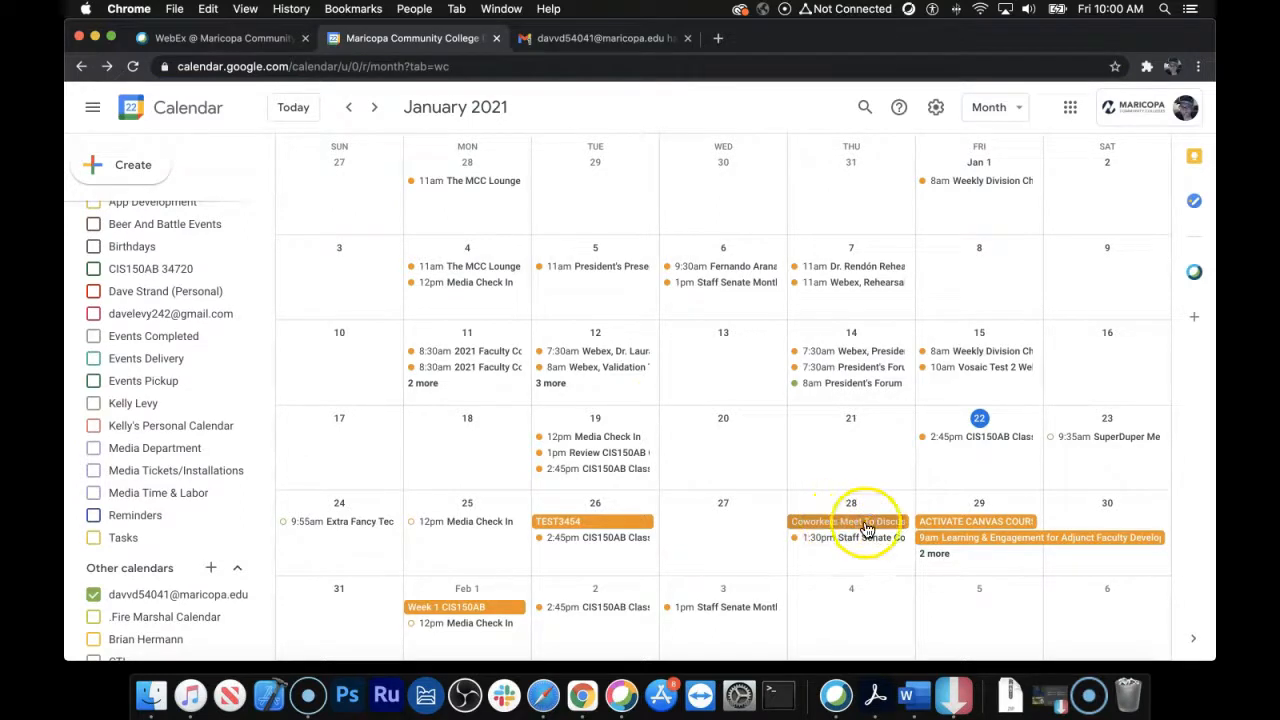
click(848, 520)
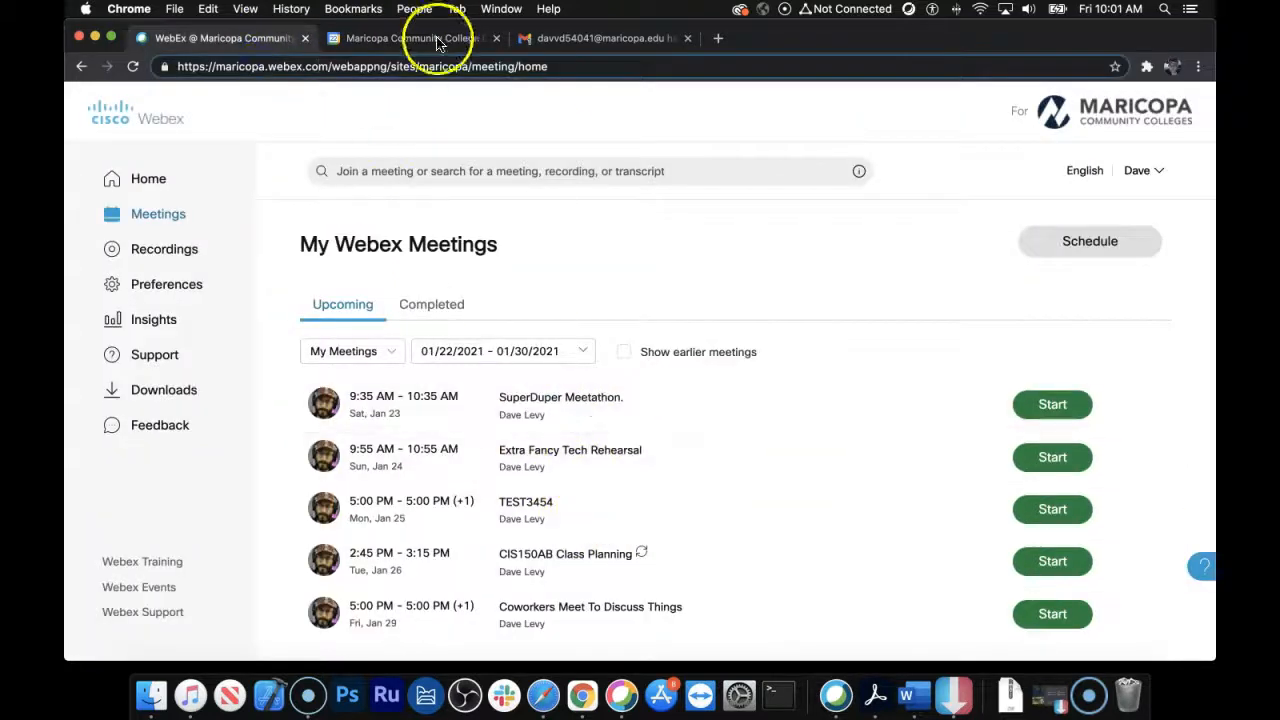
click(410, 38)
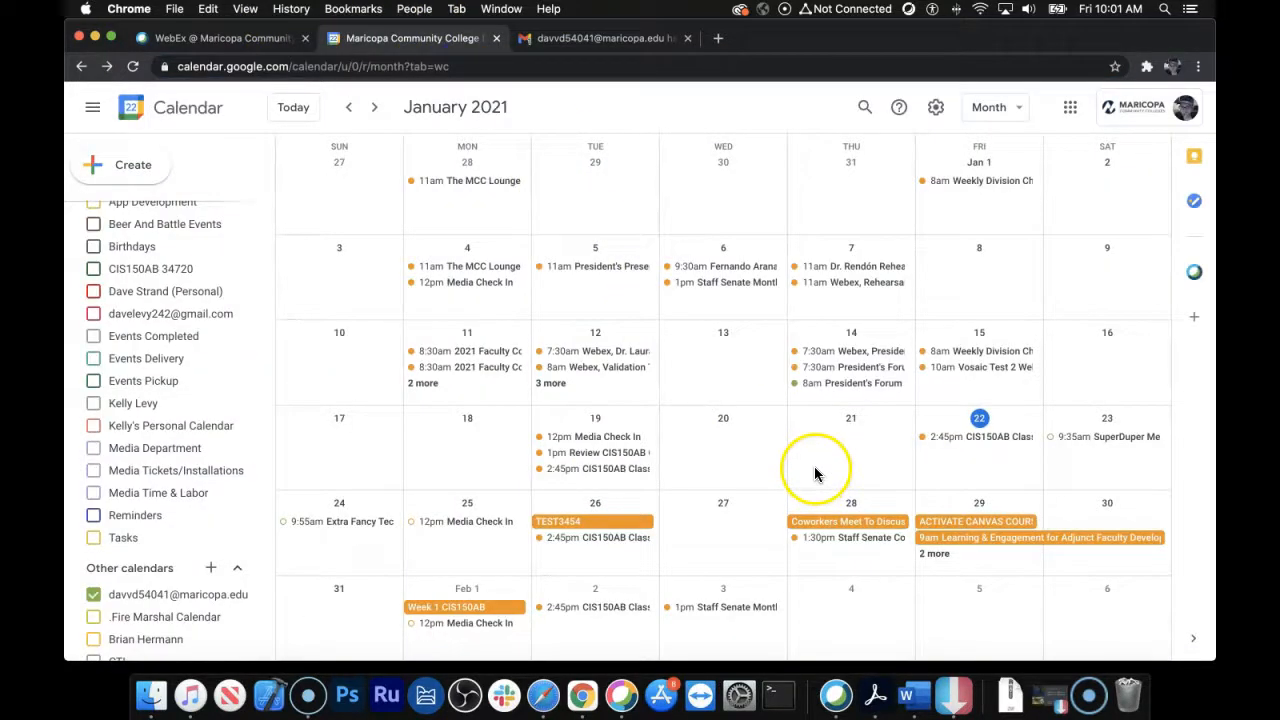